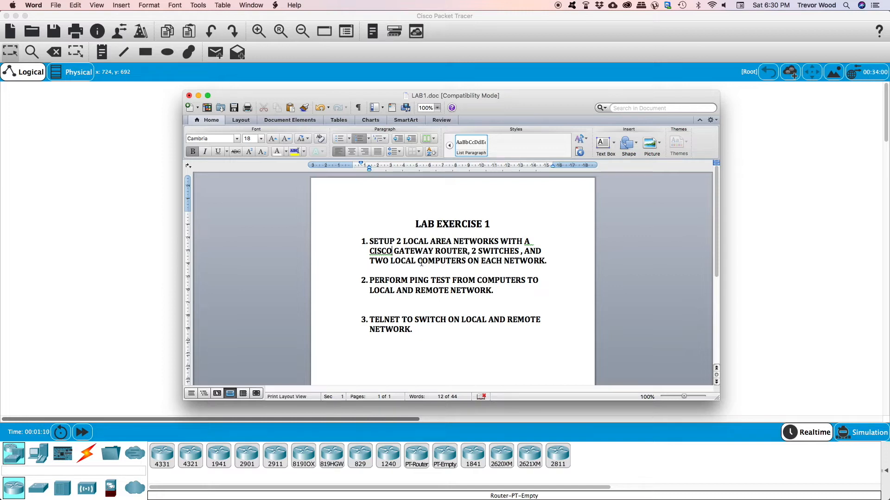
mouse_move(512, 270)
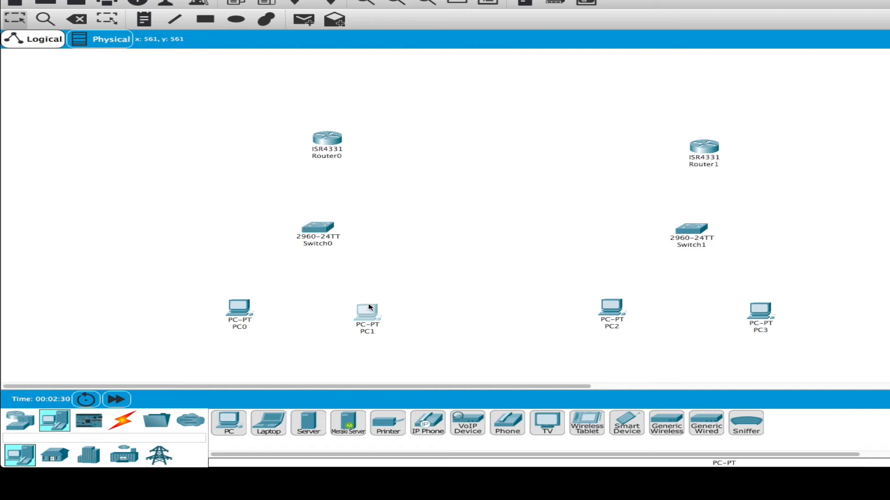
Step: Show the connection cable types to pick a copper straight-through cable
click(121, 423)
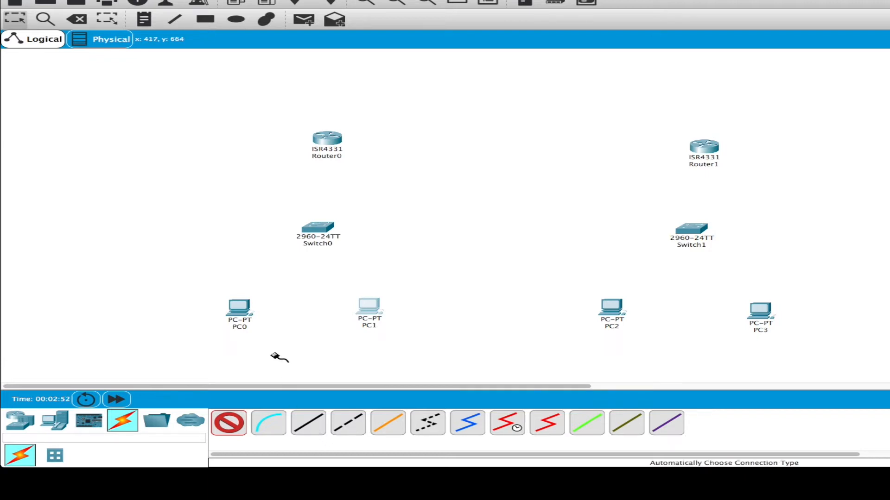
mouse_move(244, 320)
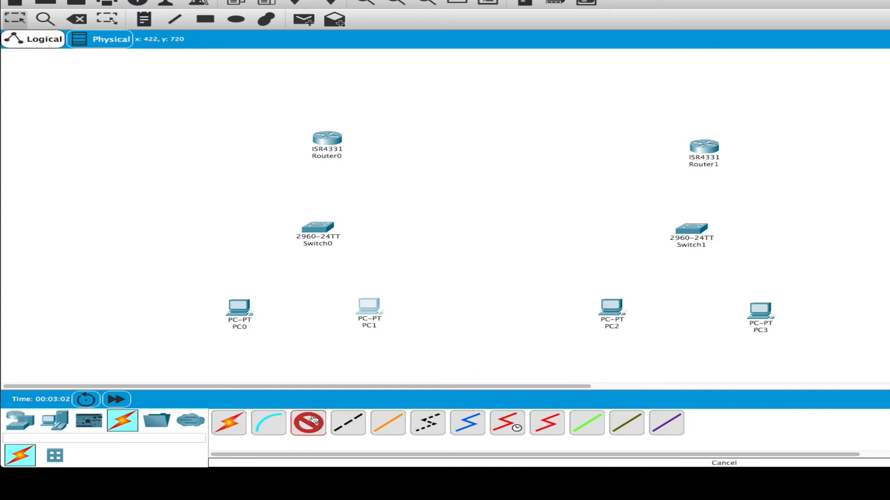
Step: Cable PC0 FastEthernet0 to Switch0 Fa0/1, and Switch0 Fa0/2 to PC1 FastEthernet0
click(240, 307)
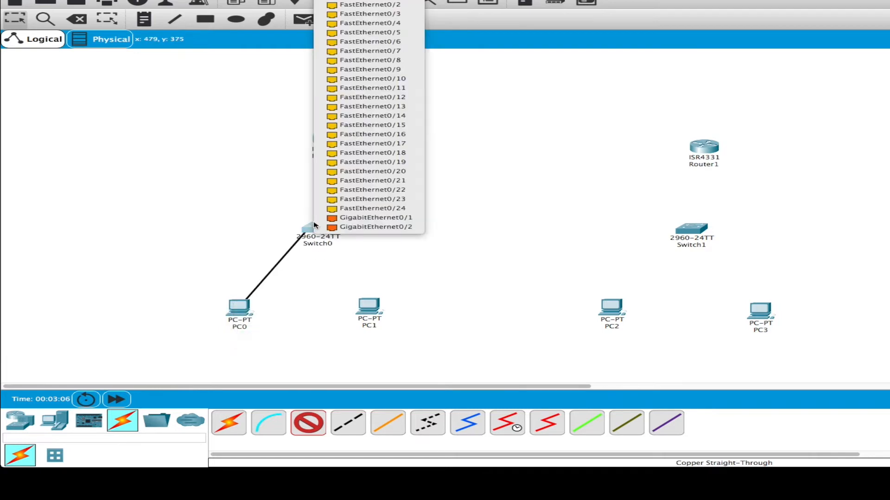
click(371, 41)
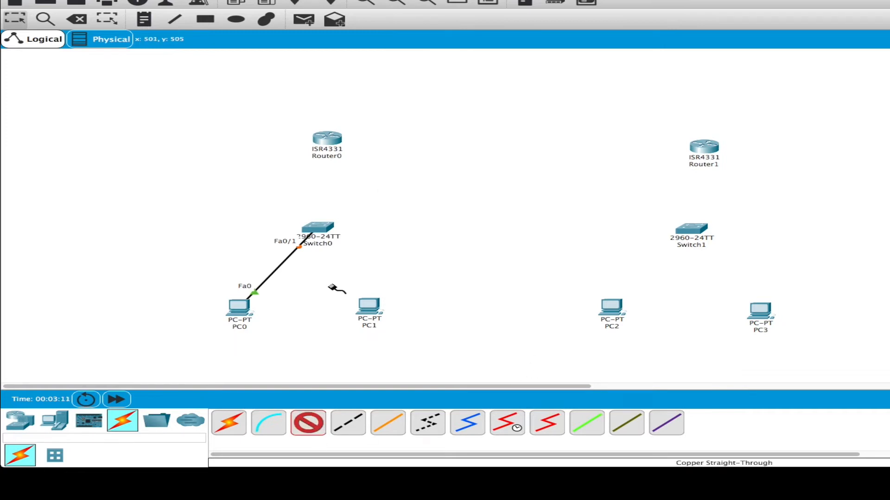
click(318, 230)
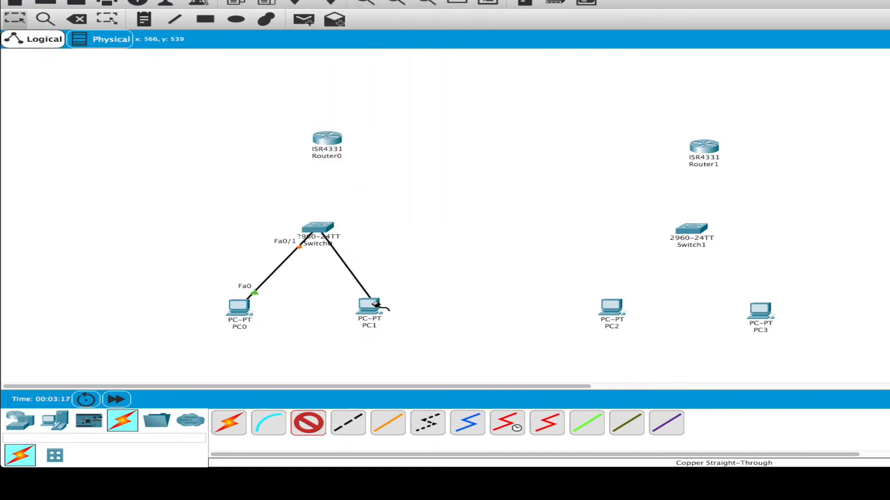
click(370, 306)
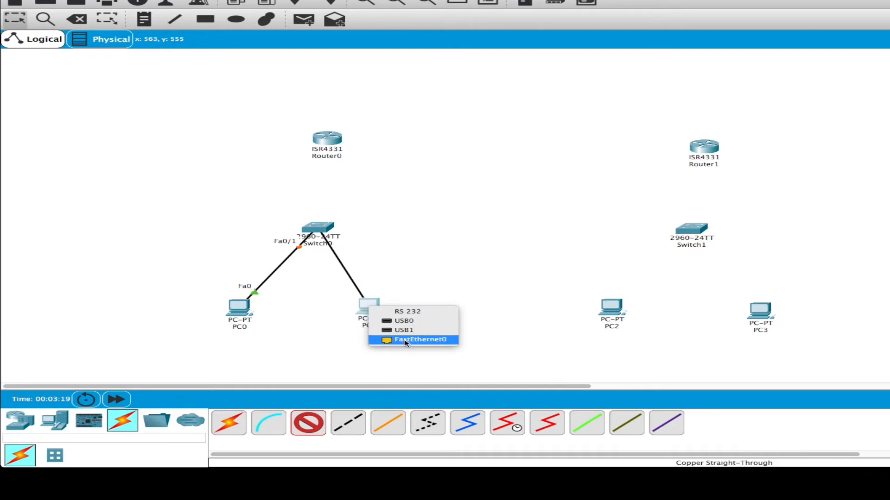
click(421, 339)
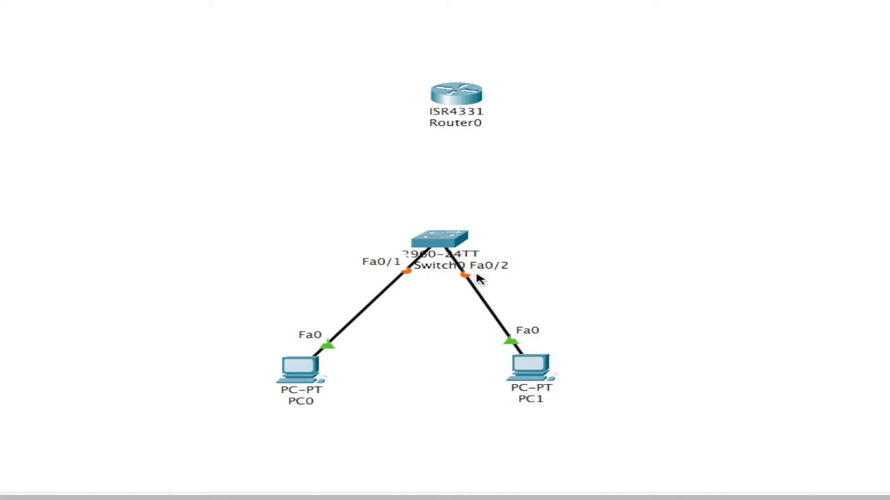
mouse_move(513, 349)
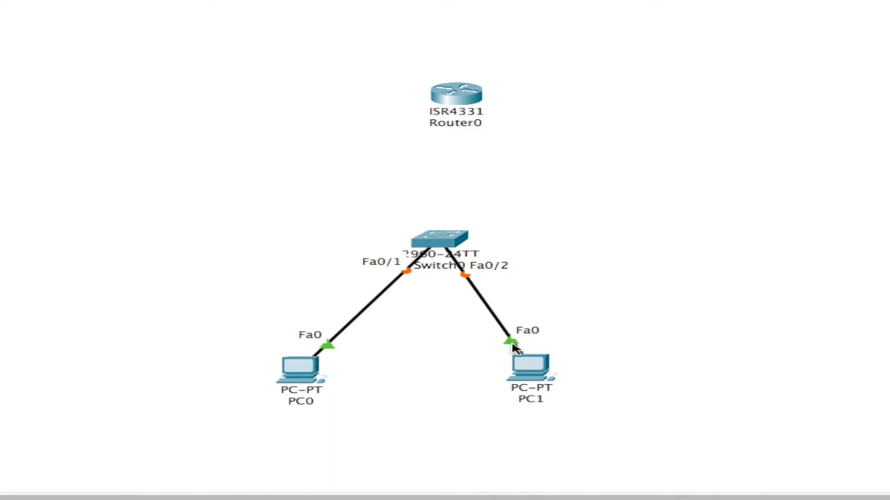
mouse_move(528, 350)
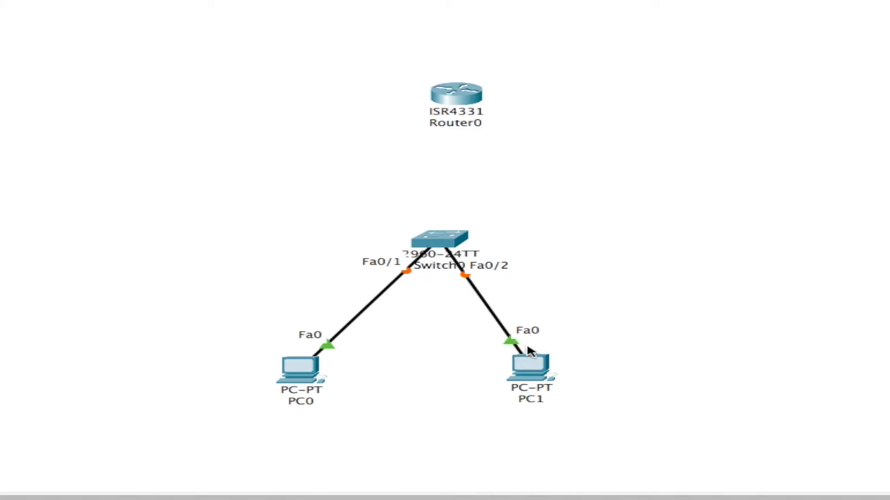
mouse_move(473, 269)
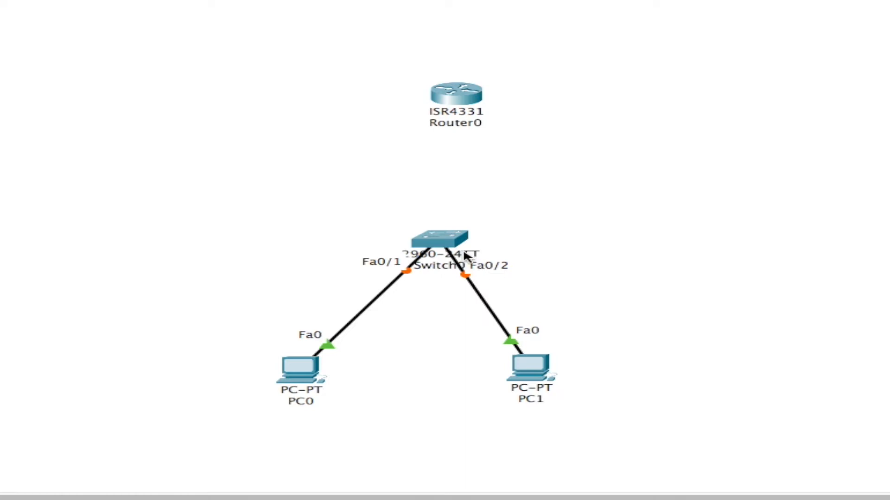
mouse_move(415, 361)
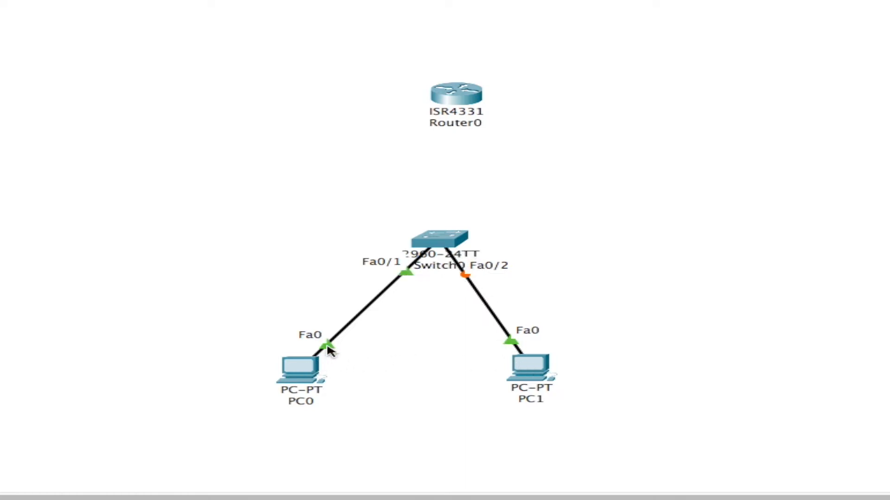
mouse_move(338, 324)
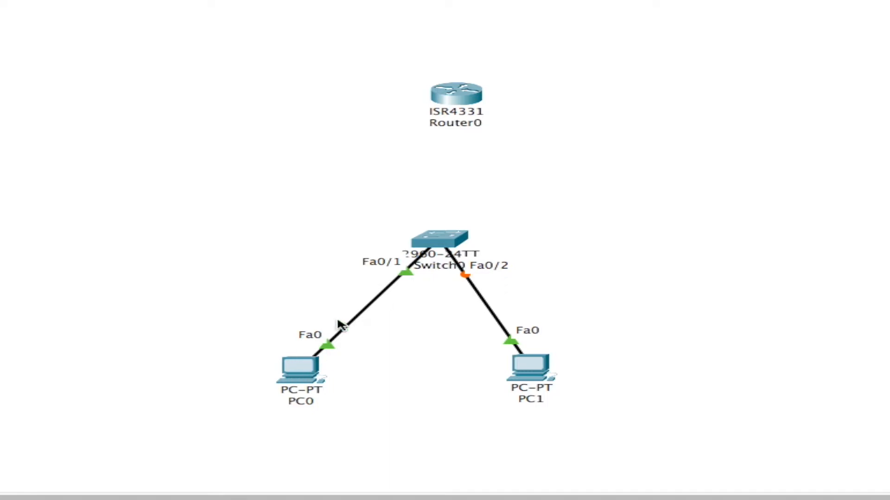
mouse_move(432, 427)
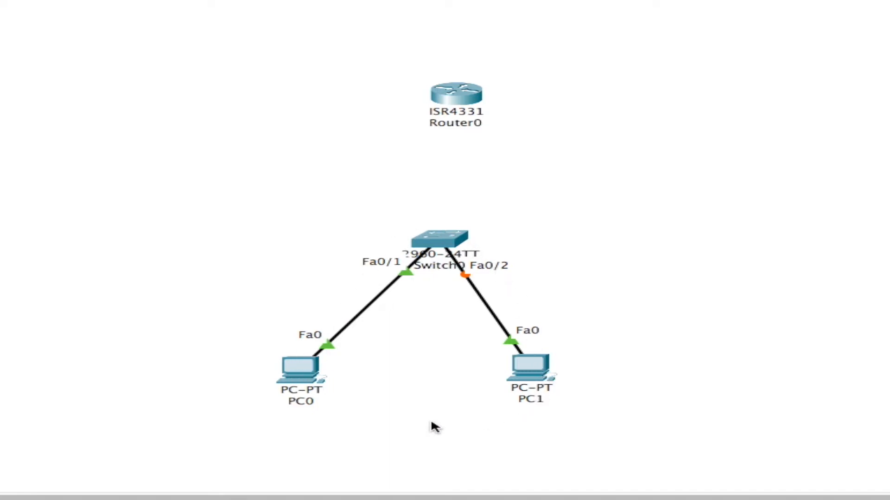
mouse_move(430, 264)
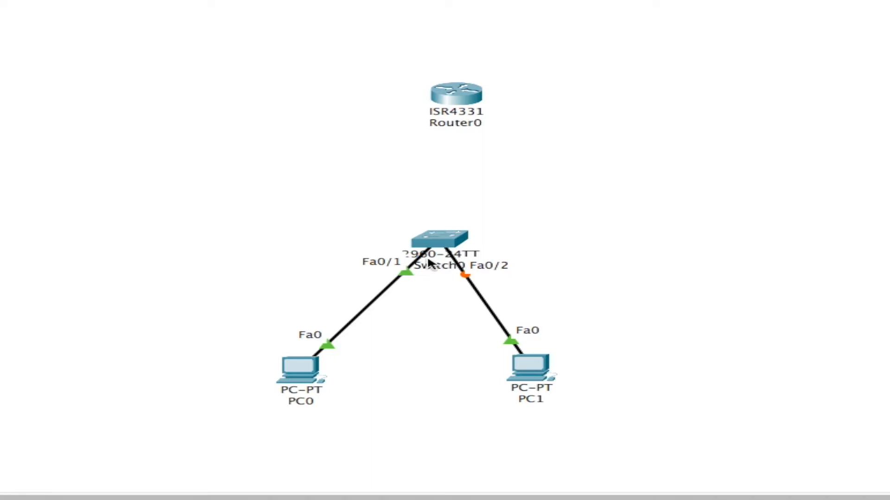
mouse_move(471, 285)
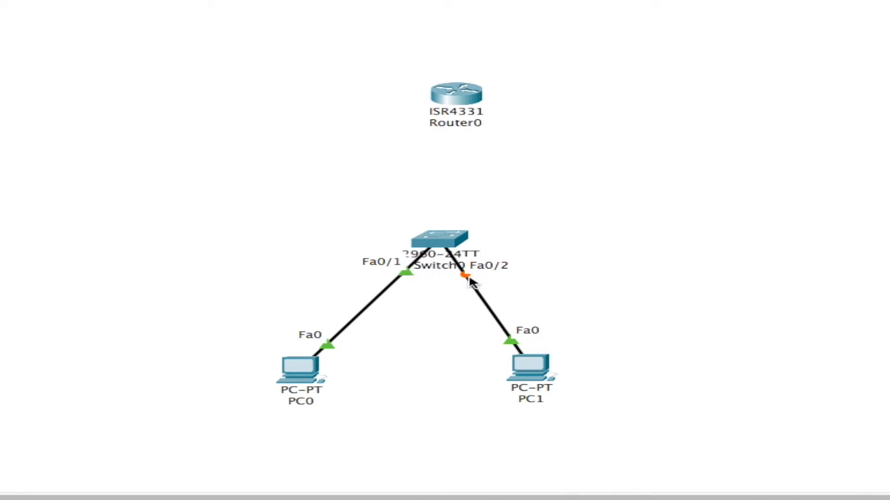
mouse_move(525, 301)
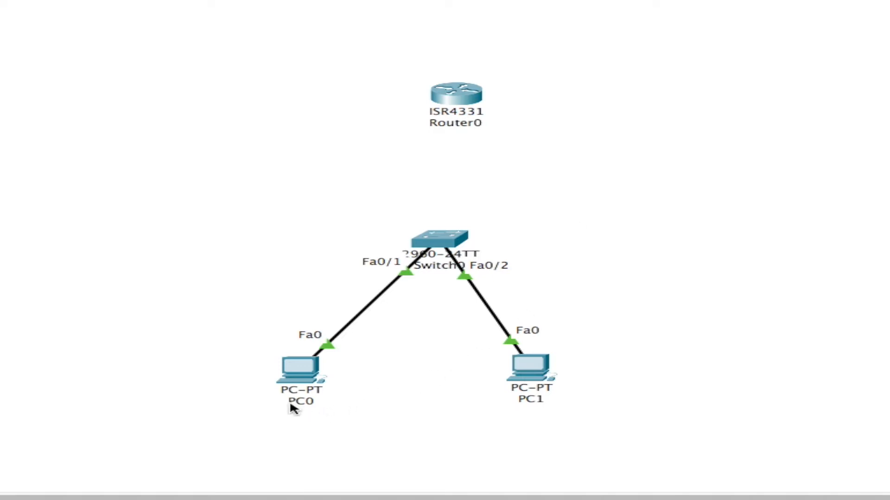
mouse_move(562, 381)
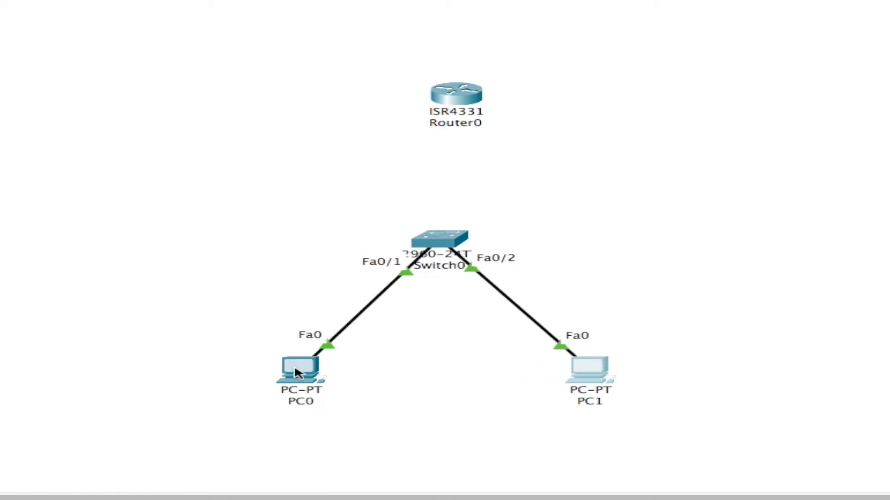
Step: Move PC0 left and add notes 192.168.2.3 and 192.168.2.4 beside PC0 and PC1
drag(298, 368, 244, 369)
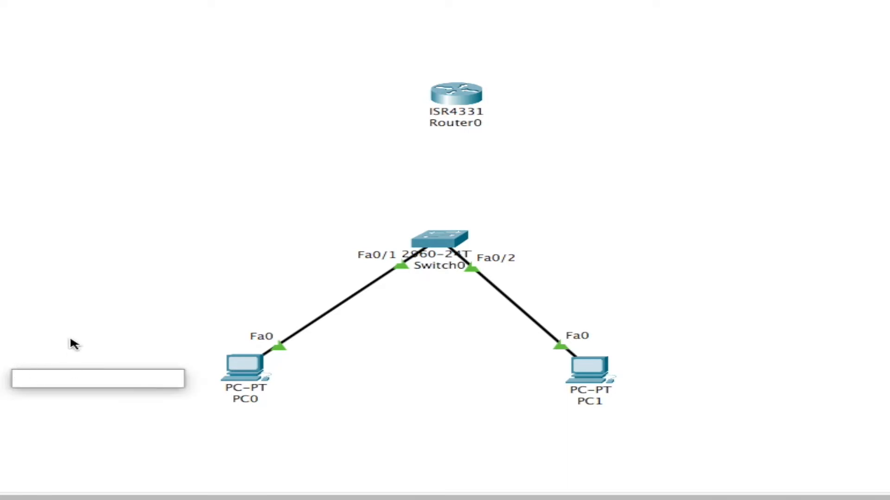
text(192)
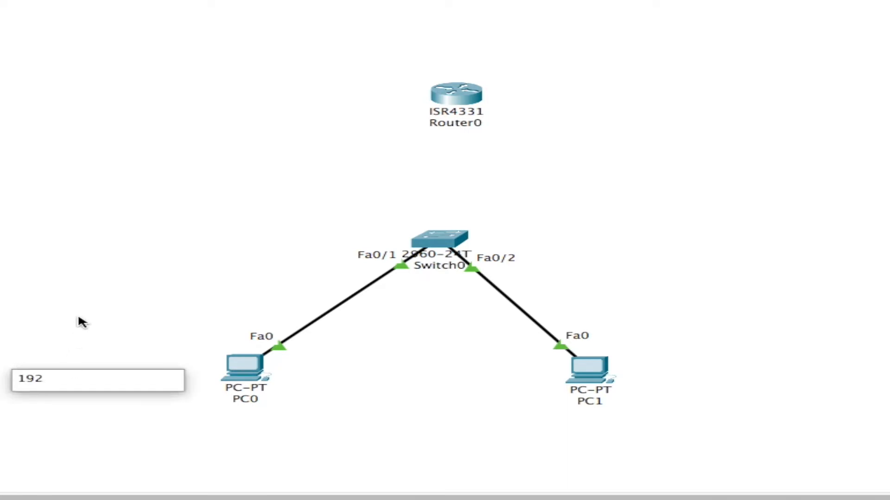
text(.168.2.3)
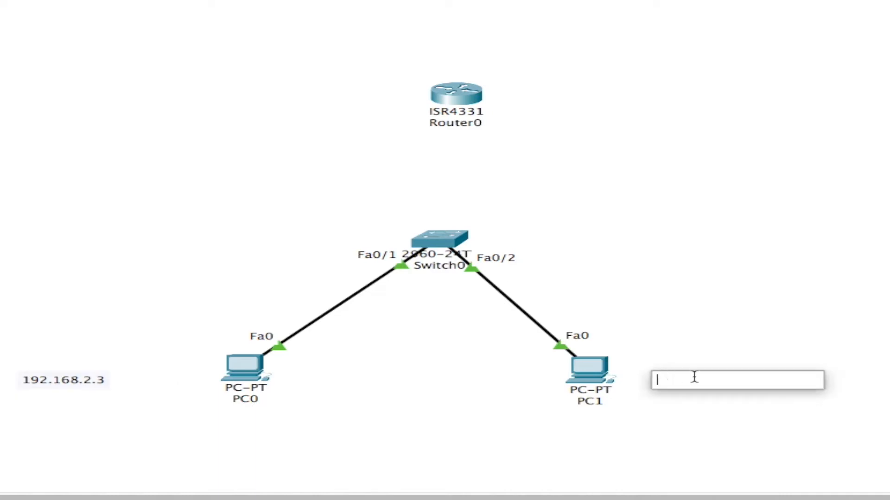
text(192.1)
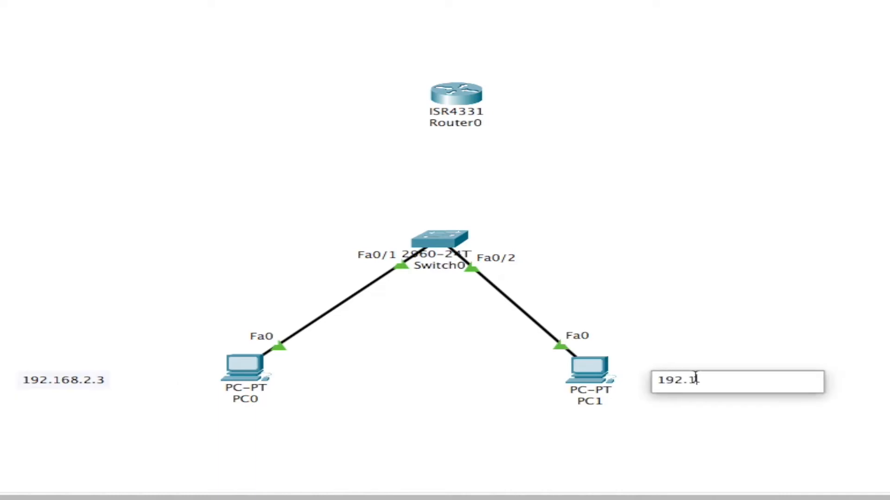
text(68.2.)
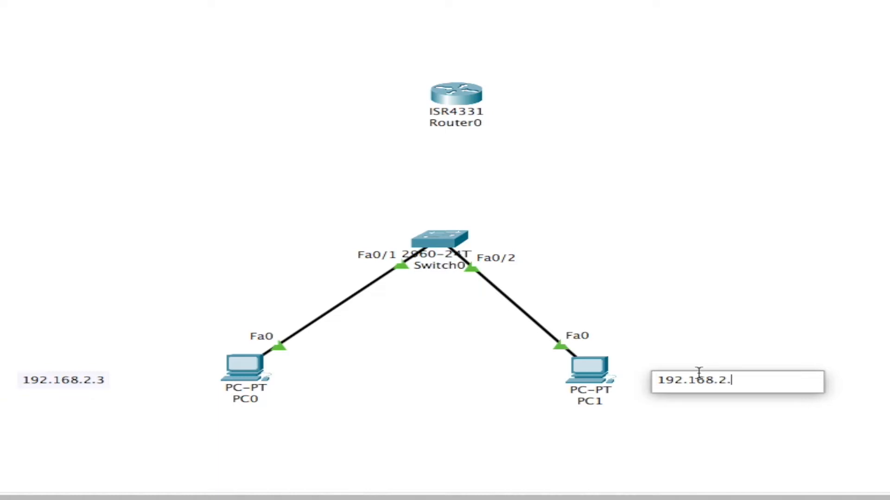
text(4)
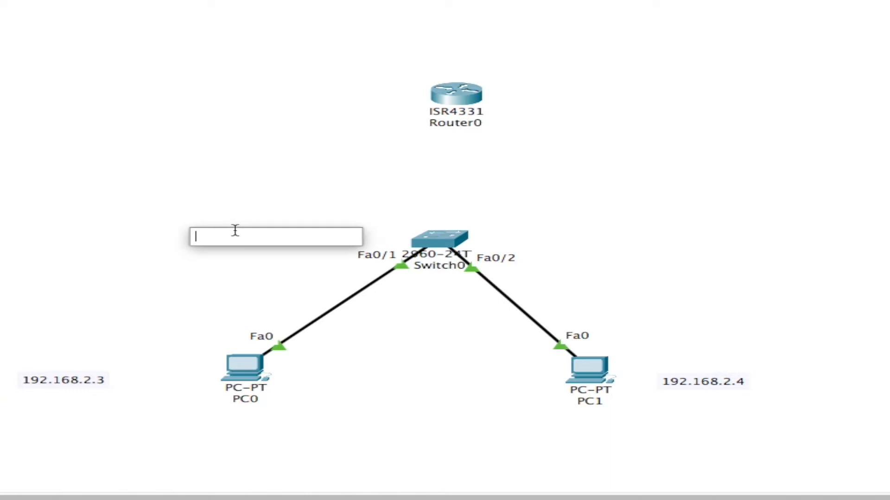
Step: Add note 192.168.2.2 beside Switch0 and begin note 192.168.2.1 for Router0
text(192.168)
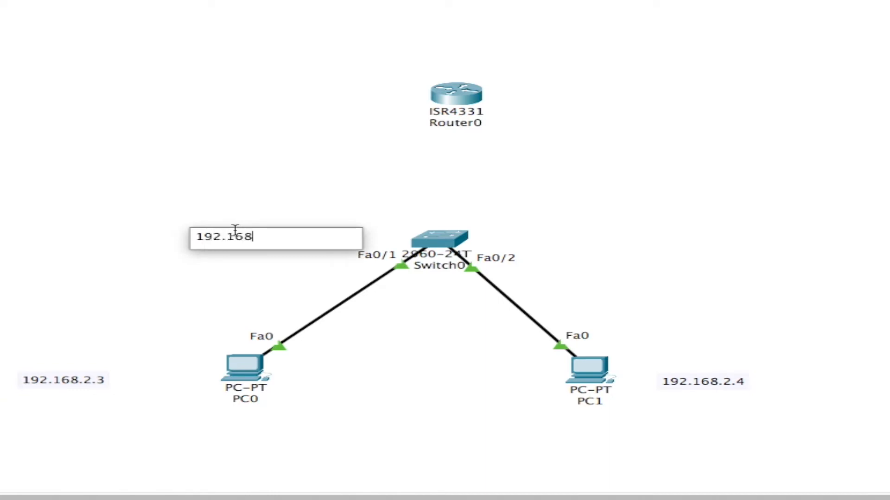
text(2.)
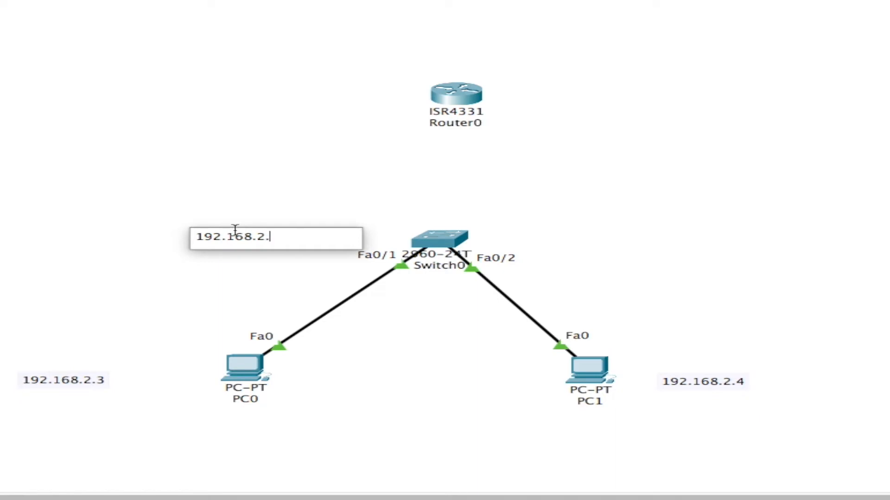
text(2)
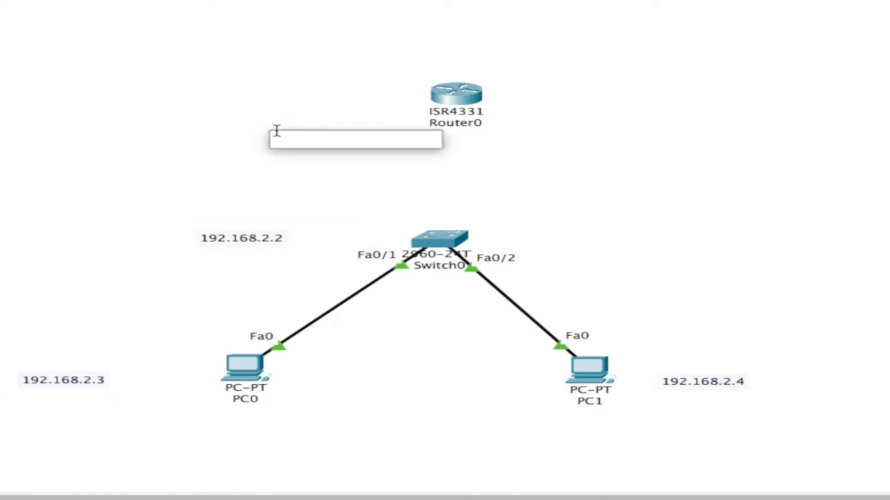
text(192.168.2.)
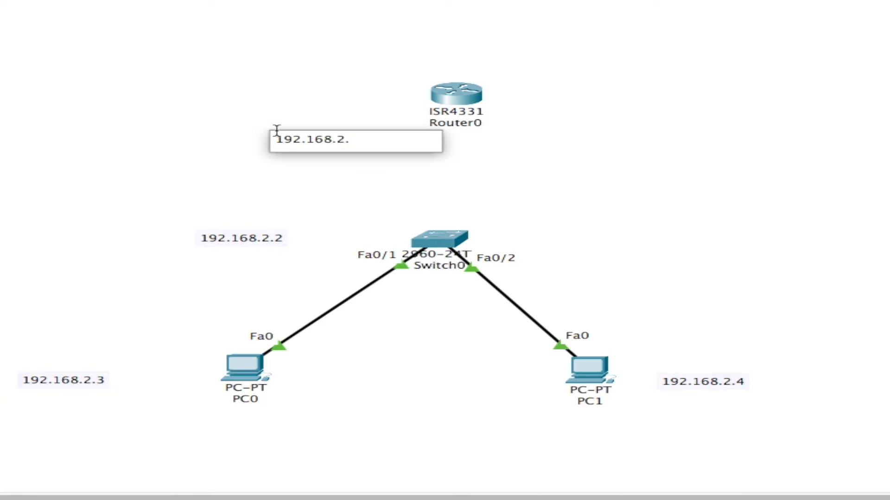
text(1)
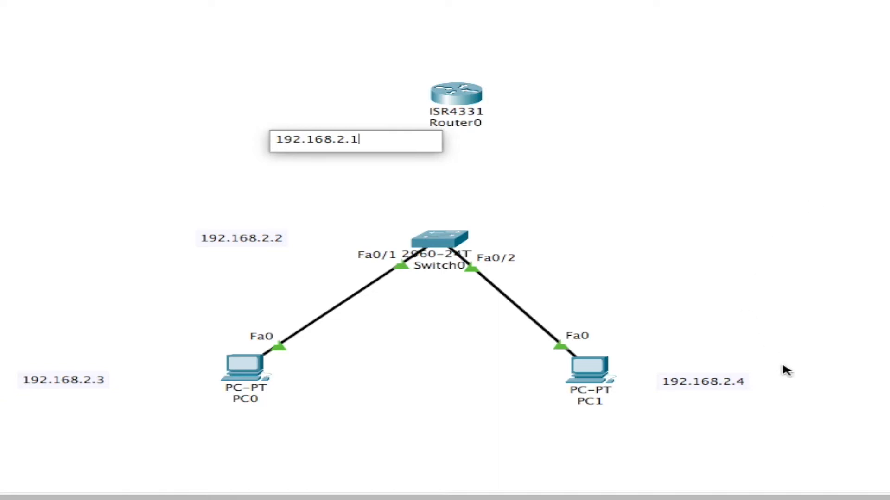
mouse_move(67, 193)
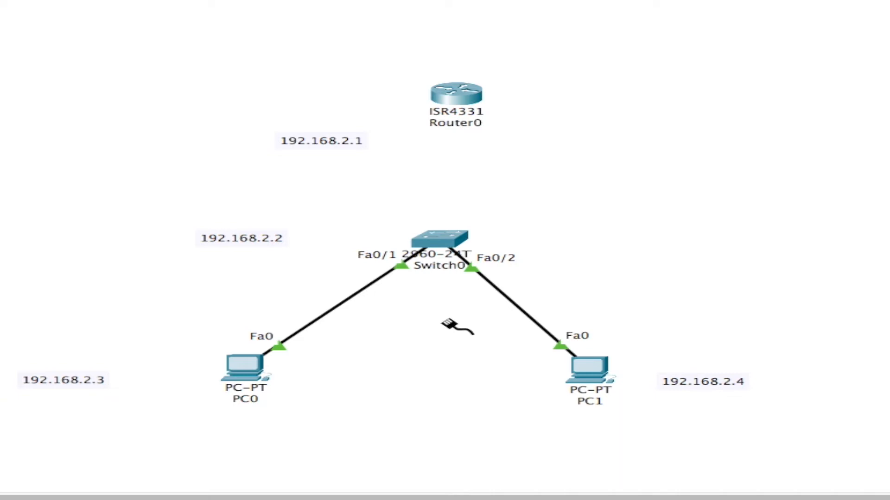
Step: Cable Switch0 port FastEthernet0/3 to Router0 port GigabitEthernet0/0/0
click(443, 238)
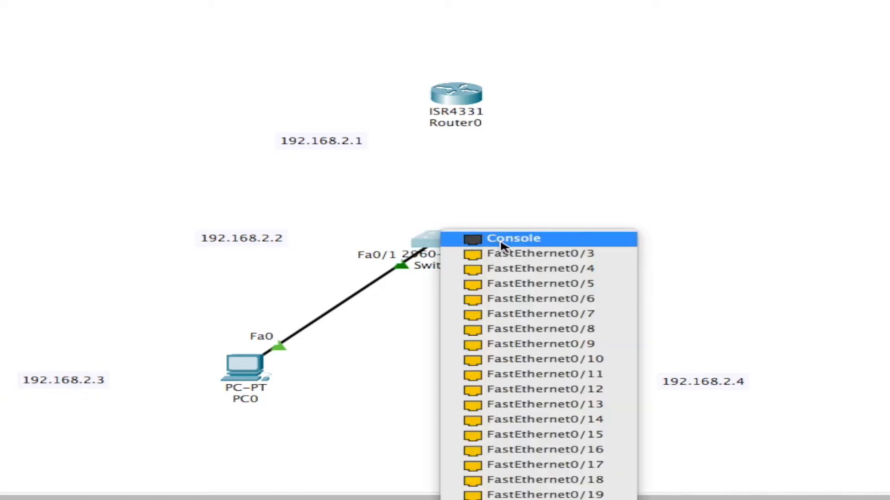
mouse_move(571, 260)
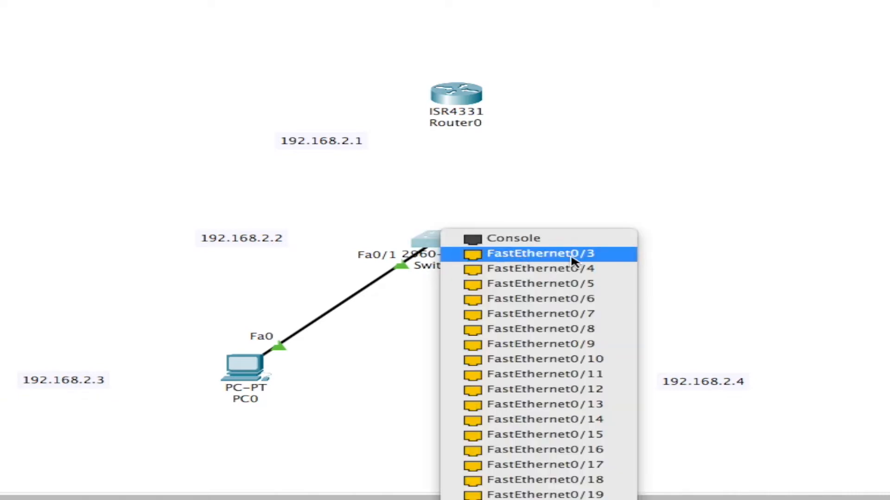
mouse_move(565, 420)
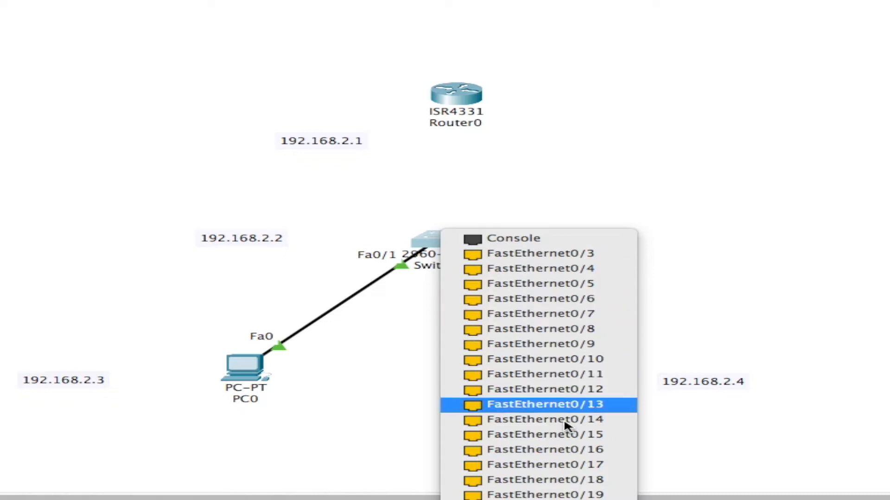
mouse_move(545, 253)
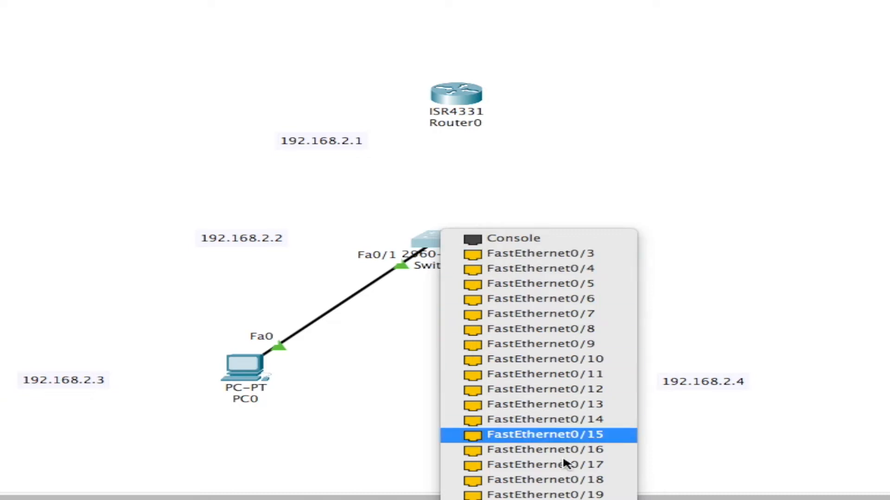
mouse_move(561, 254)
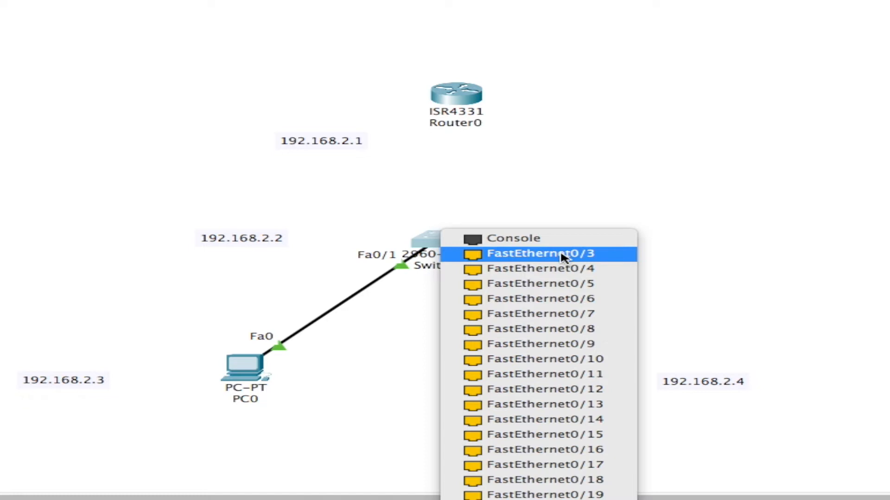
click(535, 253)
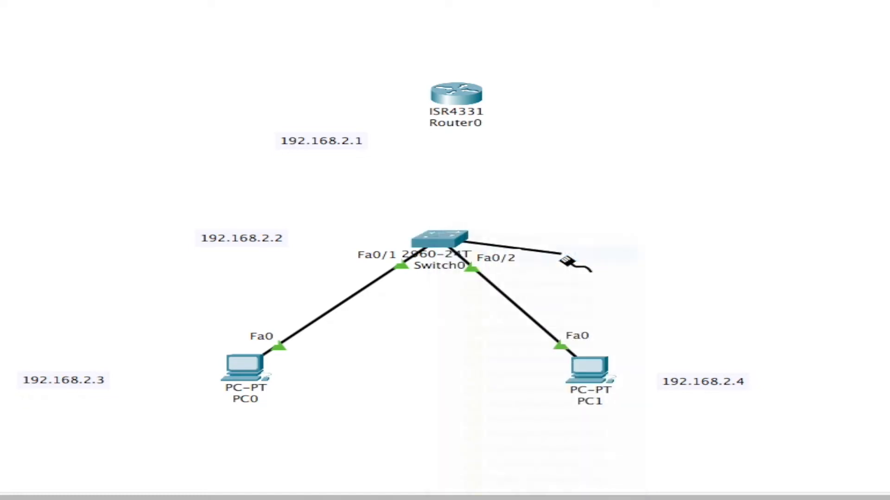
drag(573, 264, 457, 164)
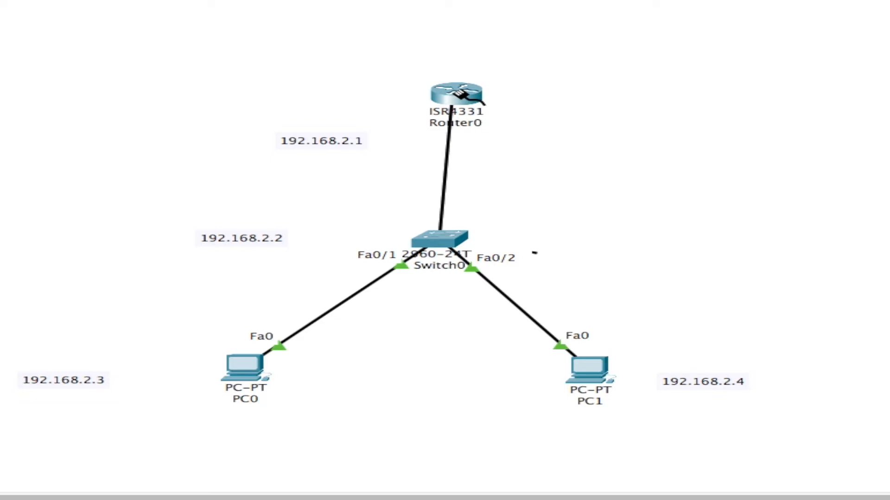
click(454, 93)
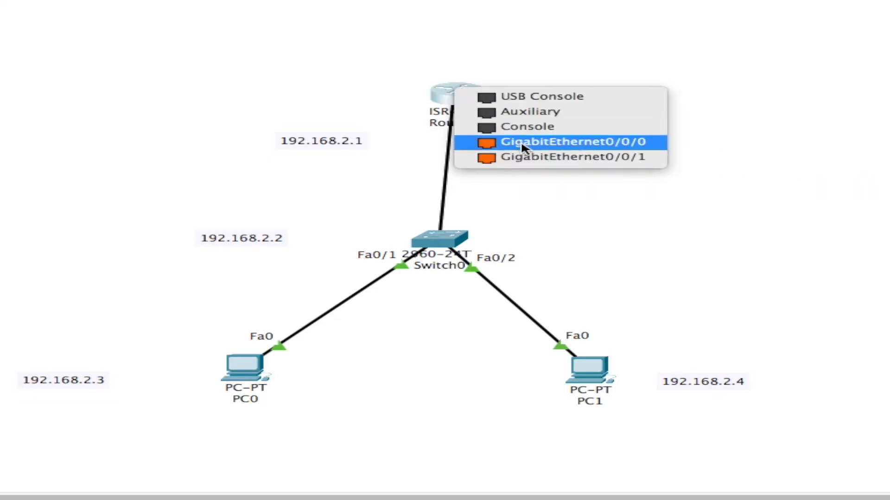
mouse_move(621, 145)
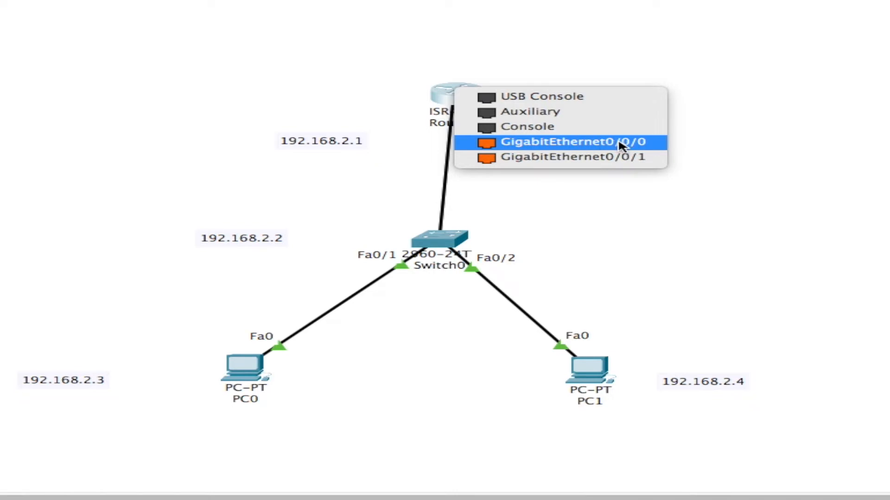
click(574, 142)
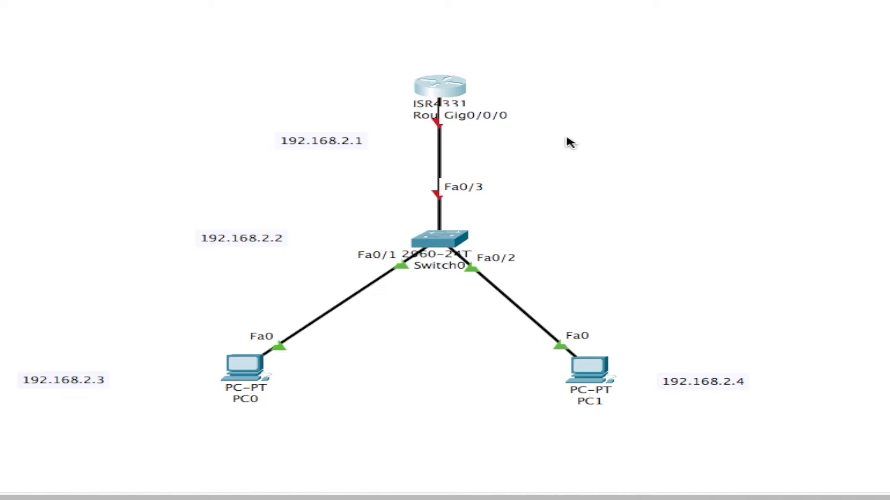
mouse_move(469, 228)
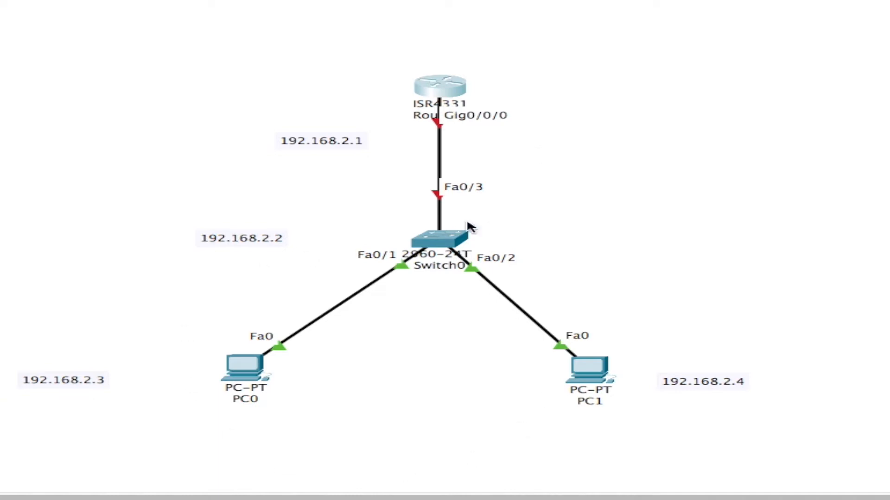
mouse_move(450, 179)
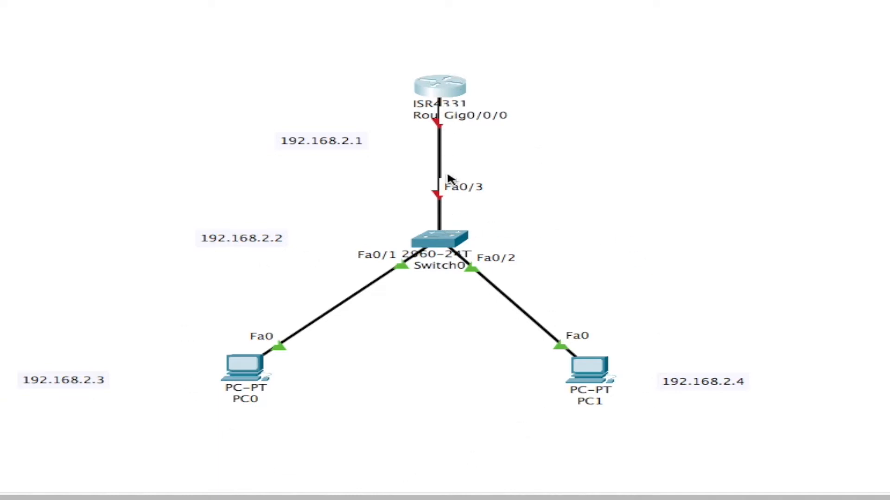
mouse_move(444, 94)
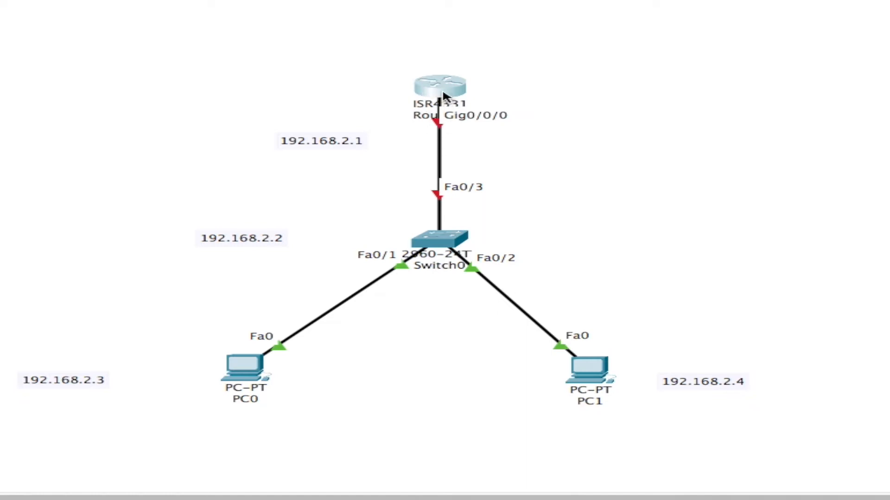
mouse_move(432, 212)
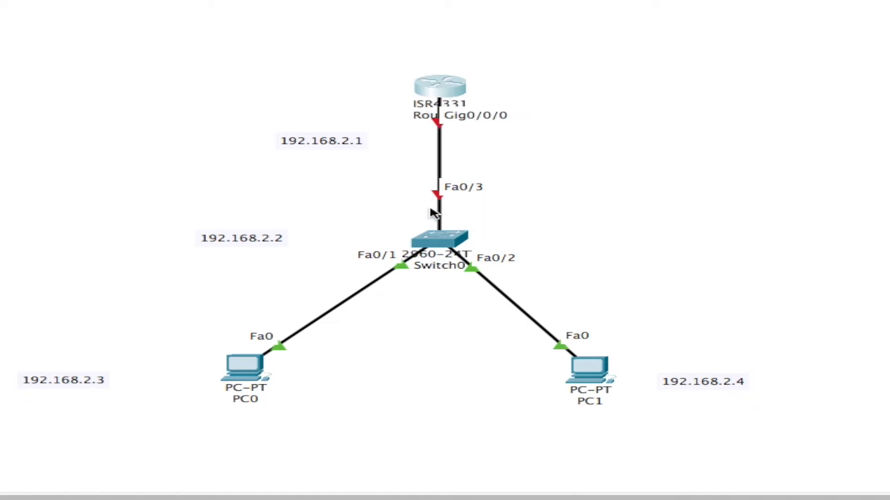
mouse_move(481, 201)
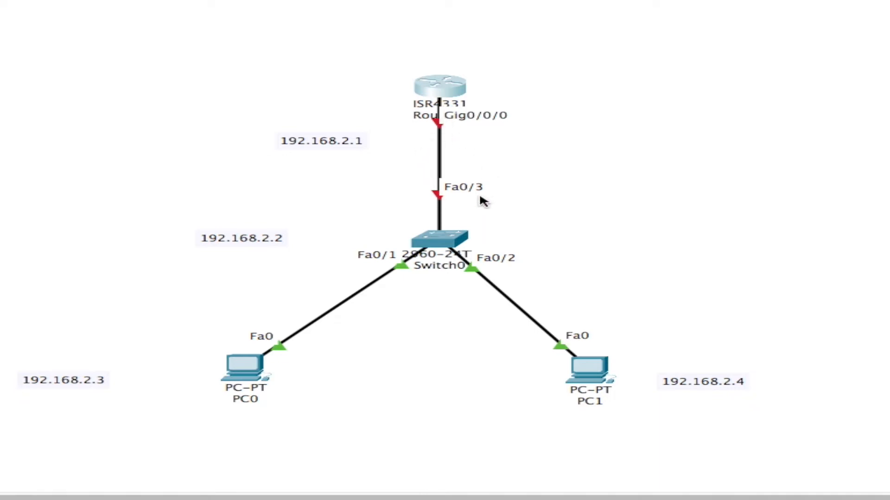
mouse_move(366, 254)
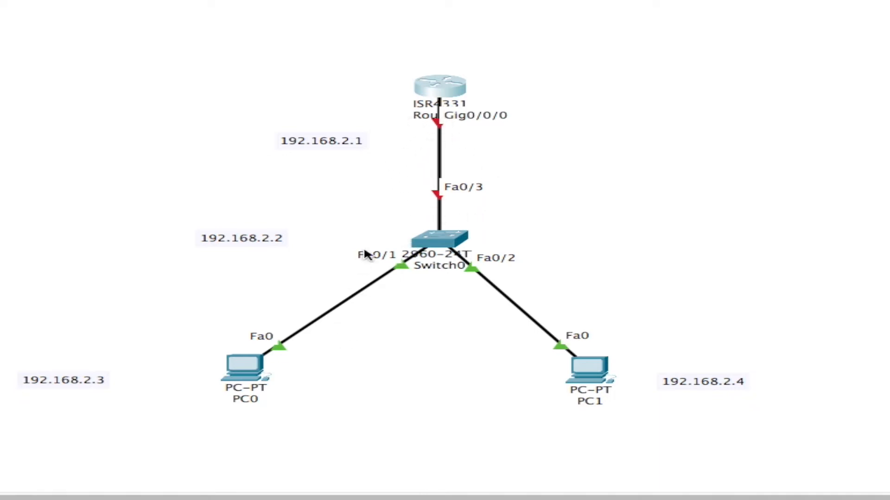
mouse_move(271, 437)
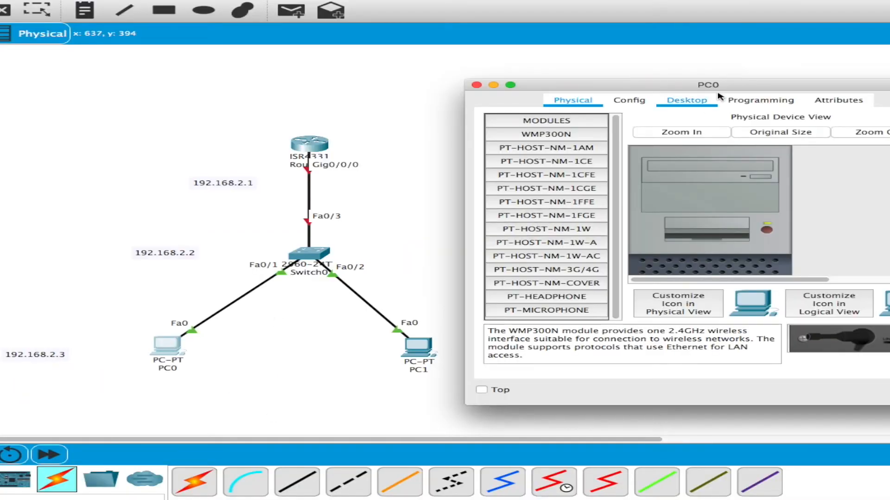
Step: Set PC0's static IP 192.168.2.3, mask 255.255.255.0, gateway 192.168.2.1
click(685, 100)
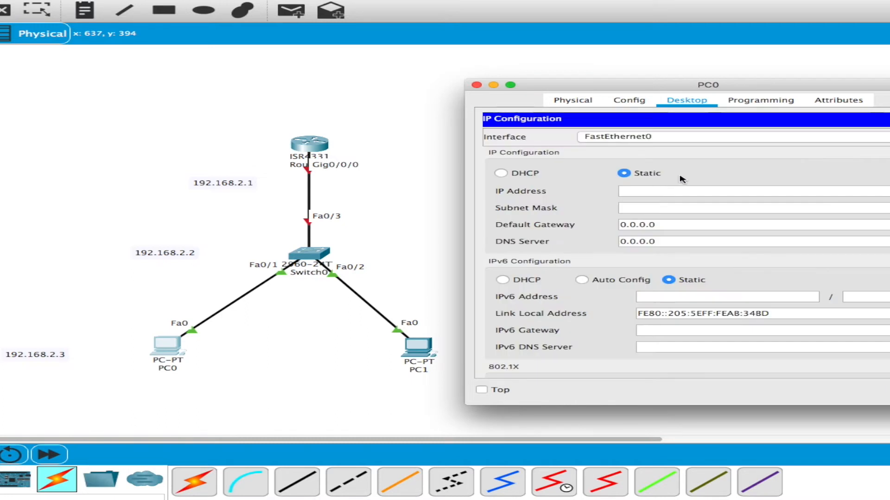
text(192.168)
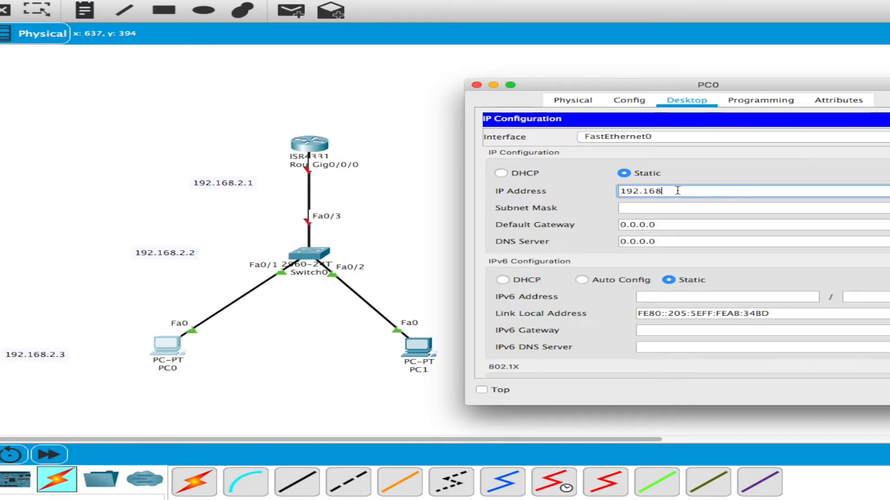
text(.2.3)
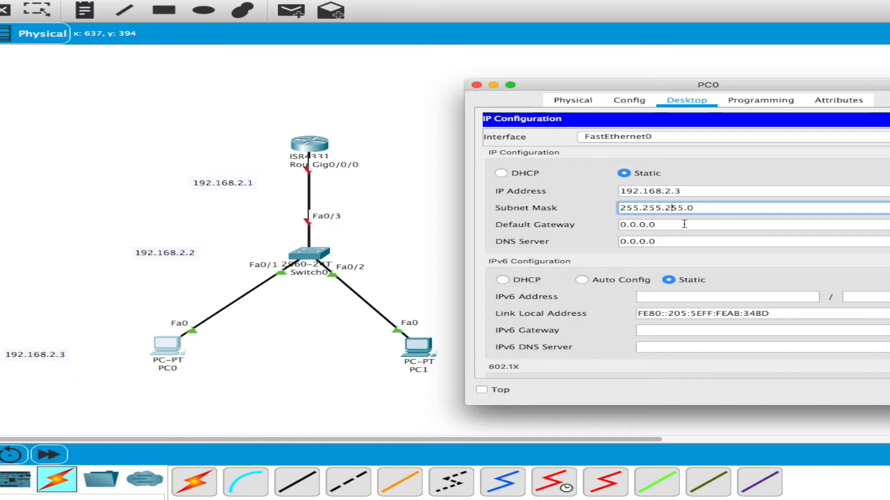
text(1)
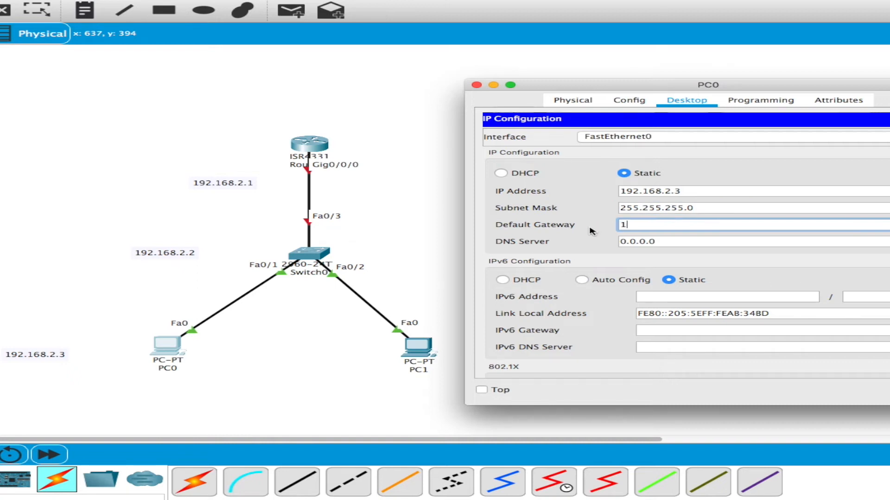
text(92.168.2.1)
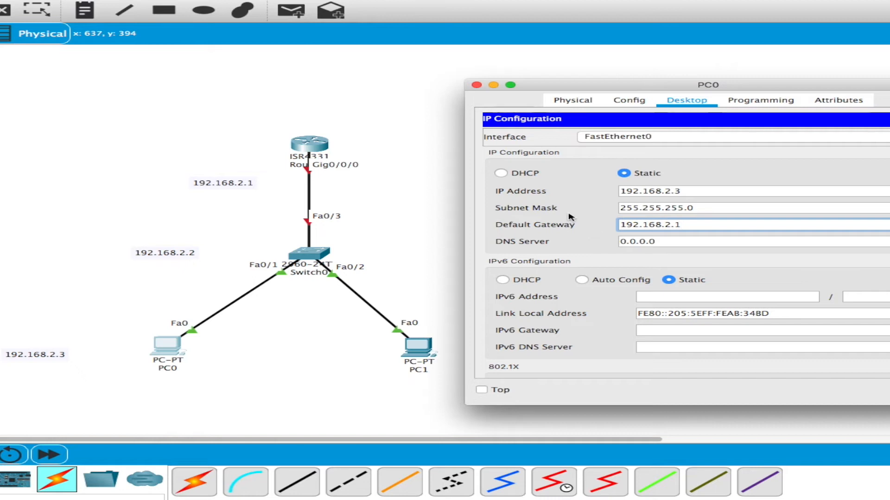
mouse_move(361, 160)
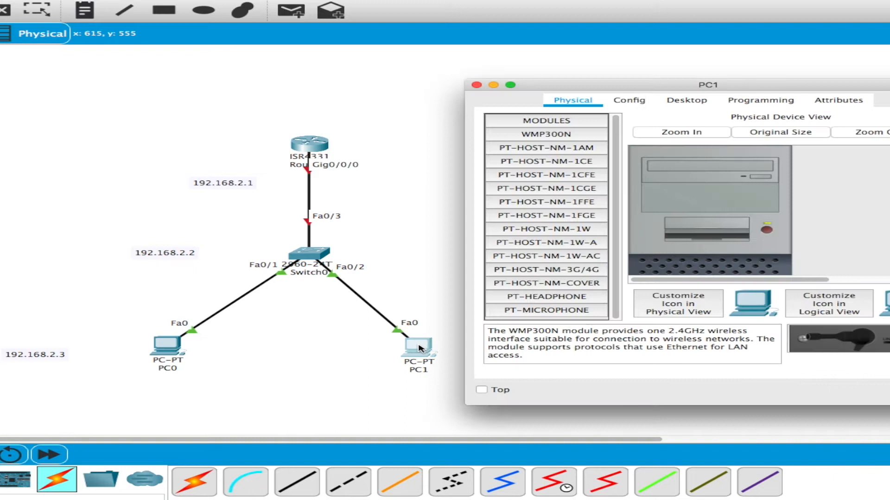
Step: Set PC1's IP 192.168.2.4, mask 255.255.255.0, gateway 192.168.2.1, and close its window
click(685, 100)
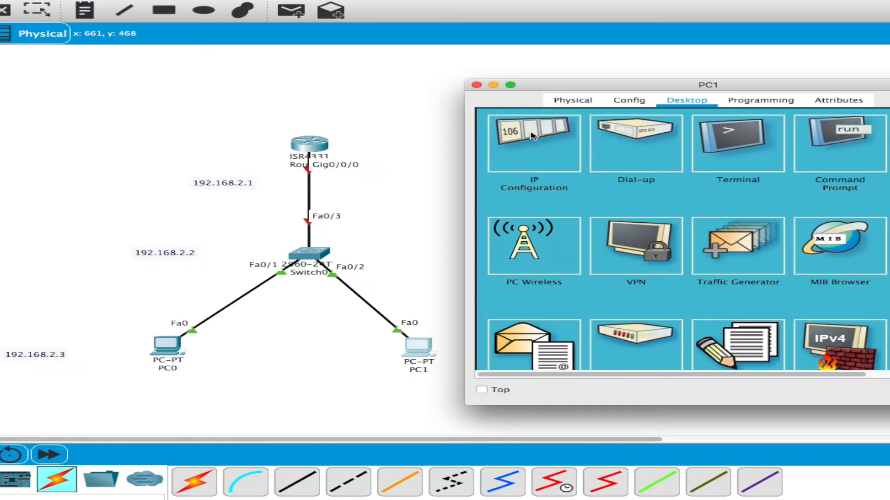
click(532, 142)
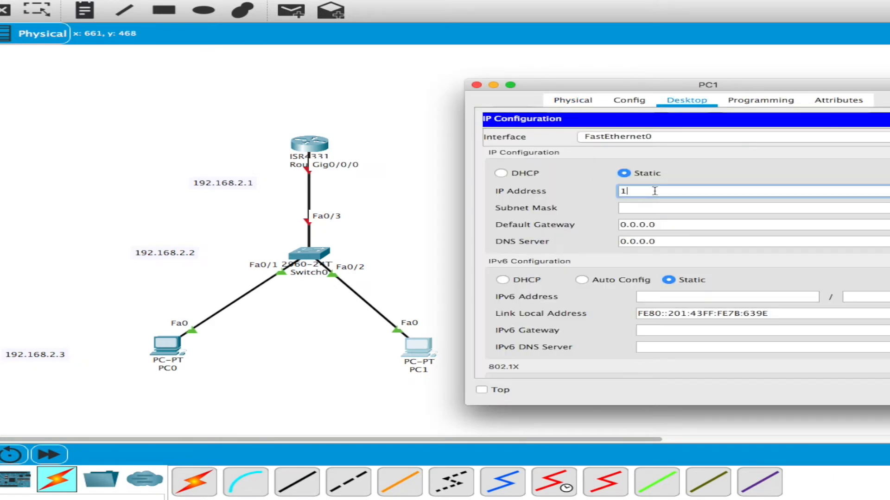
text(92.168.)
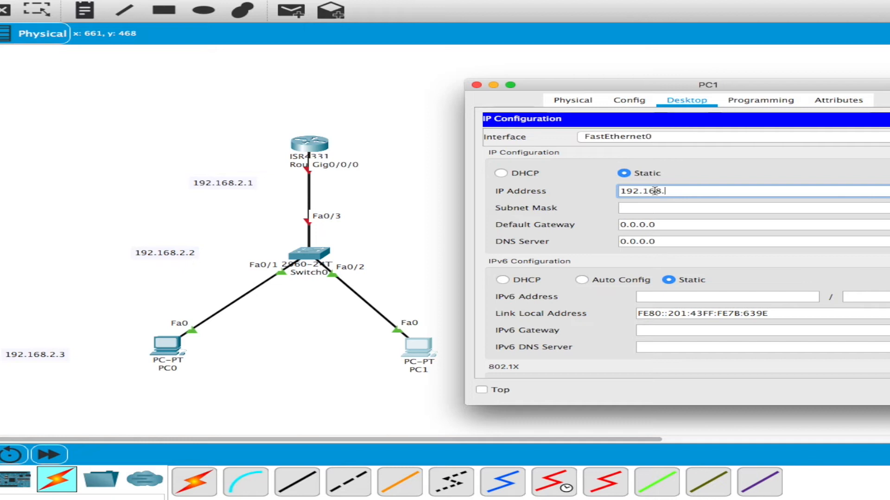
text(2.)
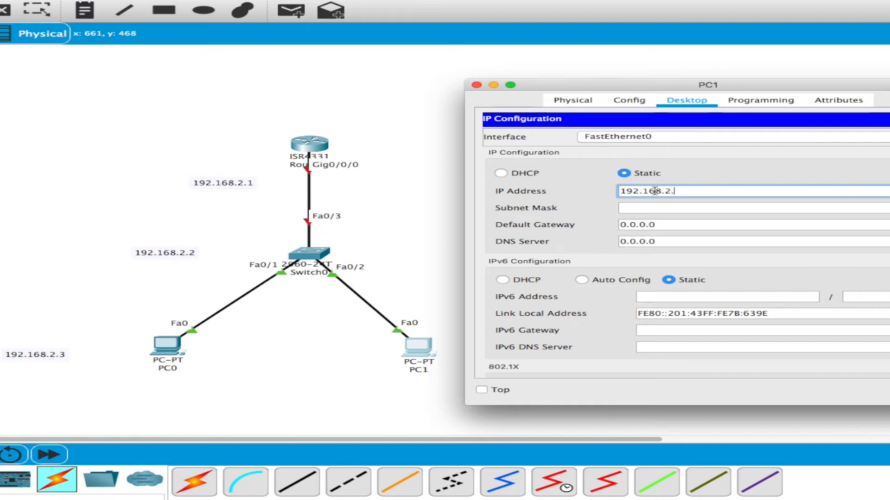
drag(698, 84, 877, 93)
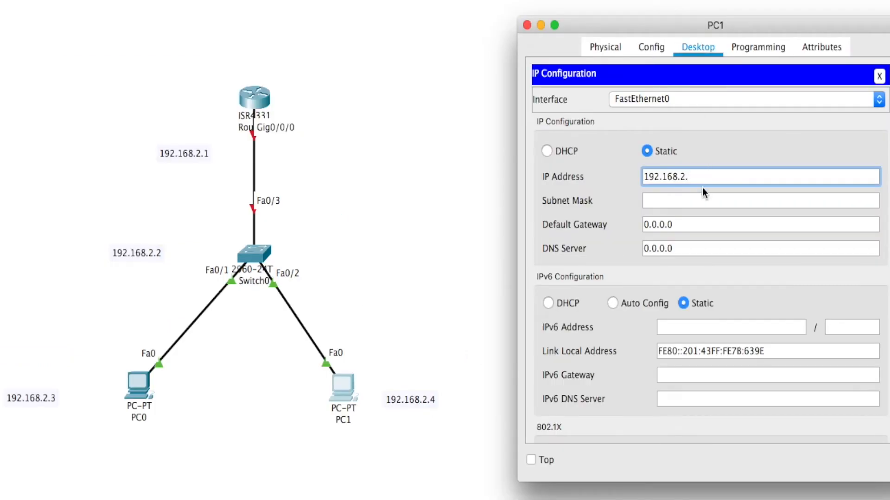
text(255.255.255.0)
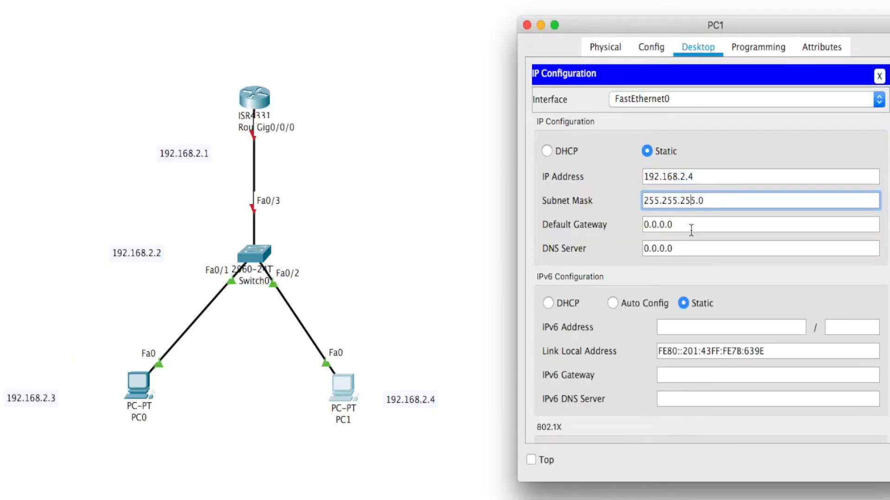
text(192.168.2.1)
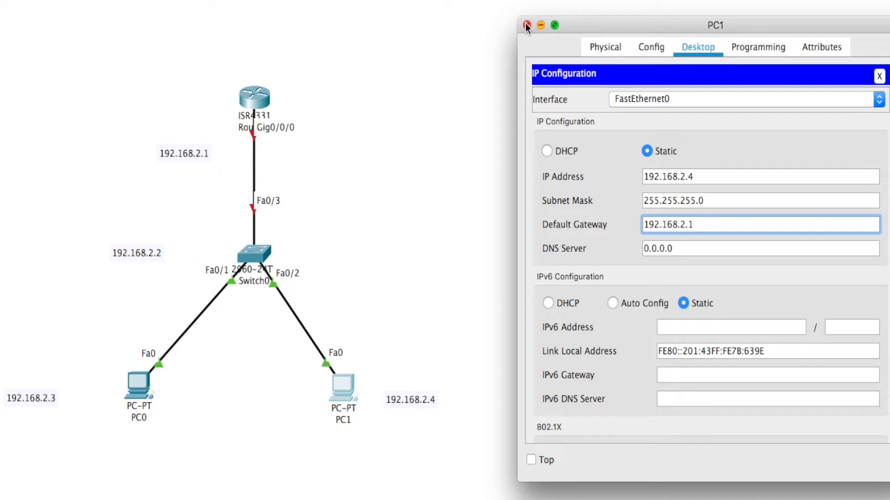
click(527, 25)
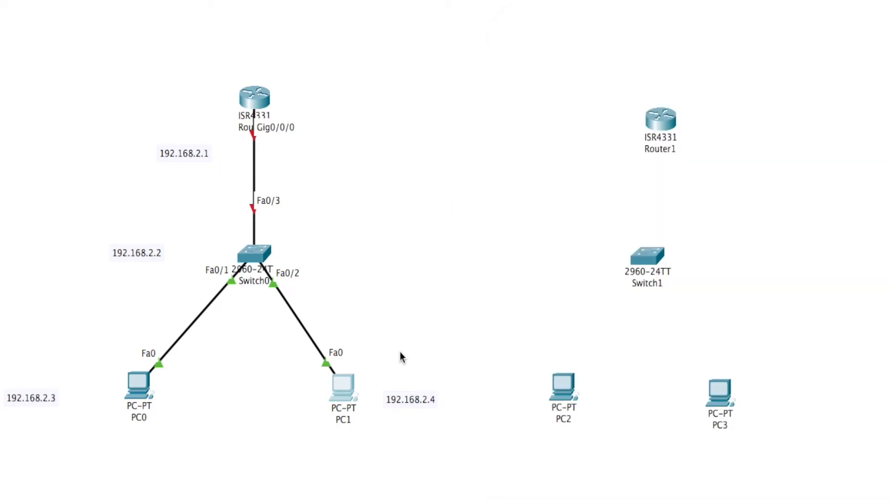
mouse_move(149, 390)
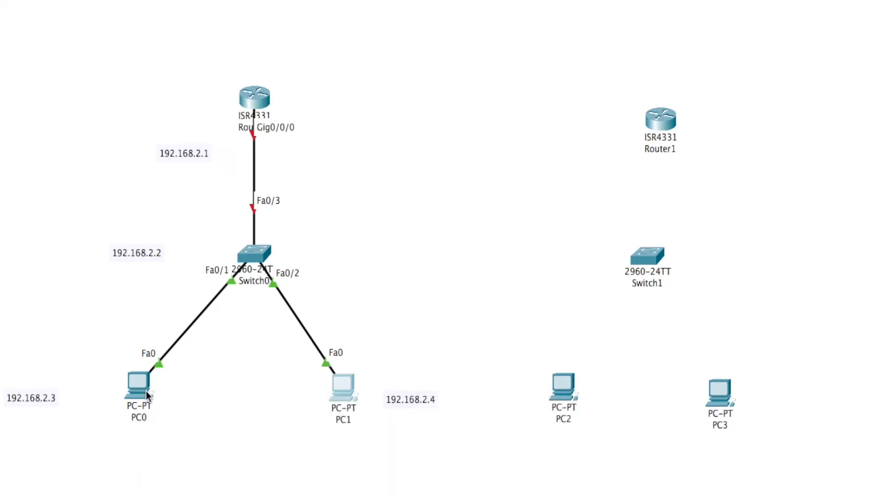
mouse_move(207, 289)
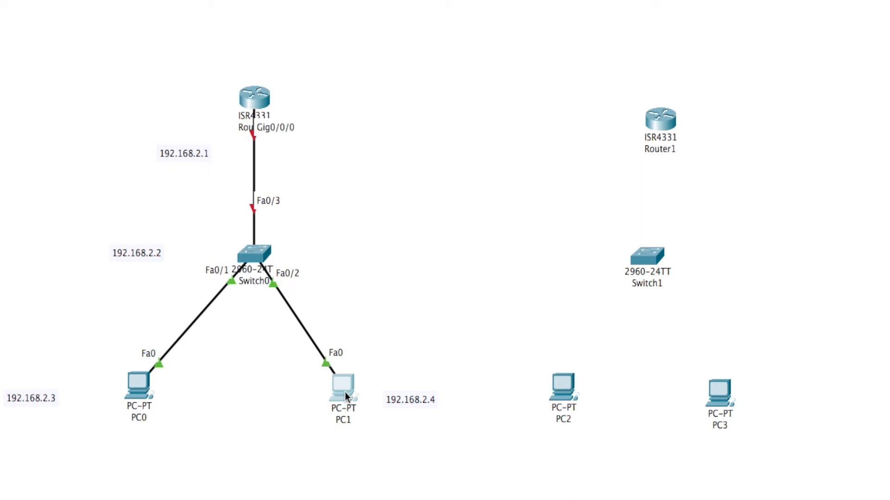
mouse_move(292, 235)
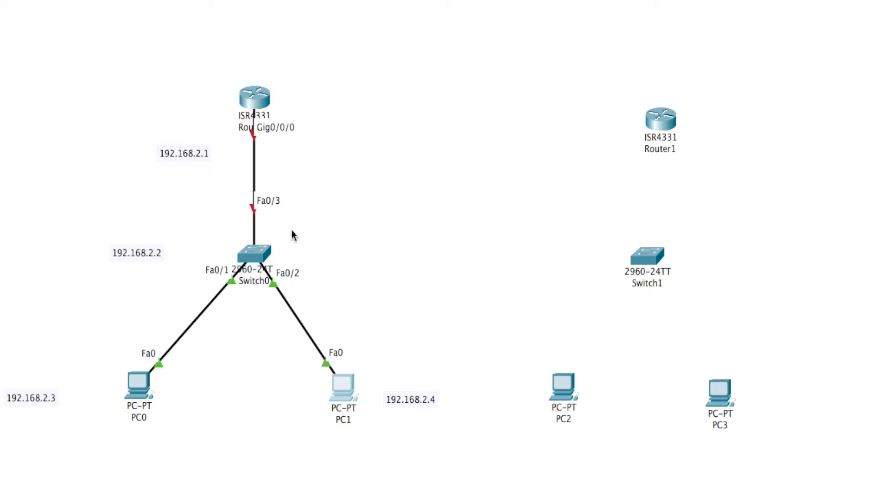
mouse_move(145, 369)
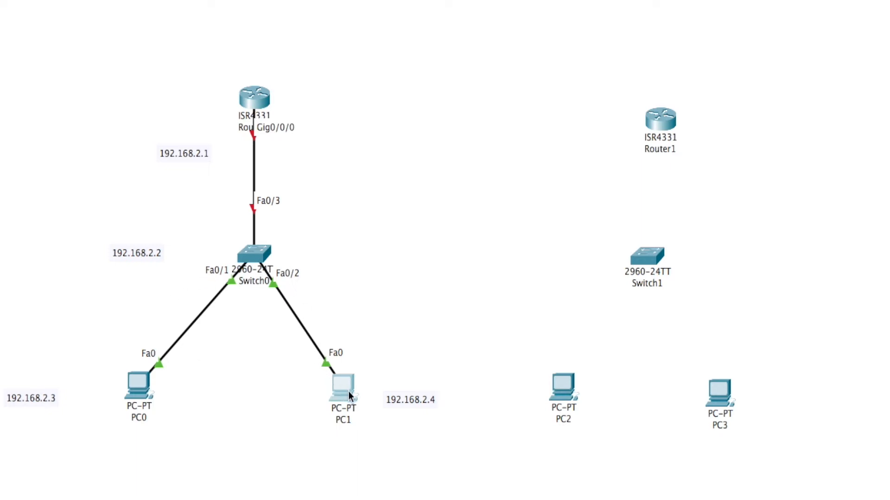
mouse_move(300, 279)
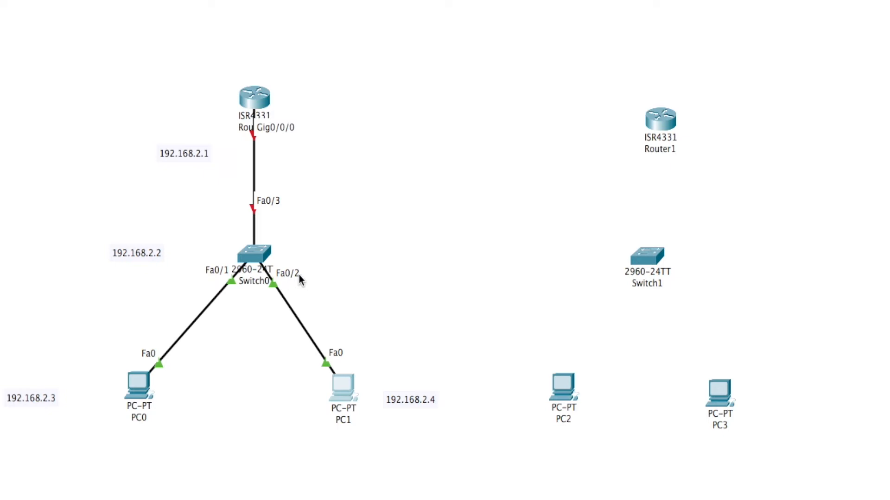
mouse_move(296, 284)
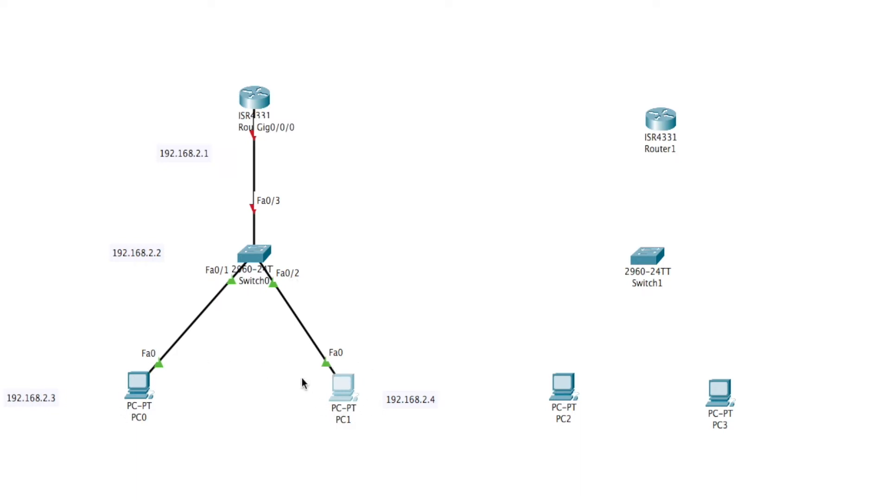
mouse_move(235, 272)
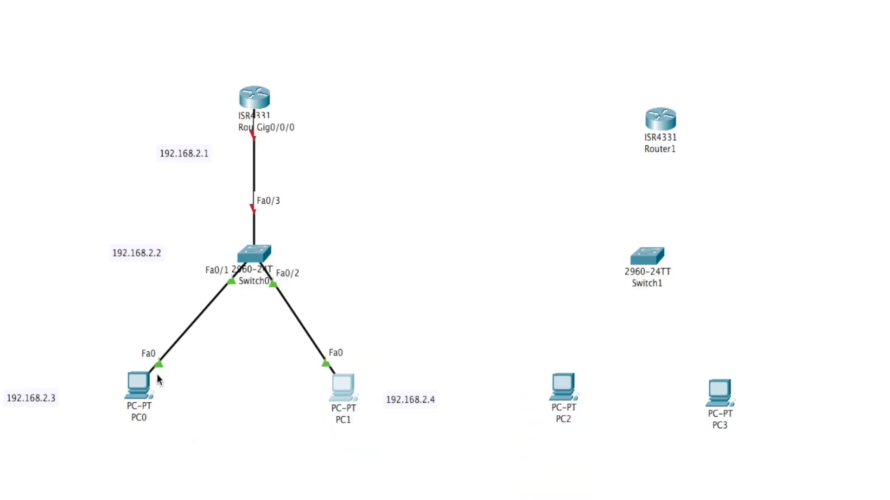
mouse_move(136, 389)
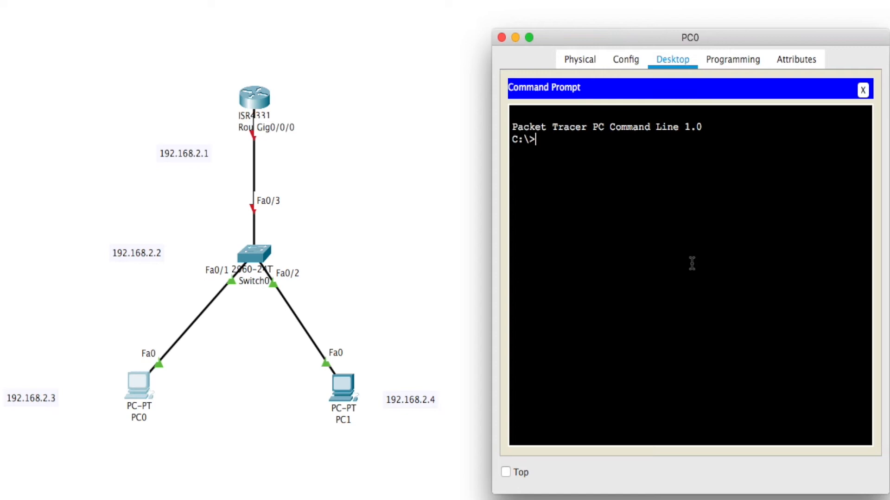
Step: Ping 192.168.2.4 from PC0's command prompt, confirm 4 replies, then close the window
text(ping)
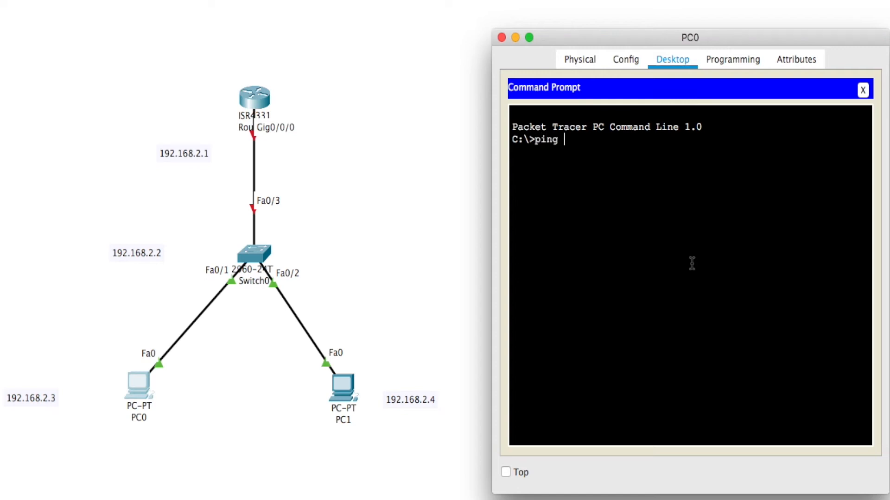
text(192.16)
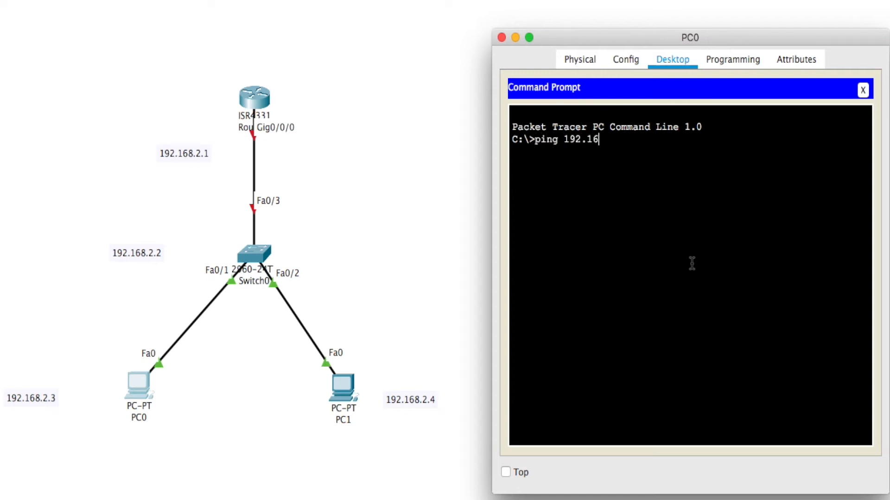
text(8.2.)
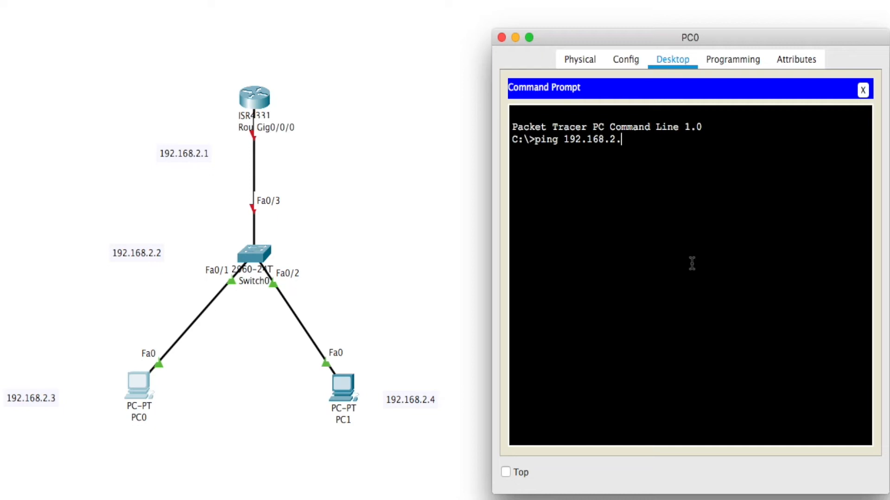
text(4)
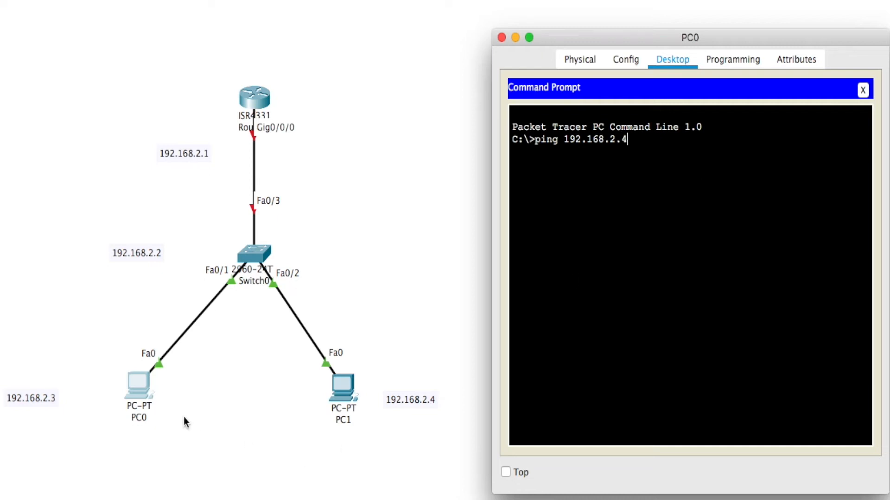
mouse_move(227, 354)
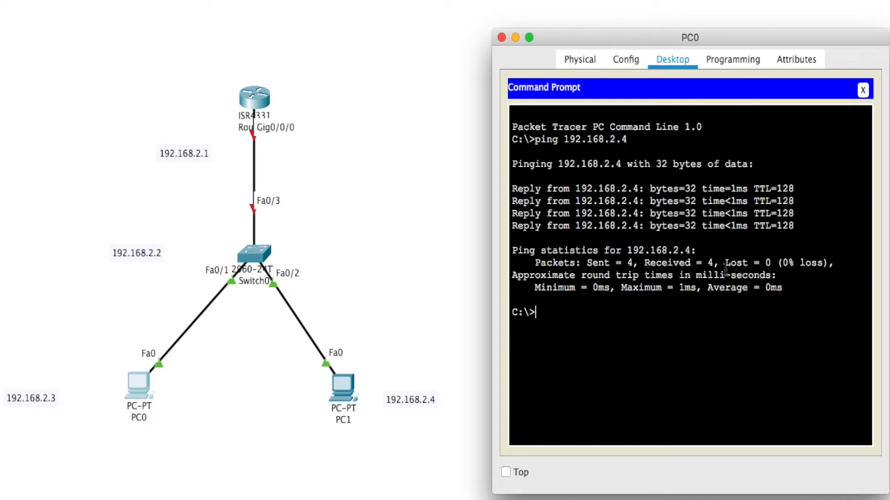
mouse_move(497, 48)
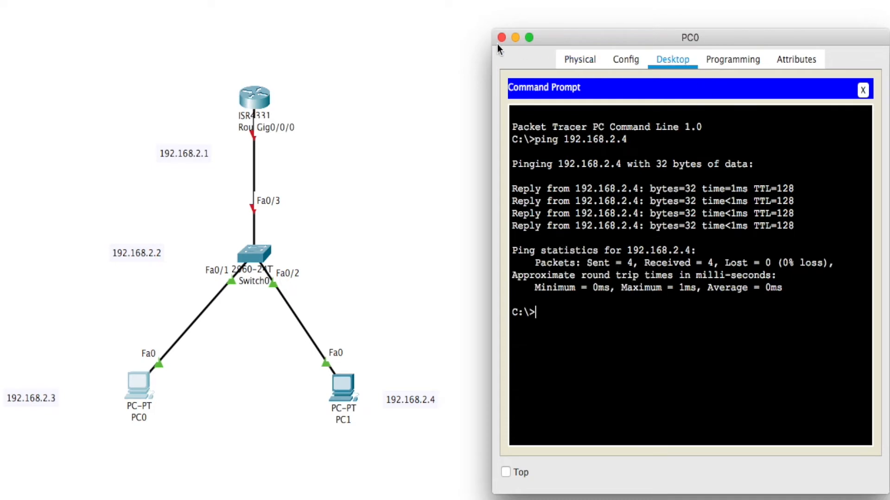
mouse_move(126, 400)
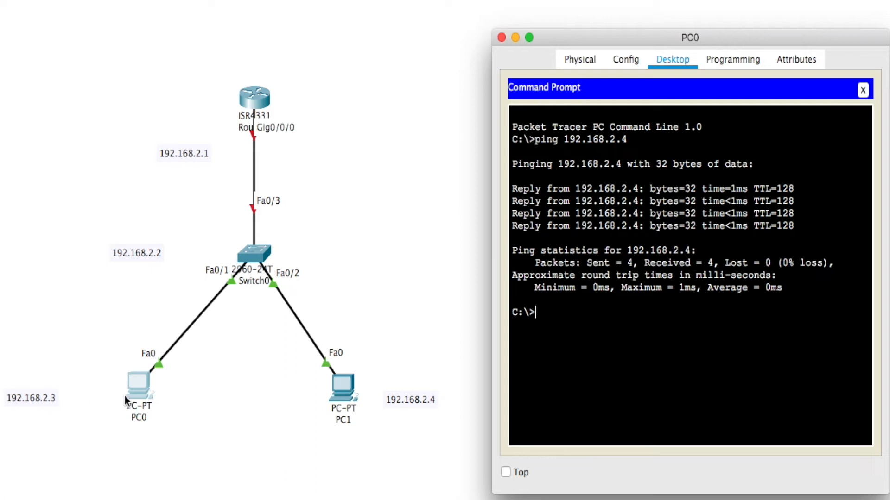
mouse_move(516, 38)
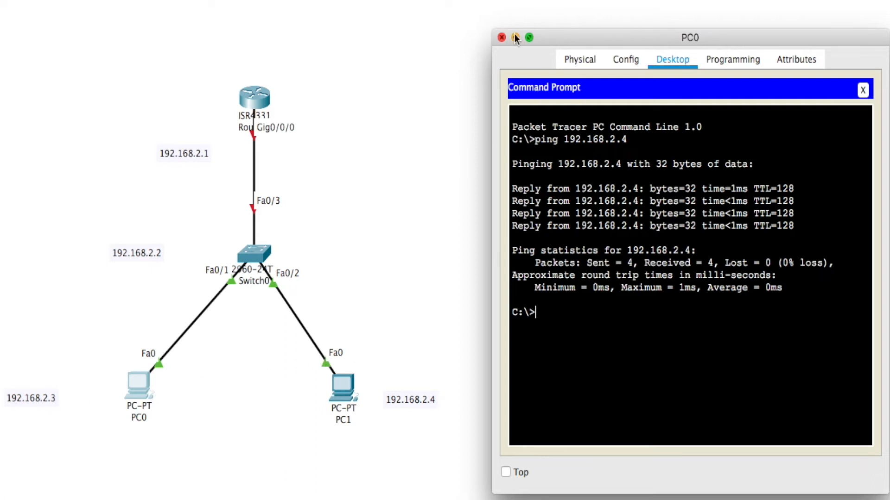
click(501, 38)
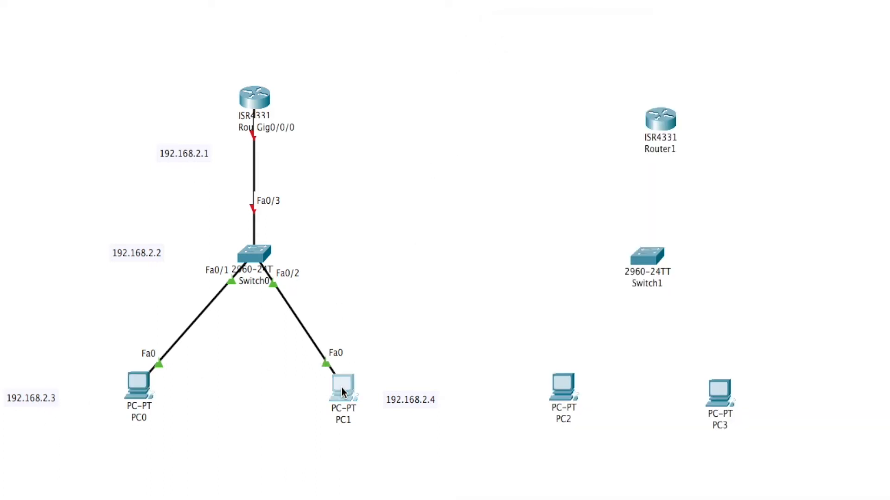
Step: Open PC1, ping 192.168.2.3 from its command prompt, then close the window
double_click(342, 386)
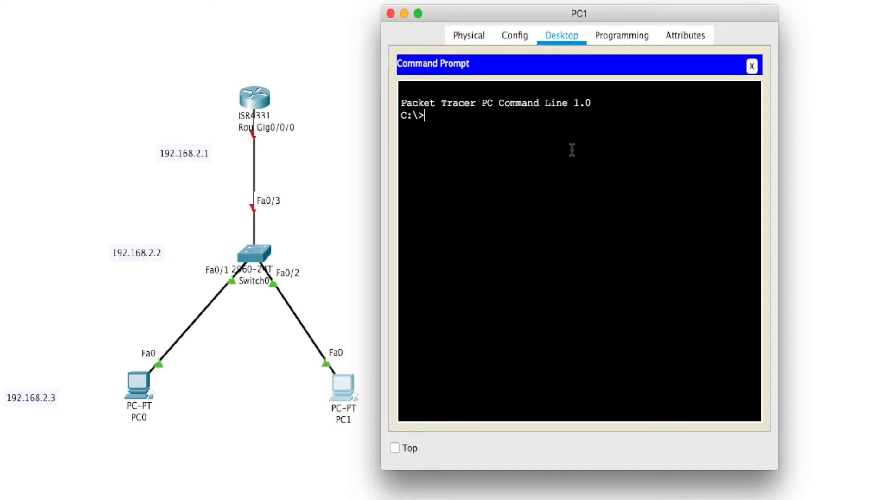
text(ping 1)
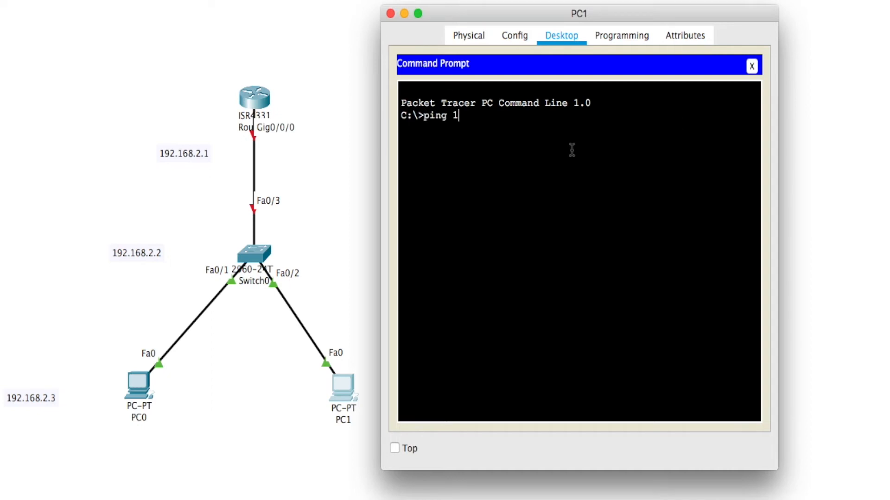
text(92.168)
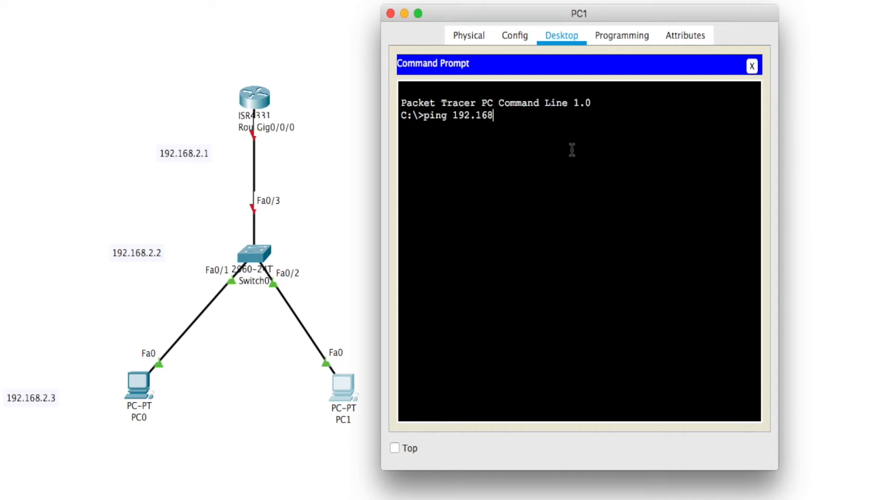
text(.2.3)
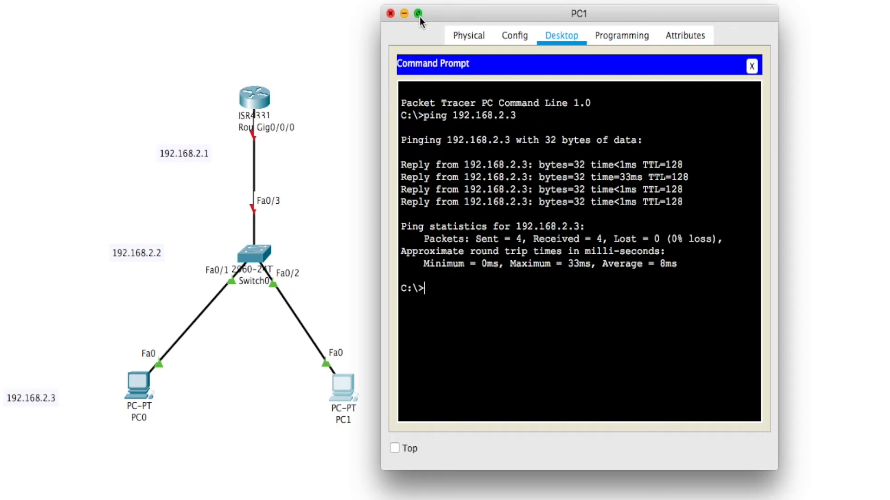
click(418, 14)
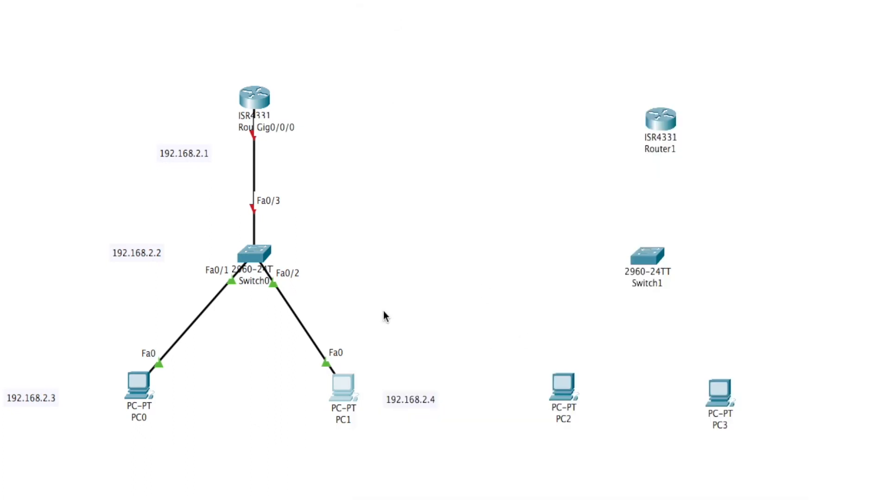
mouse_move(304, 278)
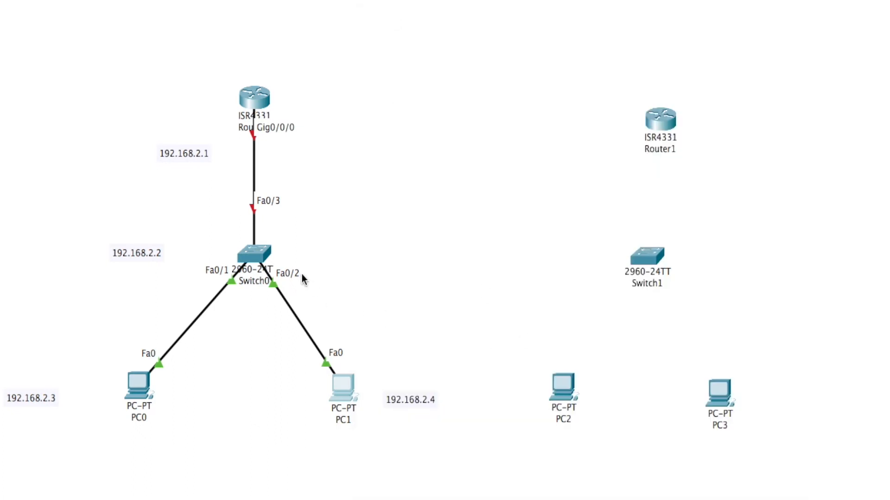
mouse_move(116, 267)
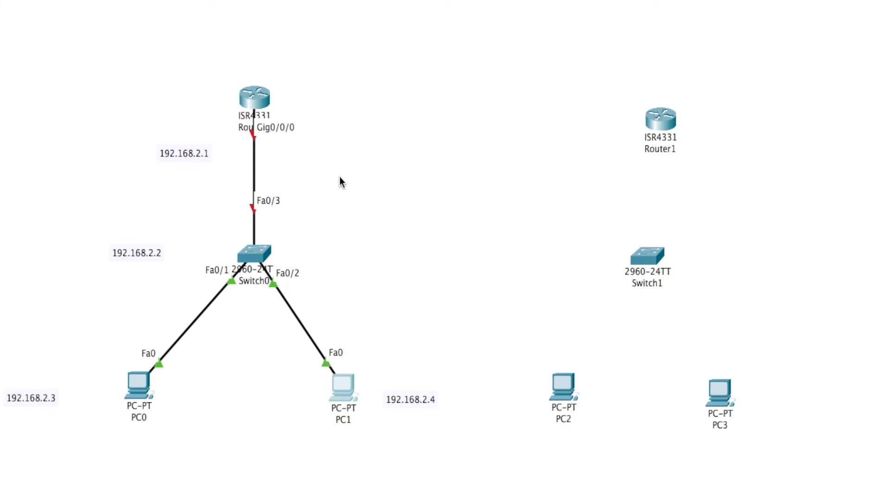
mouse_move(321, 223)
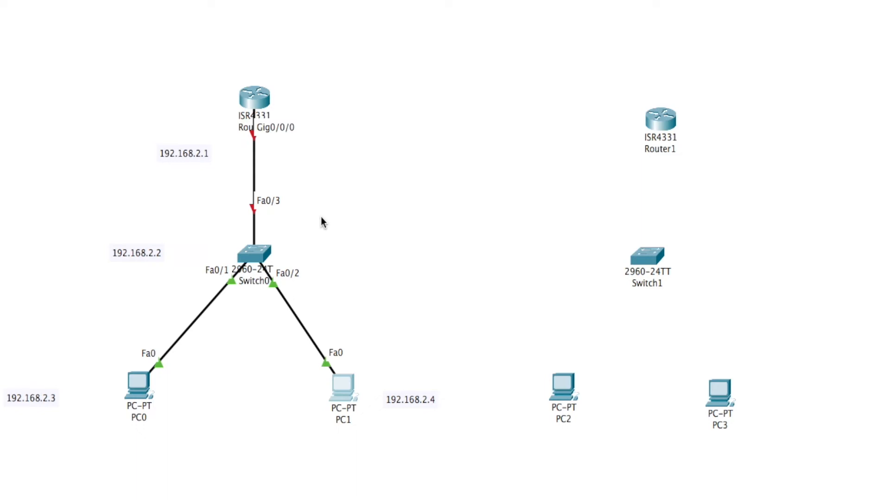
mouse_move(255, 254)
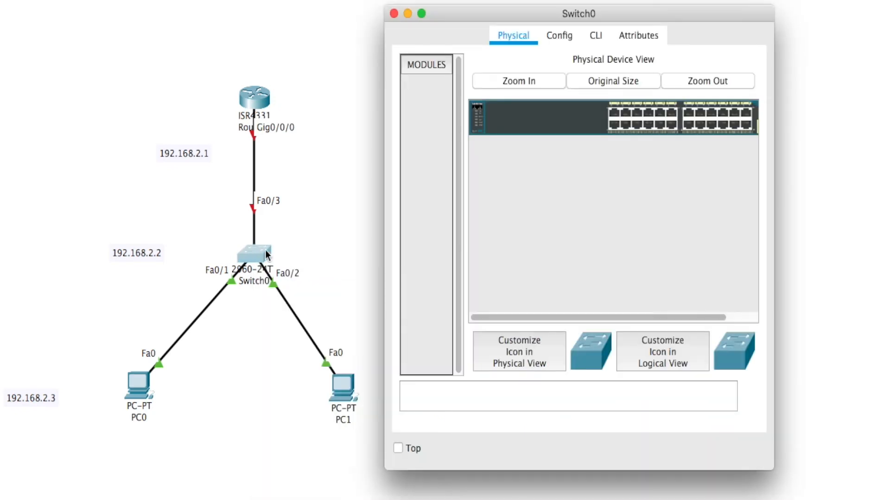
Step: Bring Switch0's CLI to the Switch> prompt with Enter, then close the window
click(595, 35)
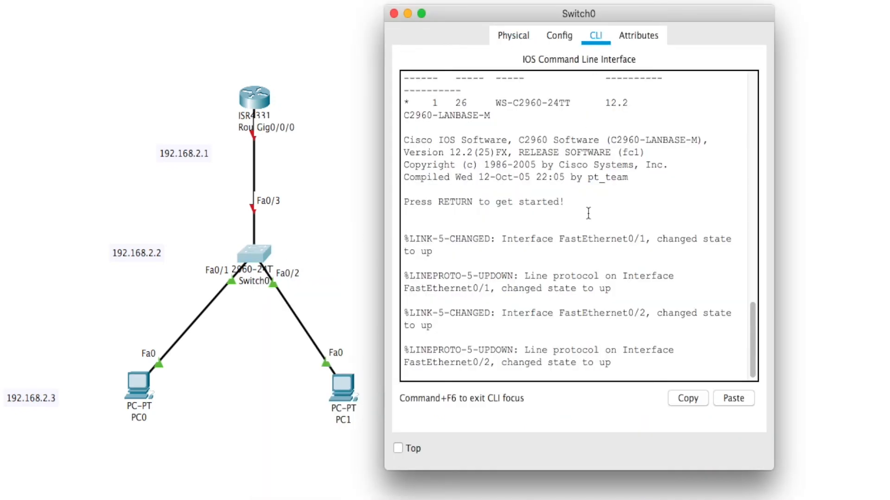
key(enter)
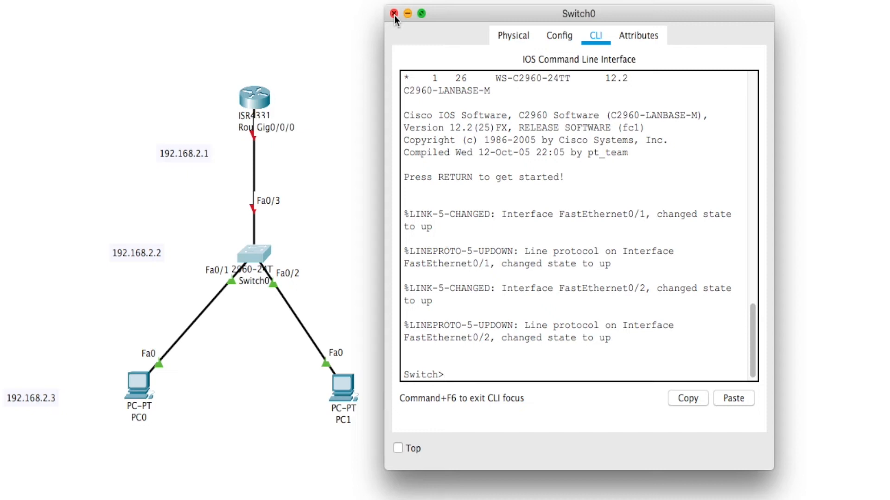
click(392, 13)
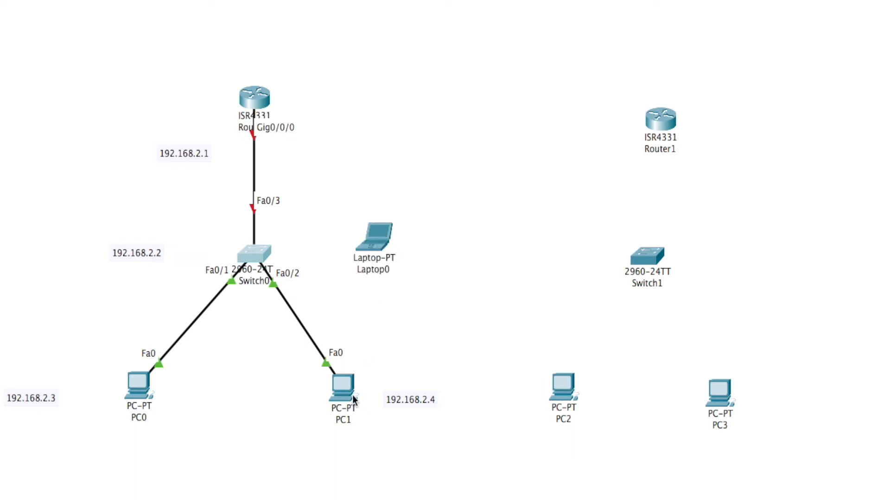
mouse_move(244, 254)
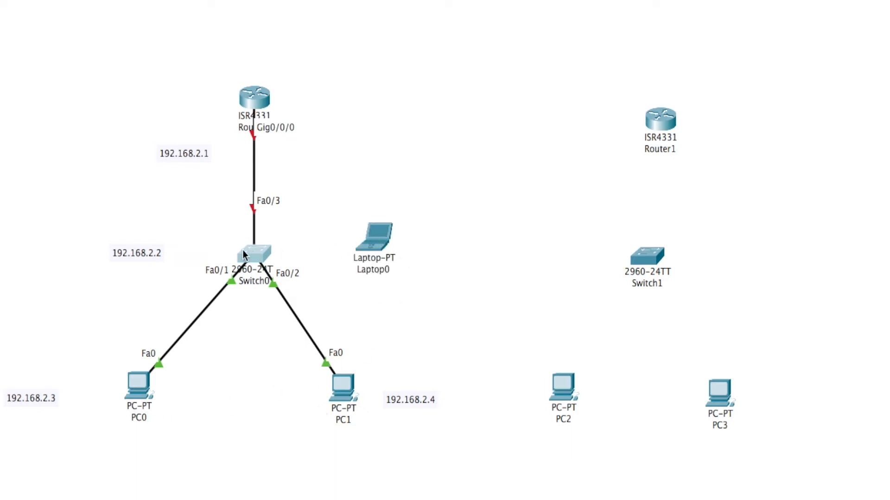
mouse_move(380, 238)
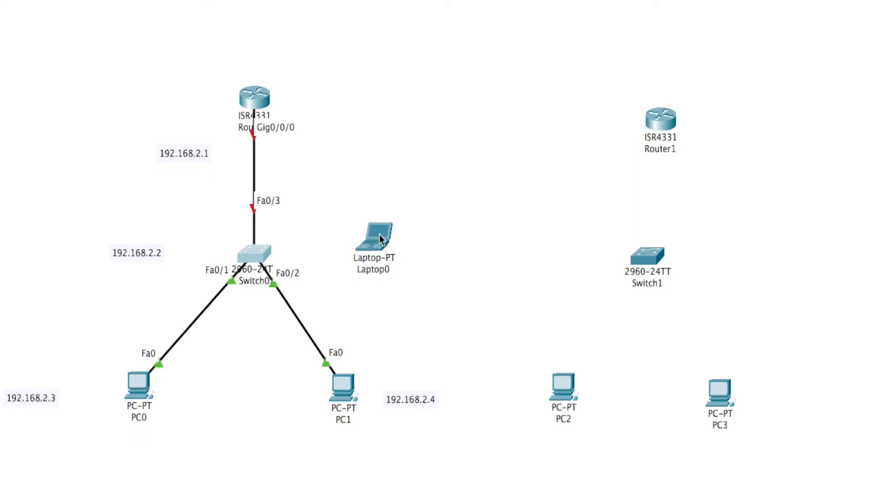
mouse_move(338, 215)
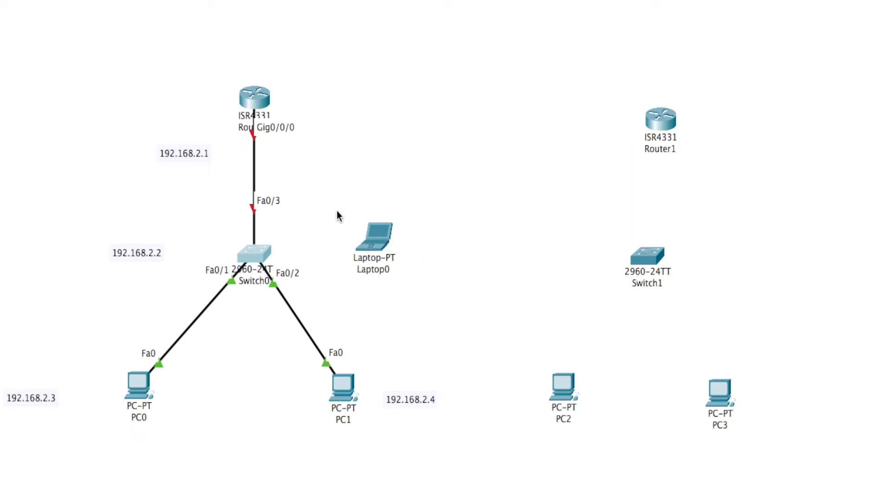
mouse_move(233, 396)
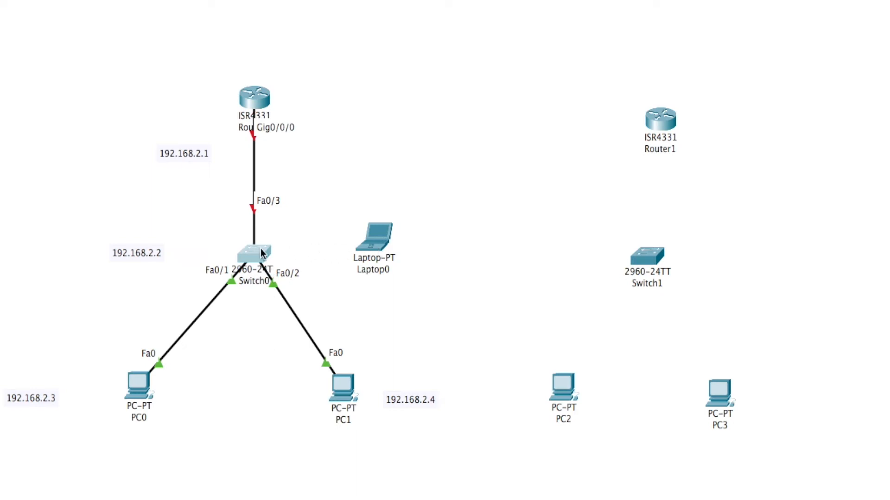
Step: Run a console cable from Laptop0's RS-232 port to Switch0's Console port, then open Laptop0
click(254, 251)
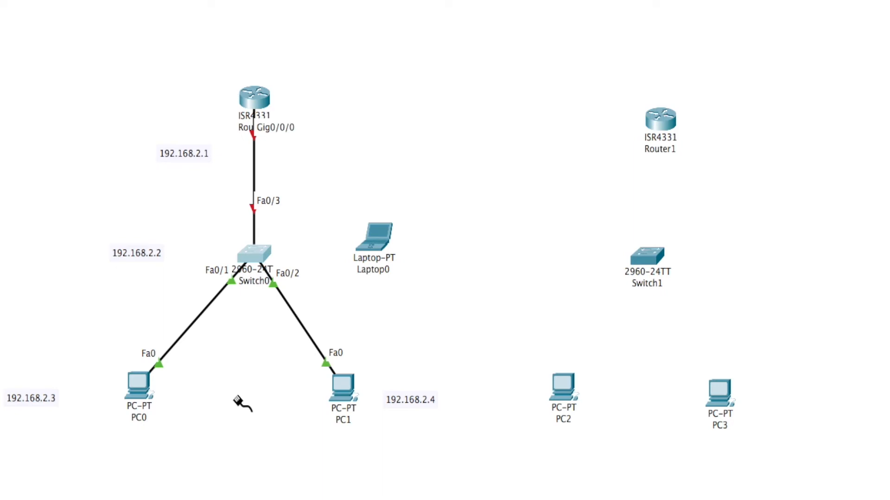
mouse_move(264, 255)
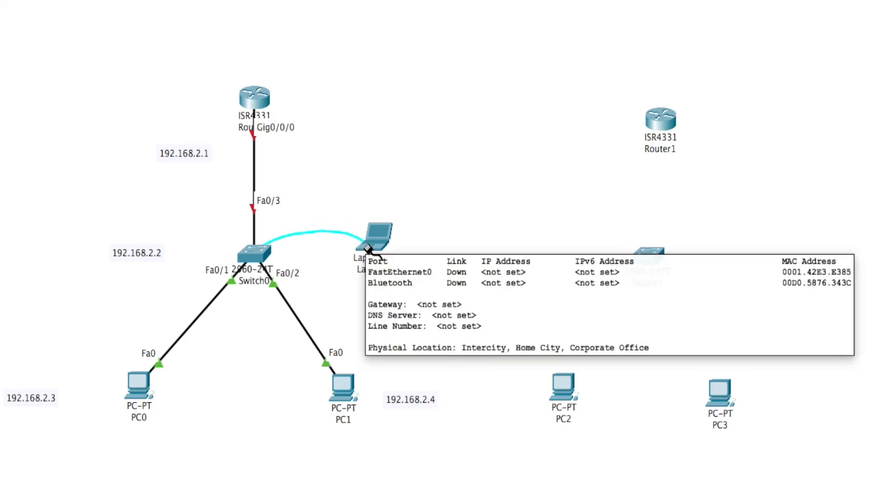
click(377, 238)
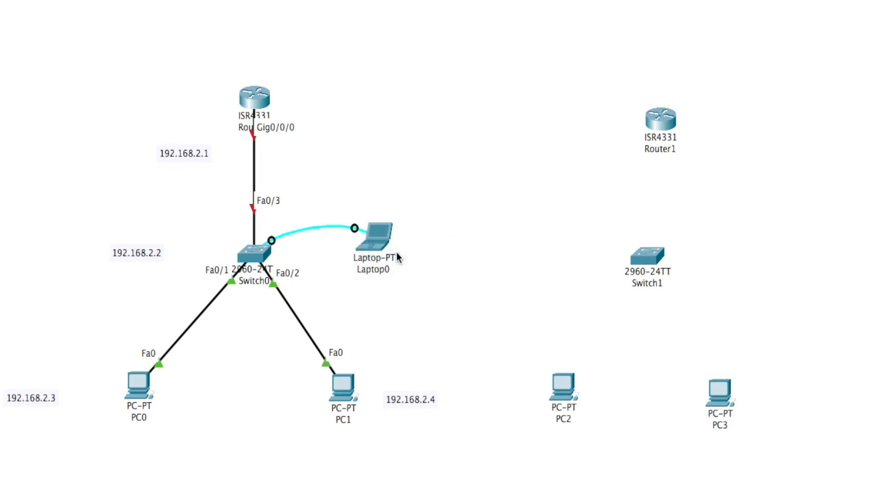
mouse_move(379, 249)
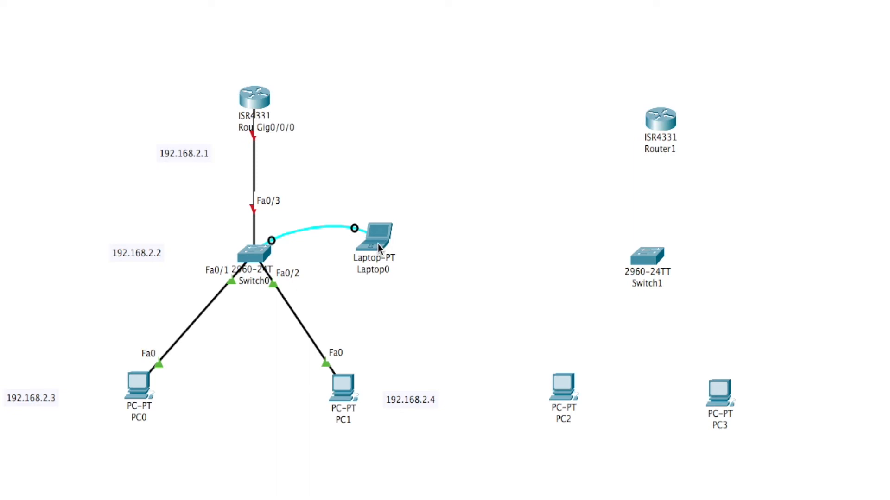
double_click(374, 233)
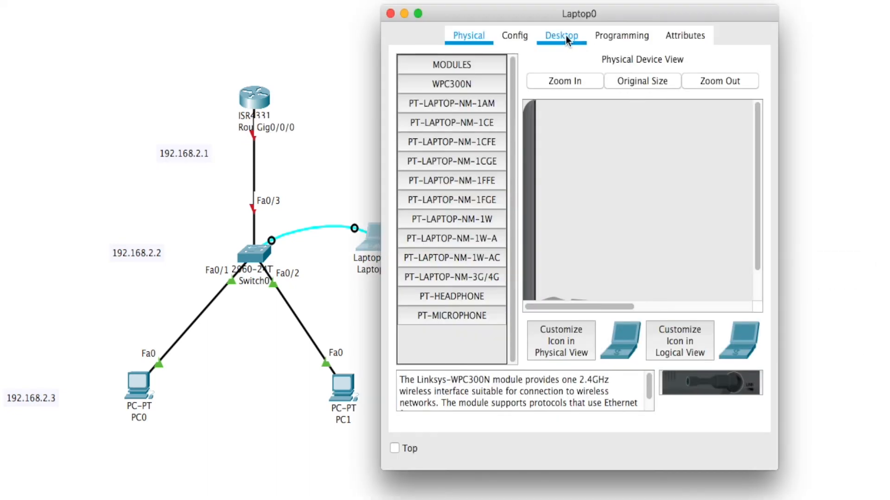
Step: Open Laptop0's Terminal with default 9600, 8, None, 1, None port settings and connect
click(560, 35)
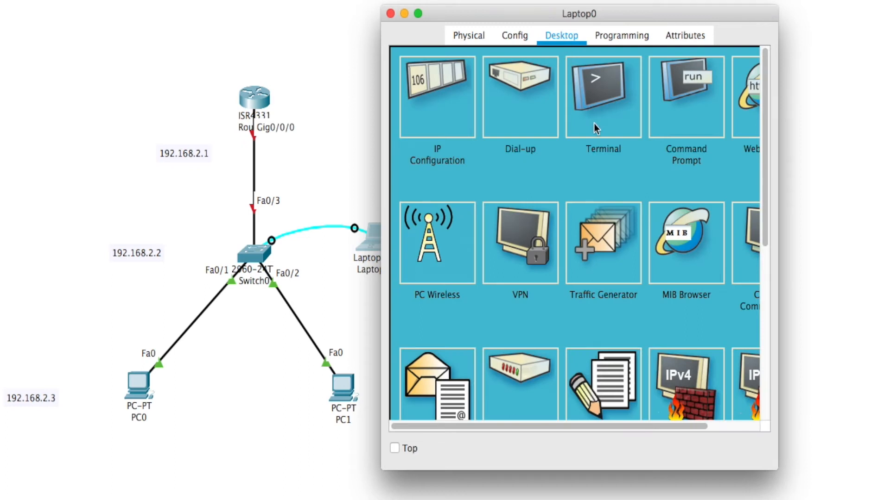
click(602, 97)
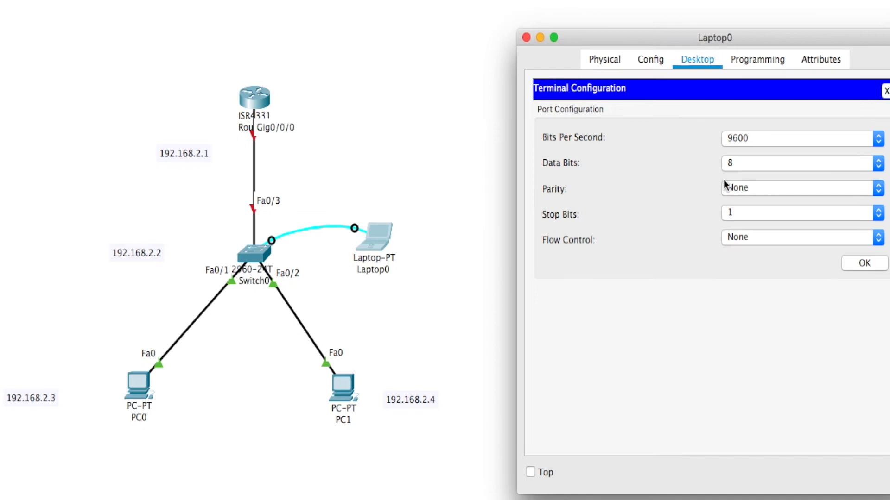
mouse_move(546, 146)
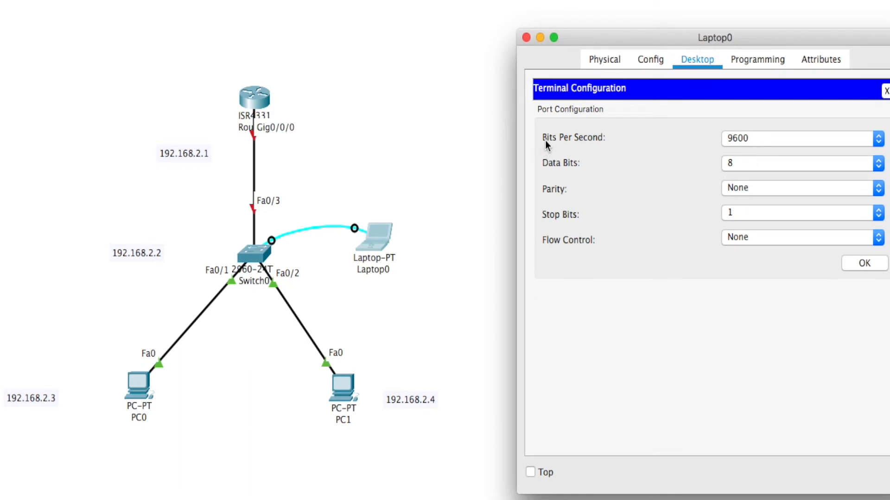
mouse_move(559, 172)
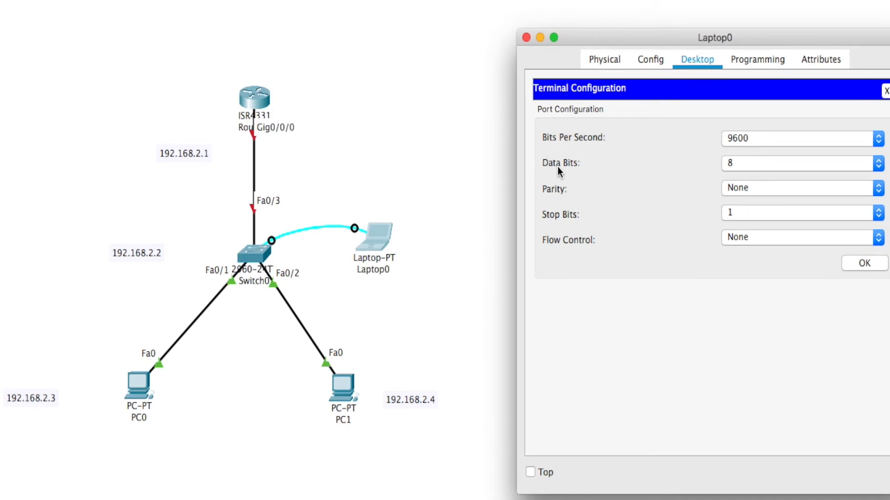
mouse_move(579, 214)
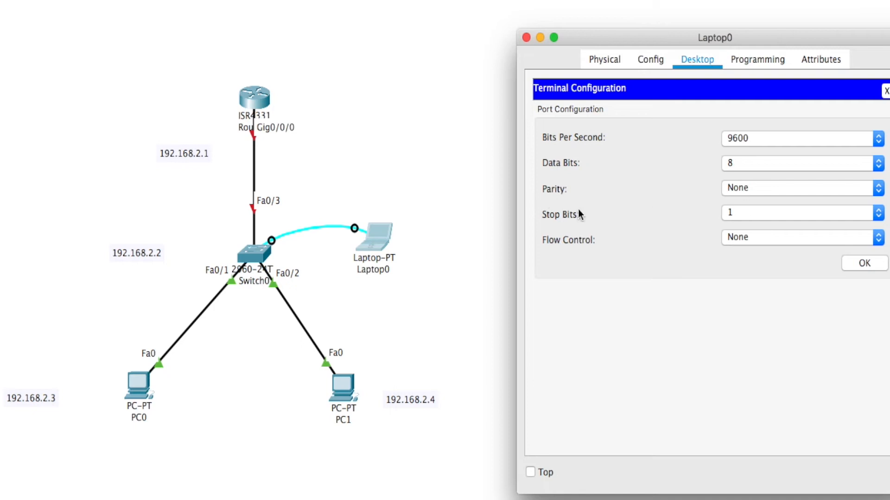
mouse_move(748, 250)
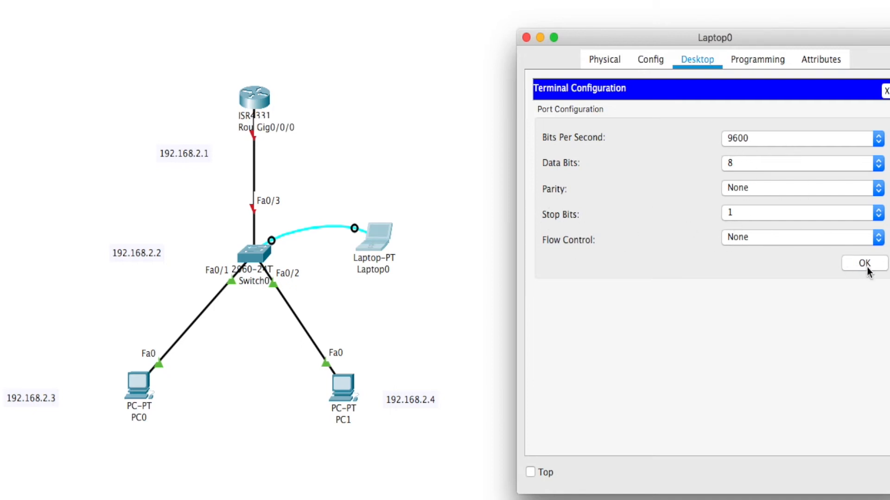
click(877, 138)
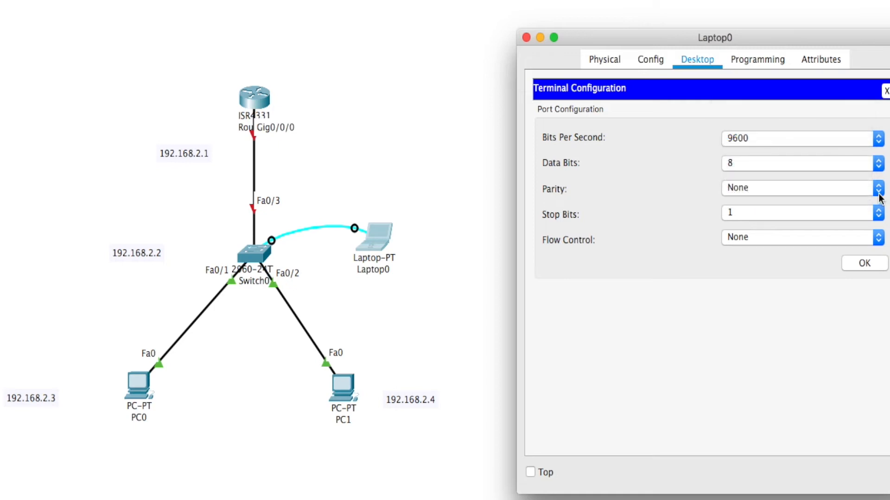
mouse_move(805, 186)
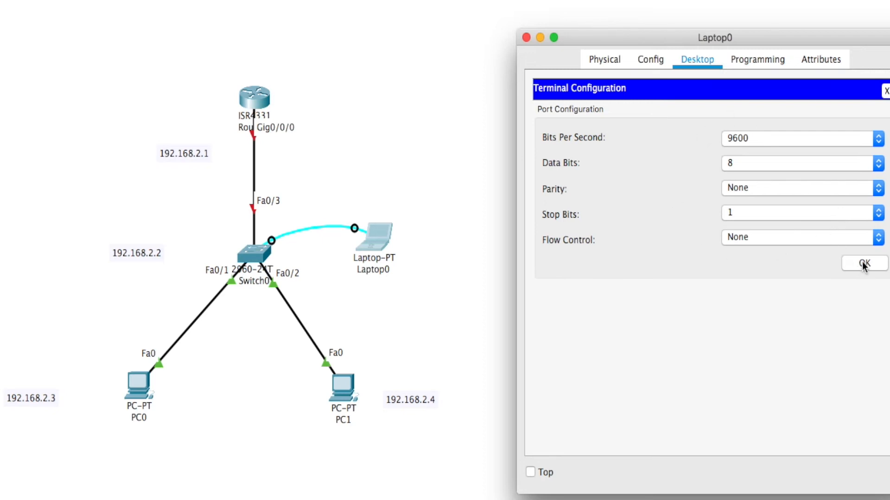
click(862, 264)
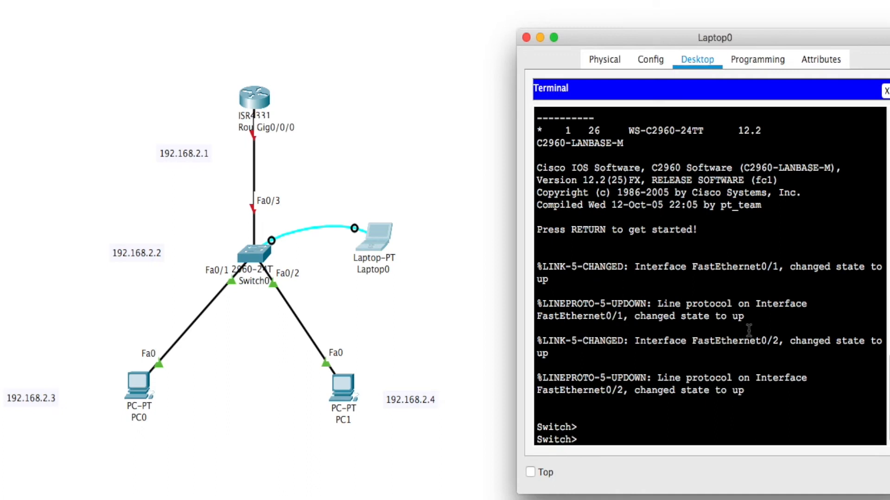
mouse_move(252, 261)
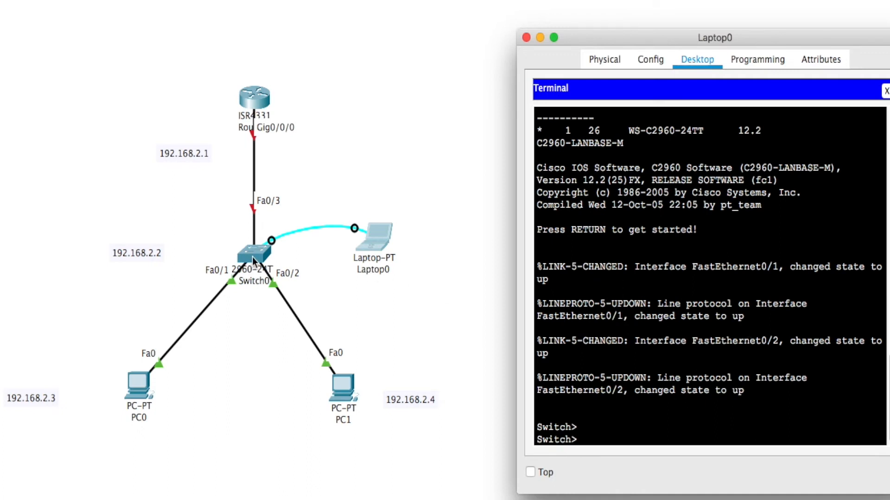
mouse_move(635, 419)
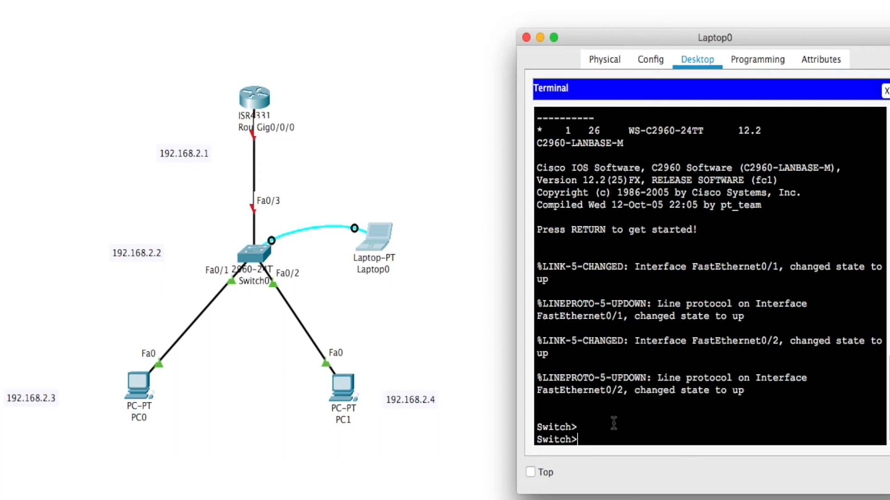
Step: Run 'enable' on Switch0, then 'sho ip int brief' to list interfaces
text(enabl)
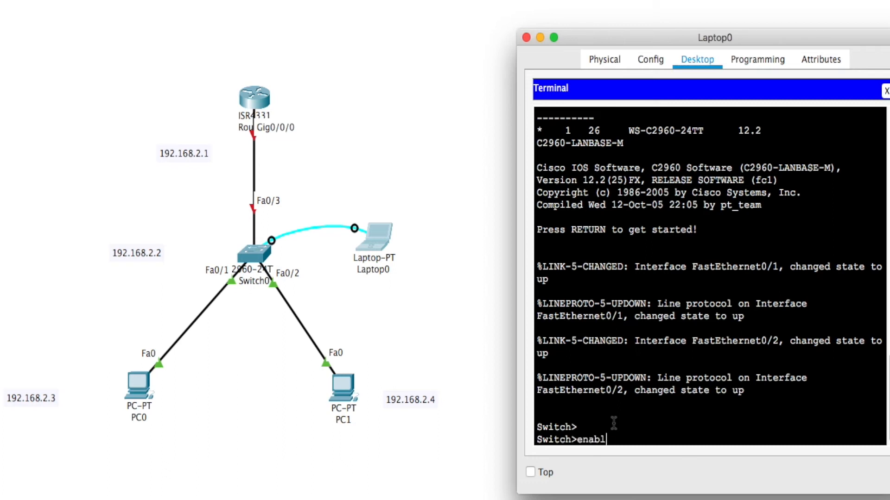
key(Return)
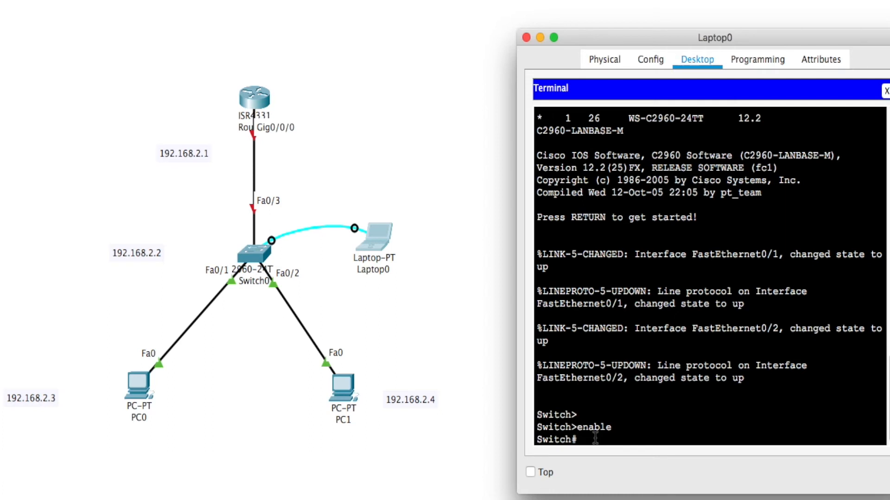
text(sho ip)
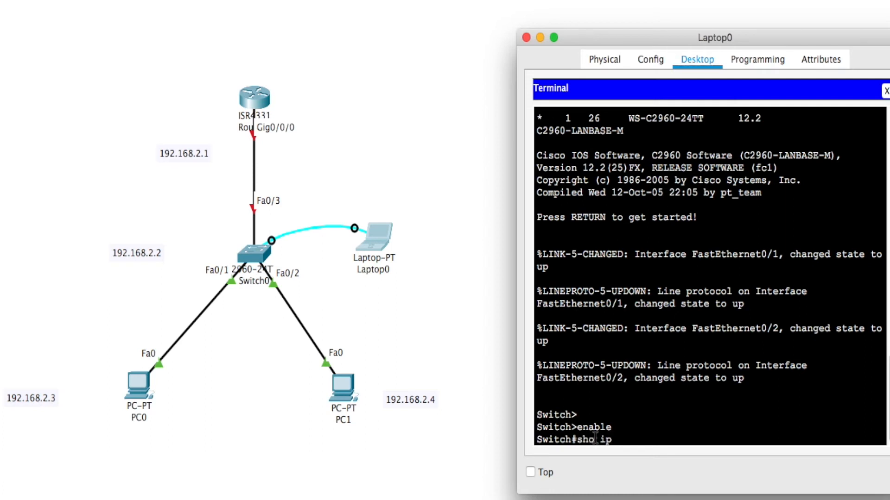
text(int brief)
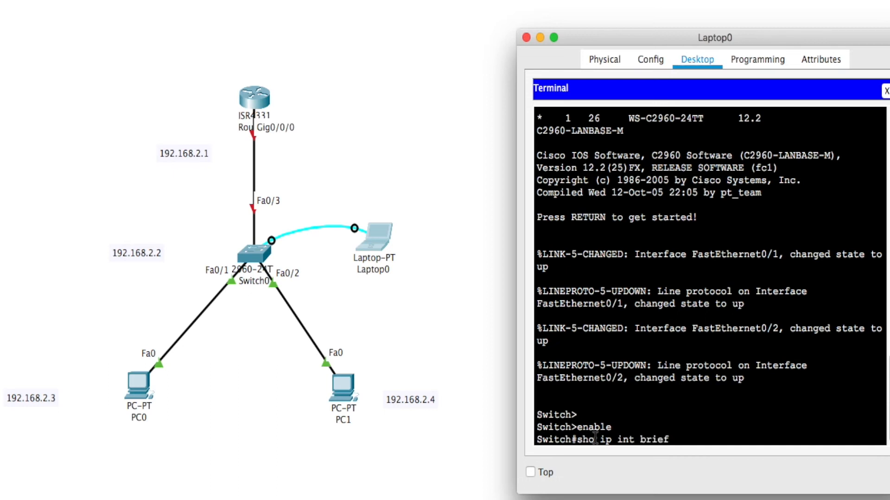
key(Return)
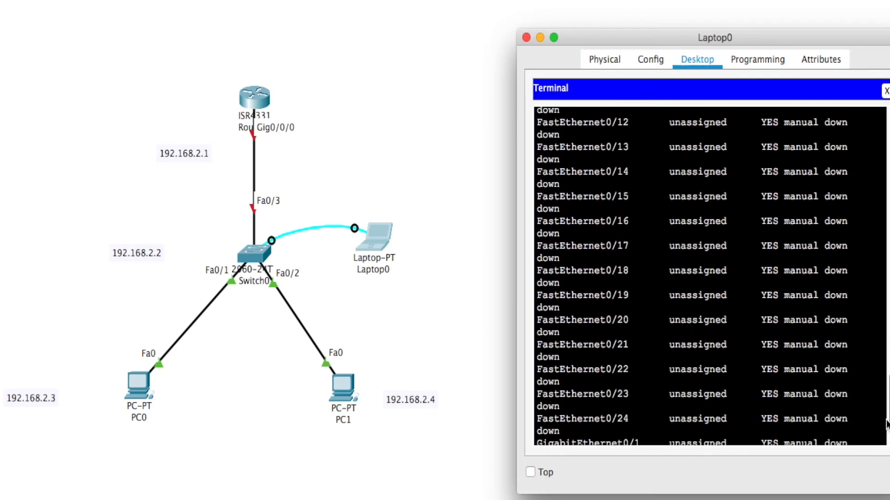
Step: Scroll through the interface summary and start typing 'config' at the switch prompt
scroll(down, 3)
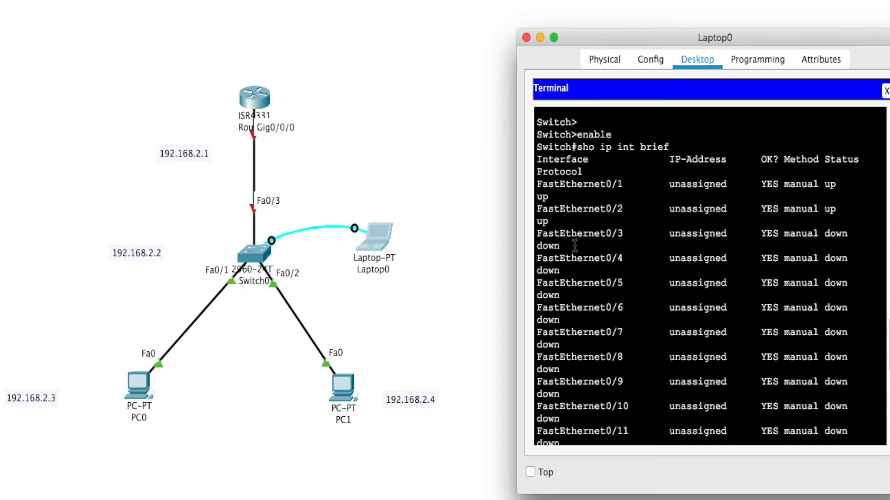
mouse_move(857, 214)
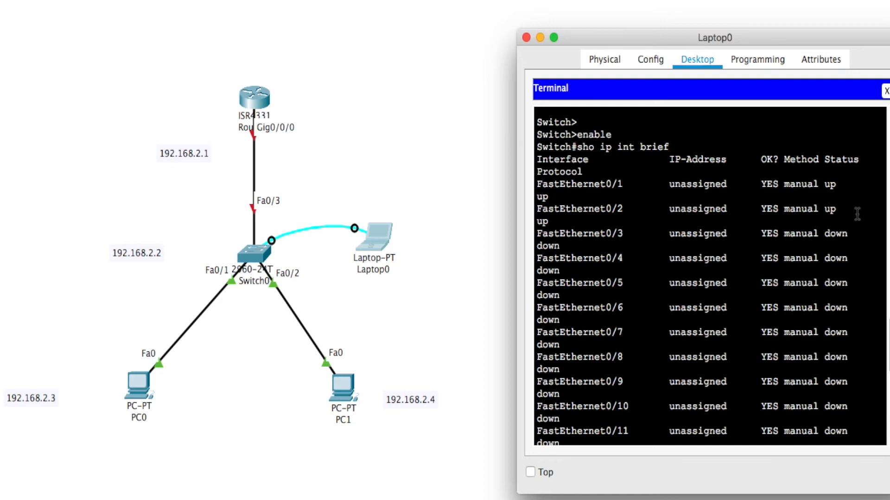
mouse_move(766, 448)
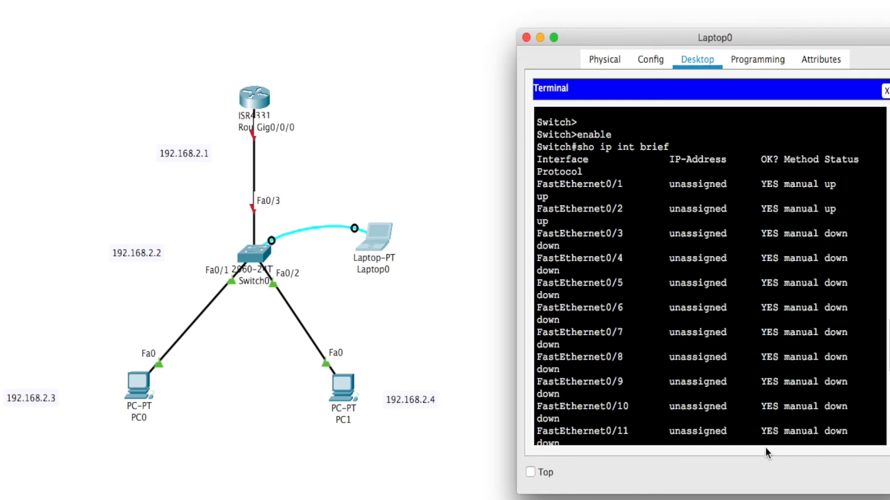
mouse_move(247, 258)
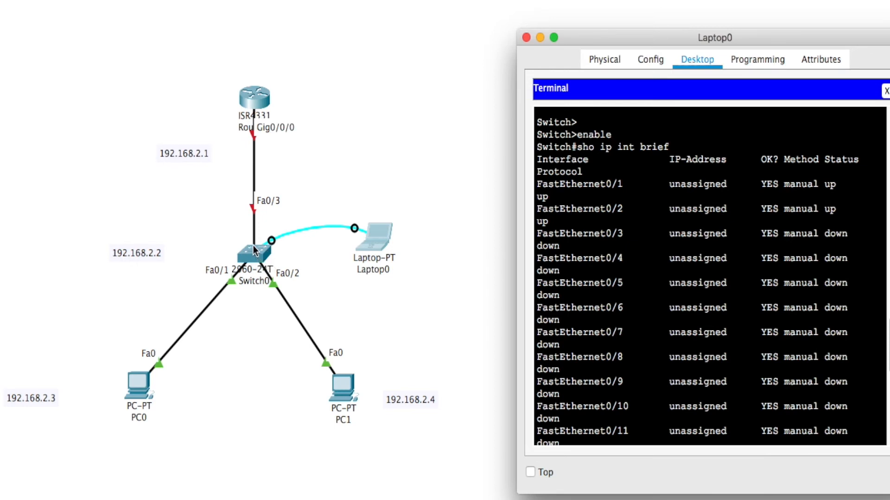
mouse_move(256, 123)
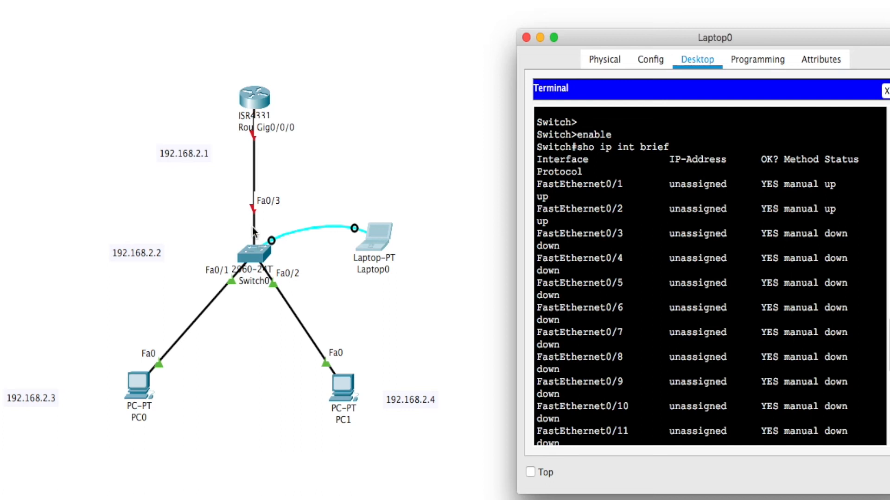
mouse_move(251, 154)
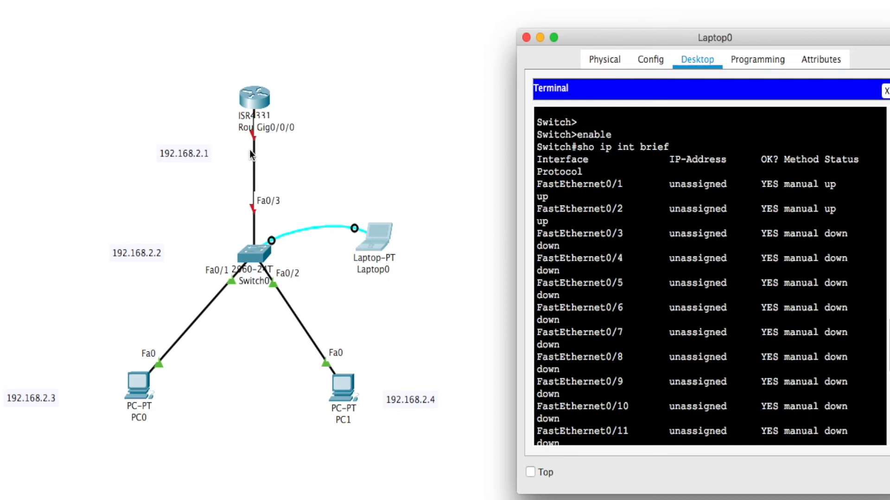
mouse_move(249, 260)
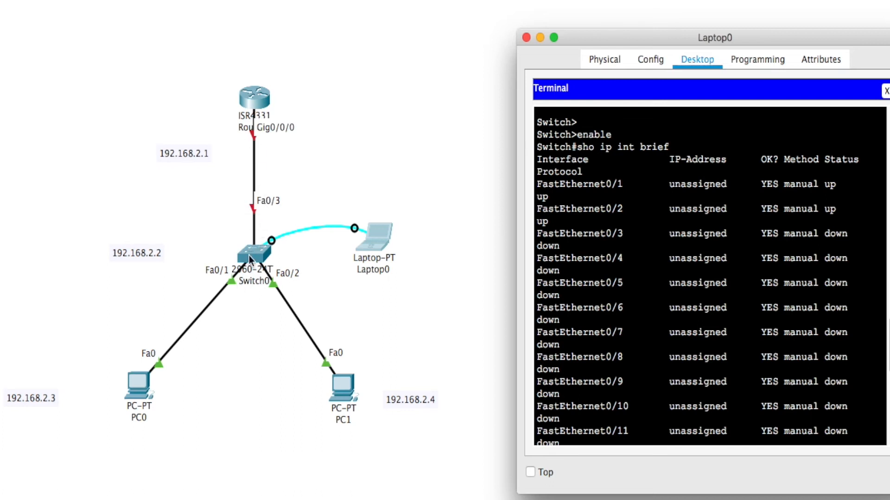
mouse_move(279, 84)
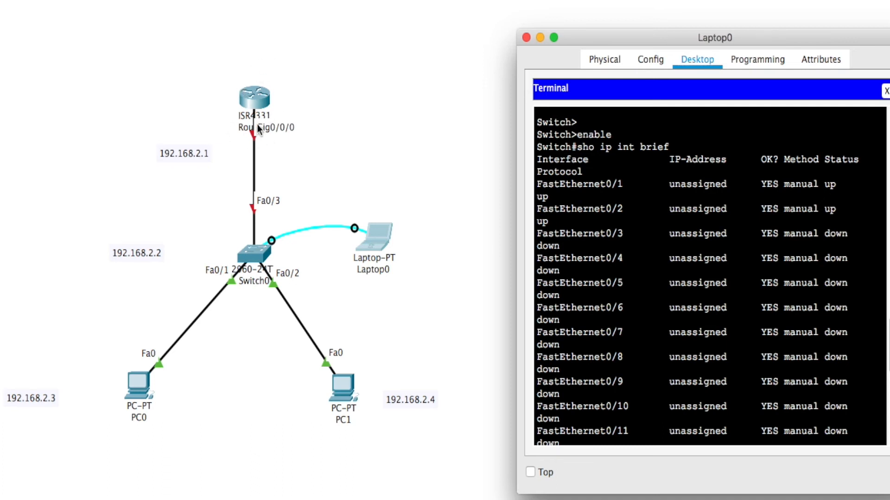
mouse_move(257, 129)
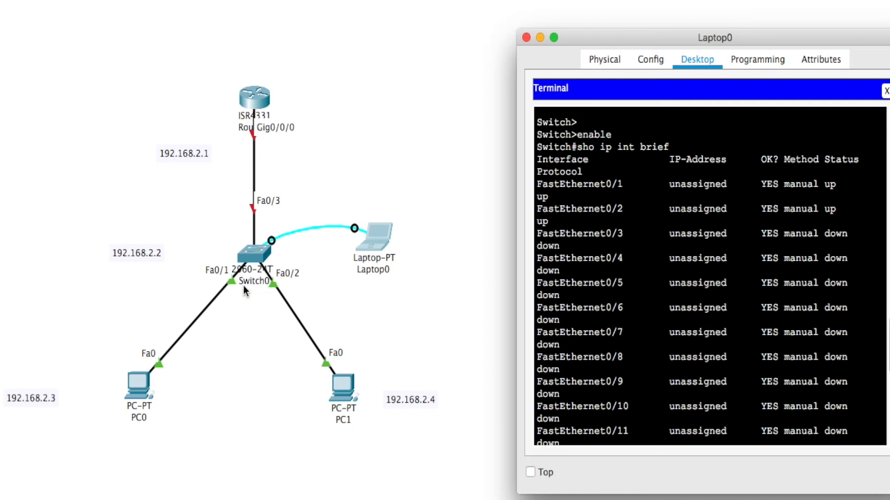
mouse_move(230, 245)
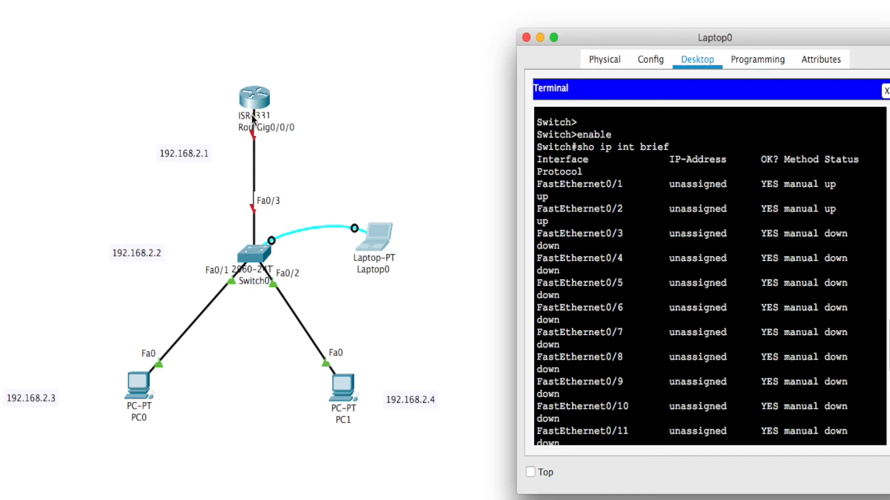
mouse_move(255, 111)
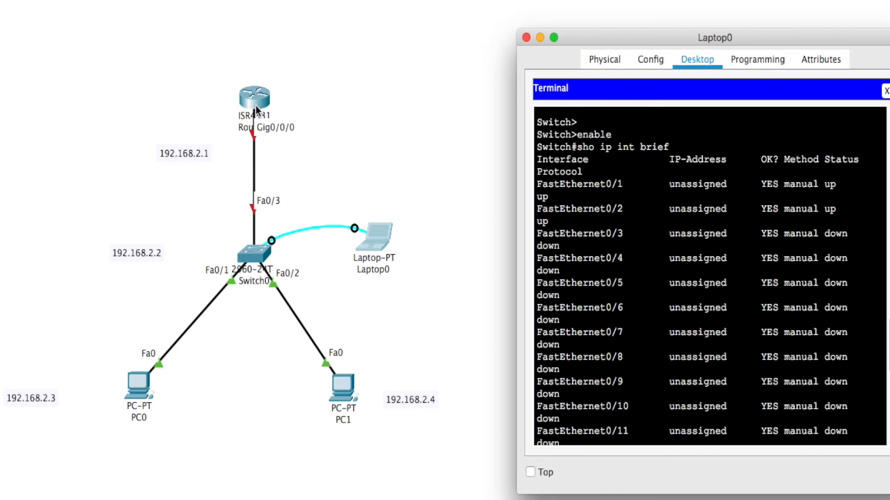
mouse_move(359, 429)
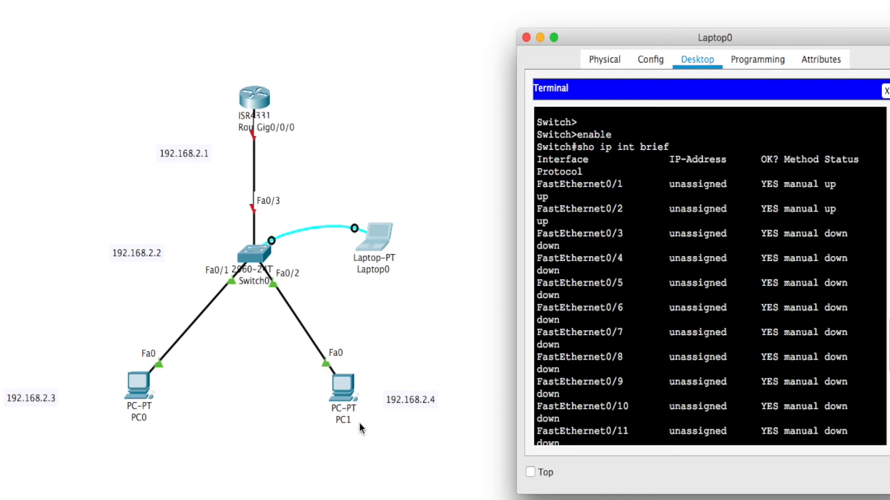
mouse_move(431, 293)
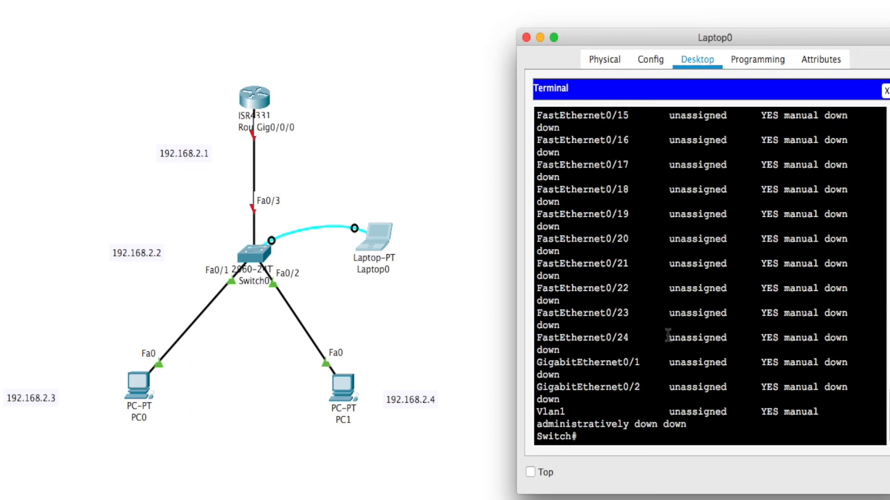
mouse_move(519, 399)
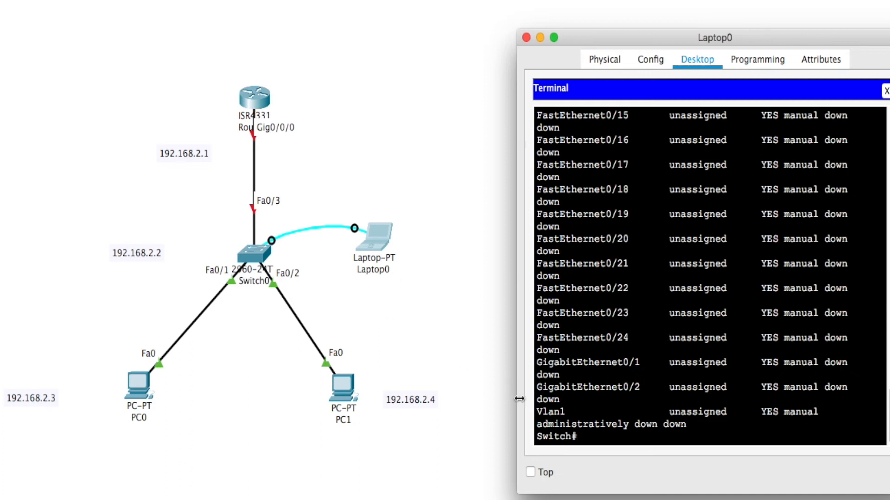
mouse_move(588, 409)
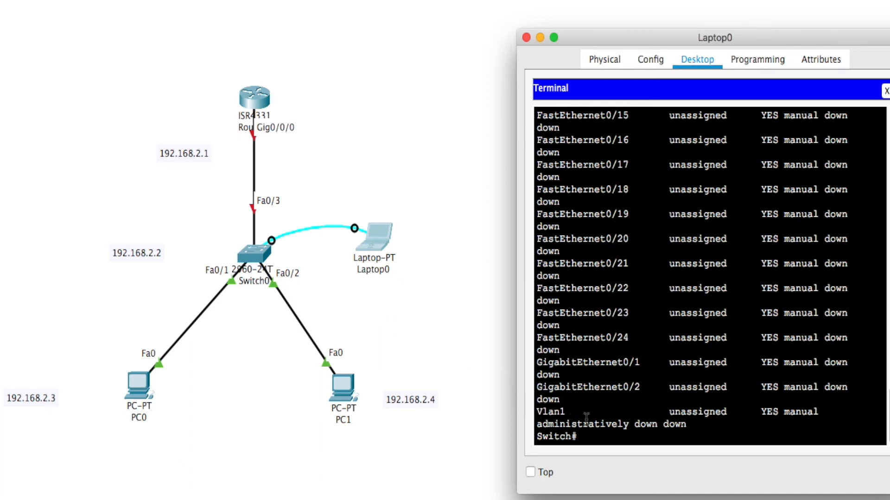
mouse_move(104, 253)
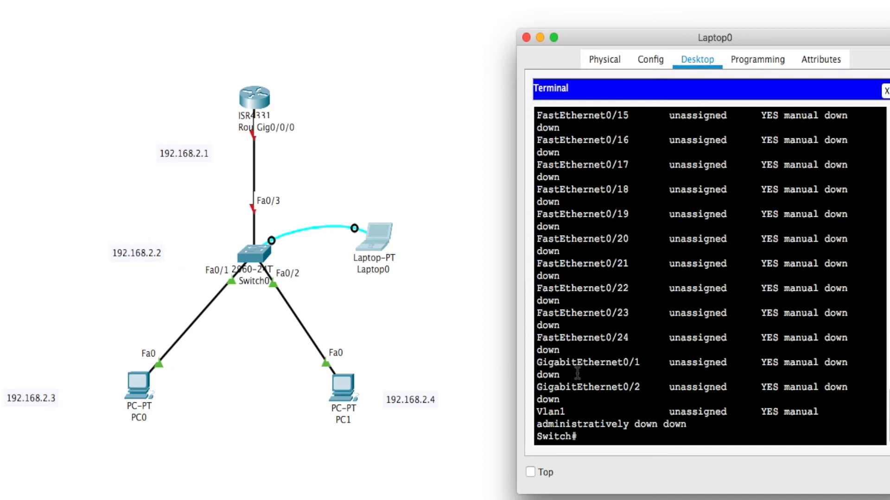
text(config t)
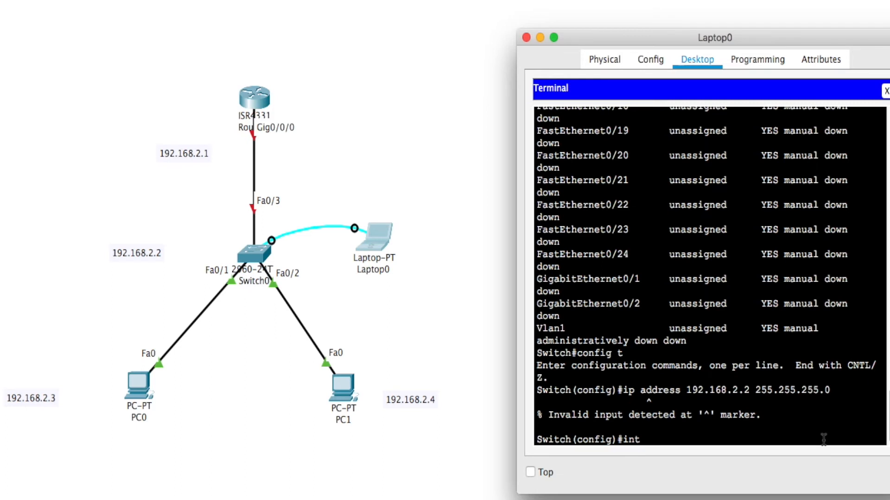
Step: Assign interface VLAN 1 address 192.168.2.2 255.255.255.0, issue 'no shut', and exit
text(vlan 1)
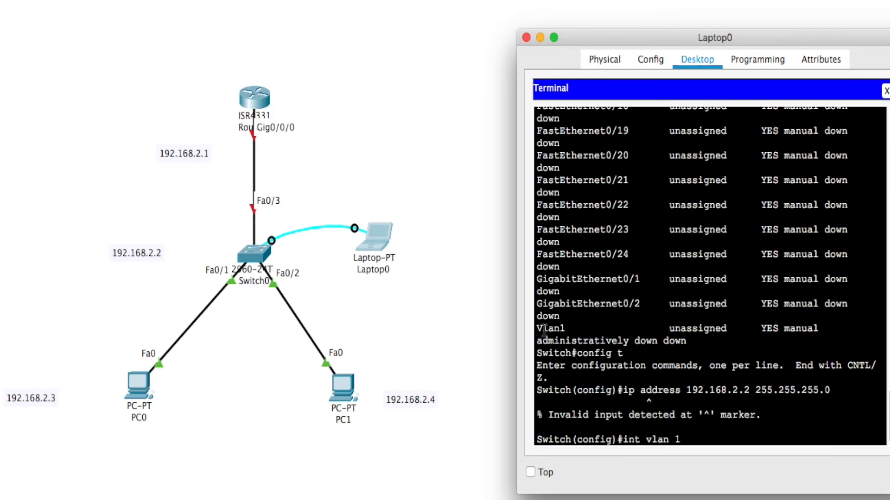
mouse_move(523, 354)
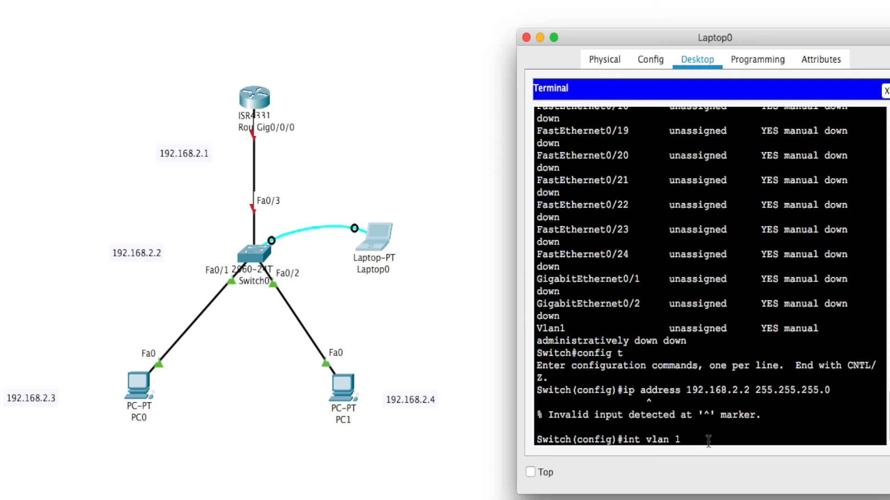
key(enter)
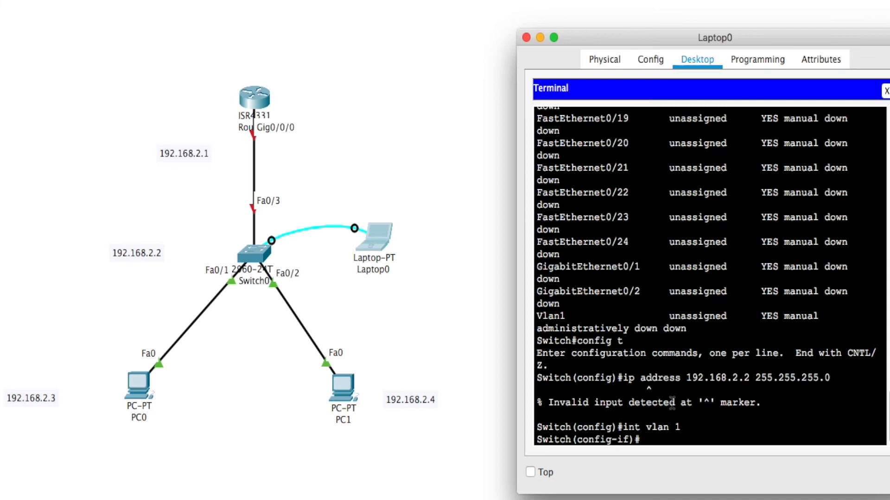
text(ip address 192.168.2.2 255.255.255.0)
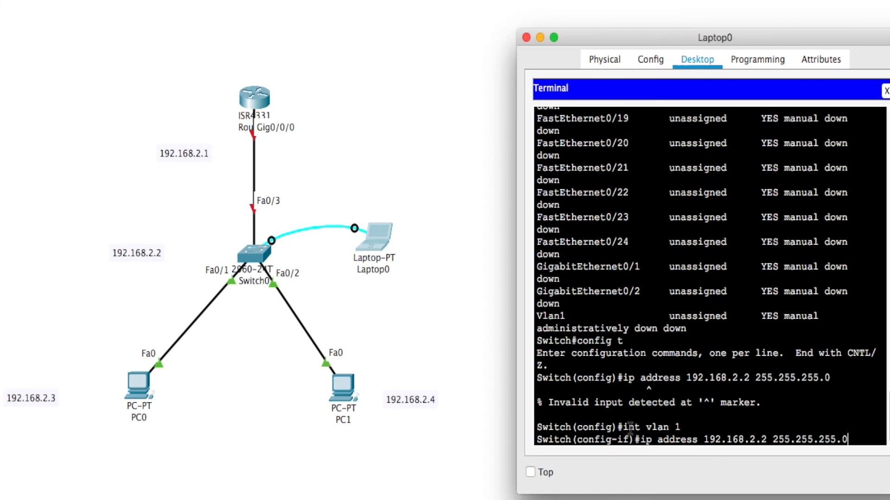
mouse_move(751, 444)
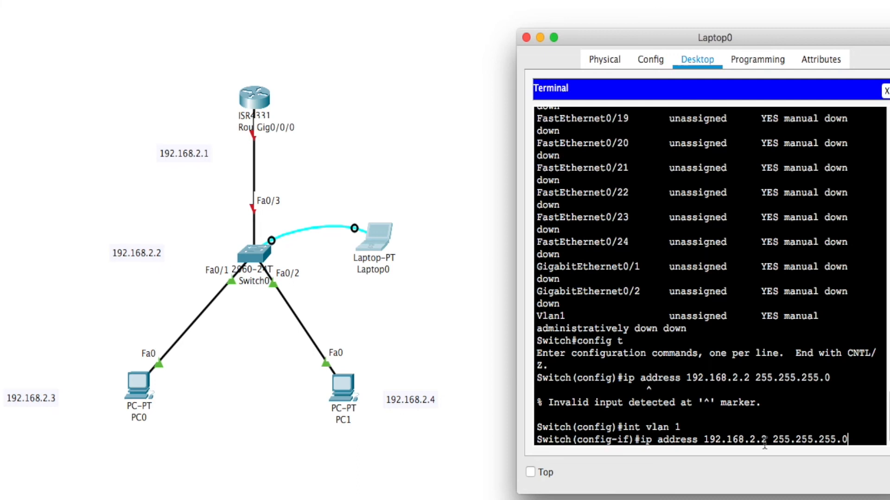
mouse_move(170, 259)
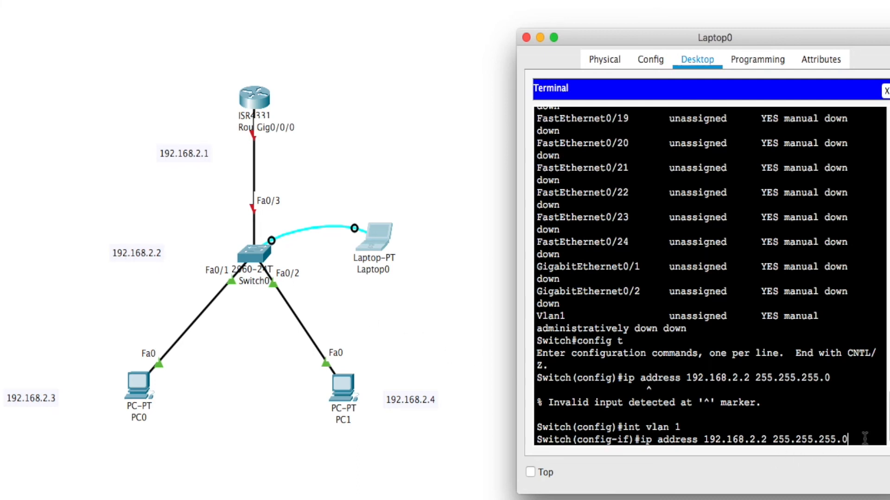
key(enter)
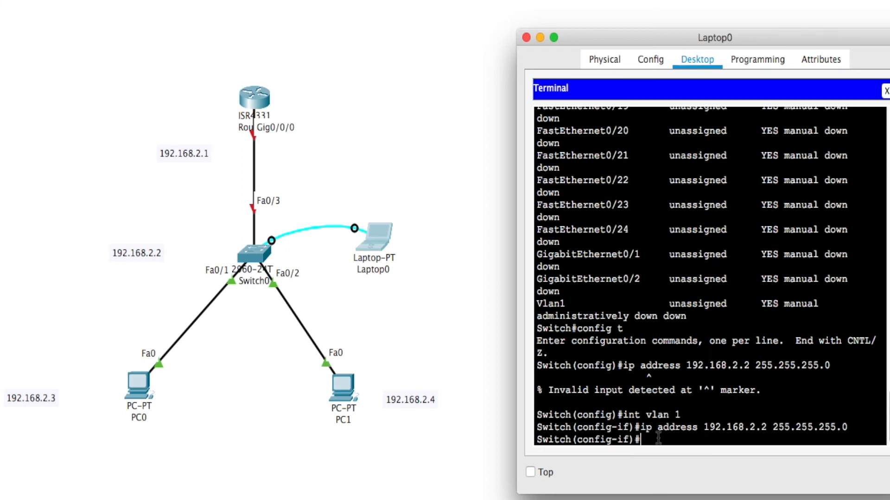
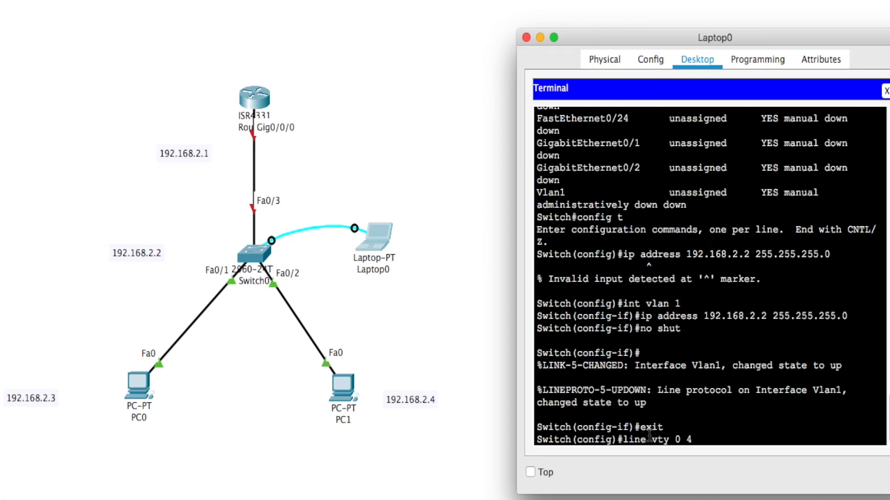
key(enter)
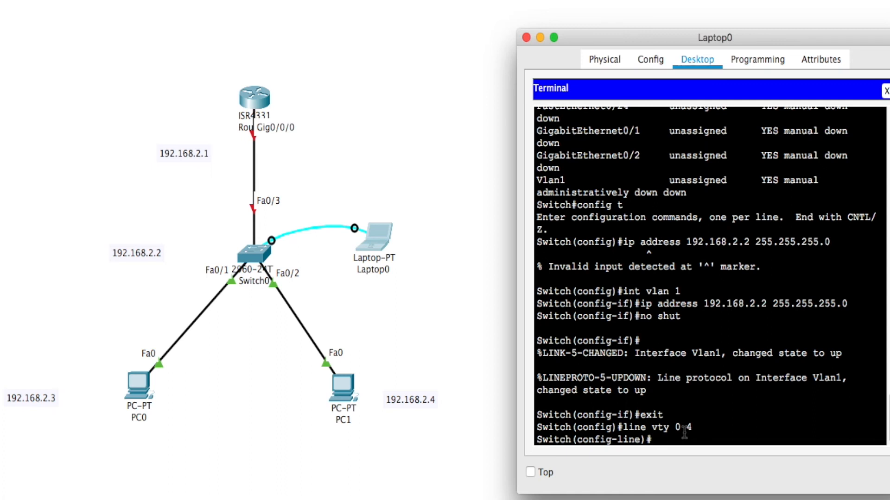
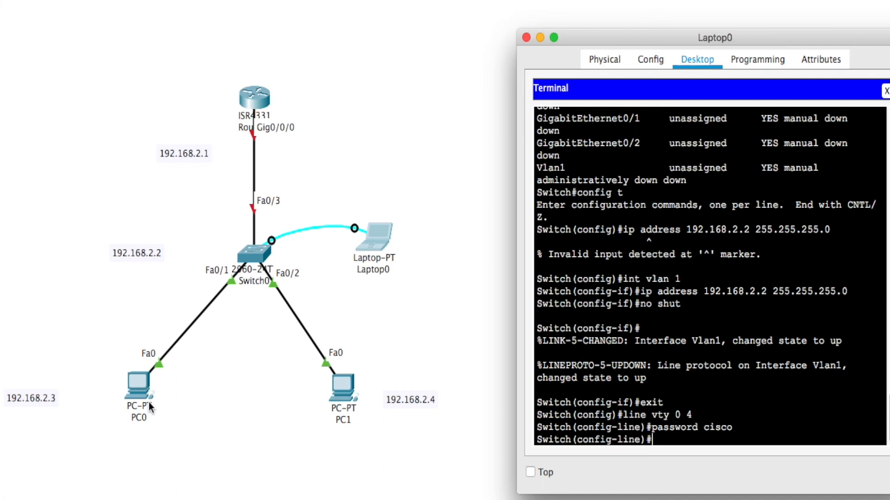
mouse_move(222, 381)
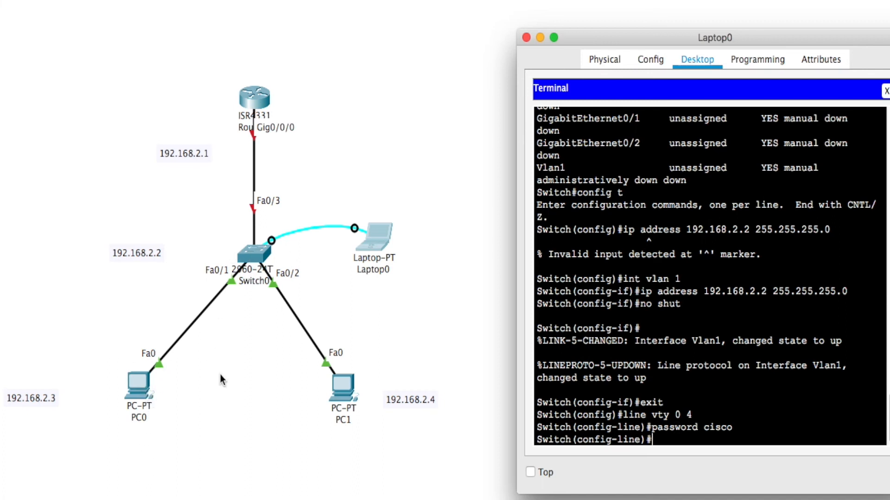
mouse_move(136, 391)
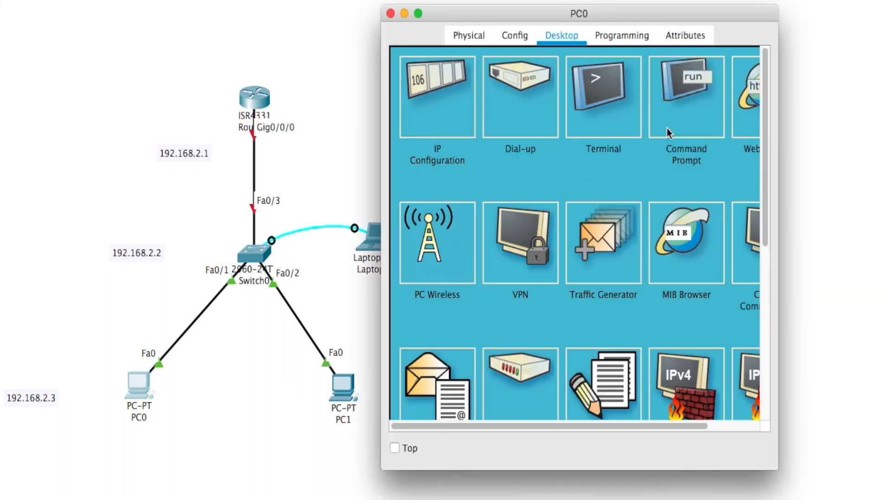
click(685, 96)
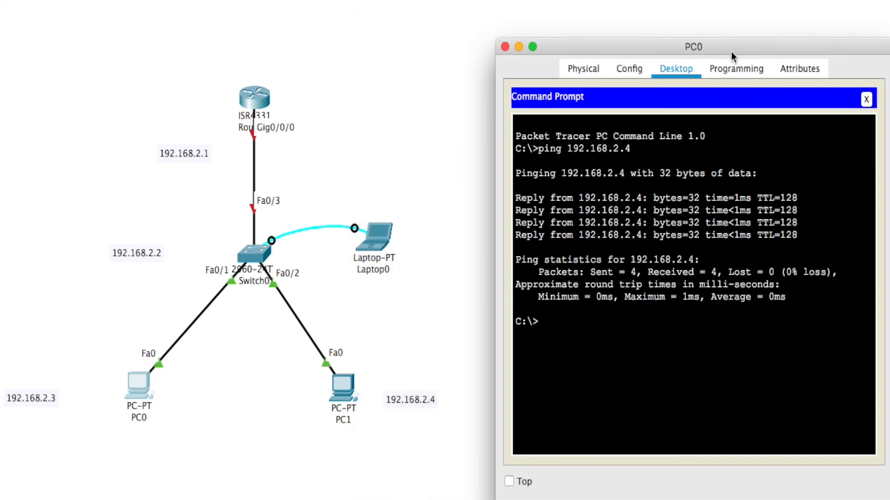
mouse_move(697, 299)
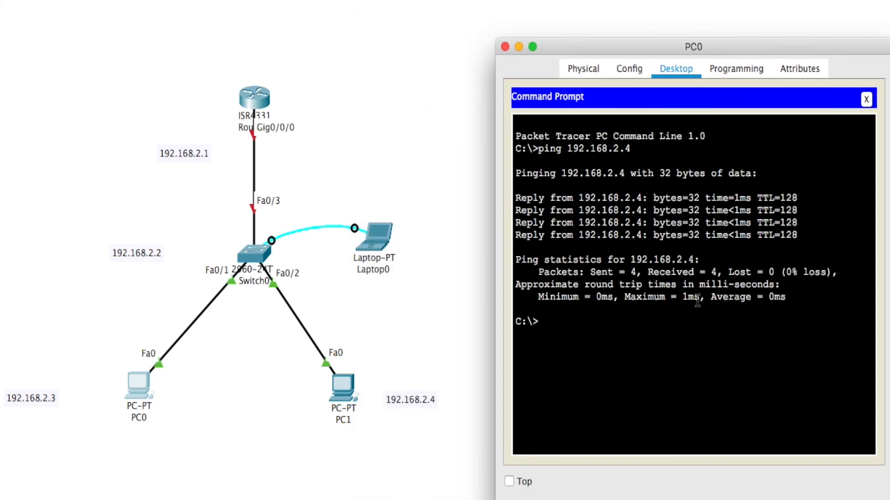
text(telnet)
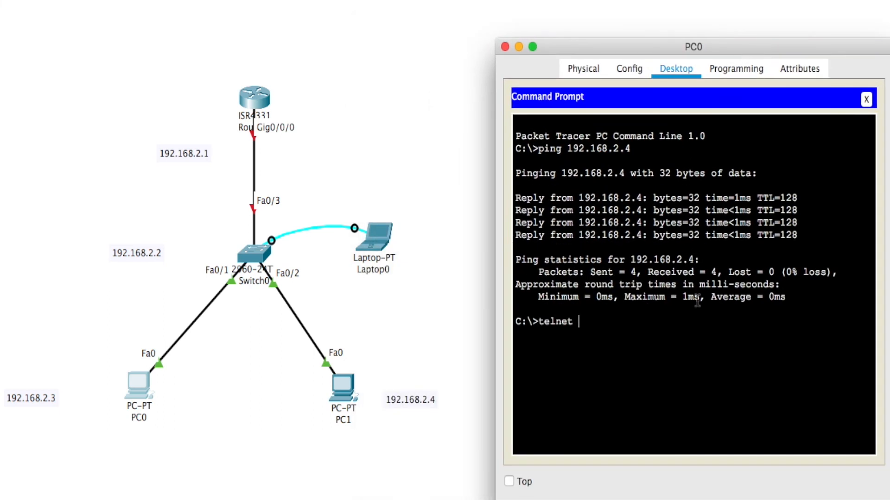
text(192.168.2.2)
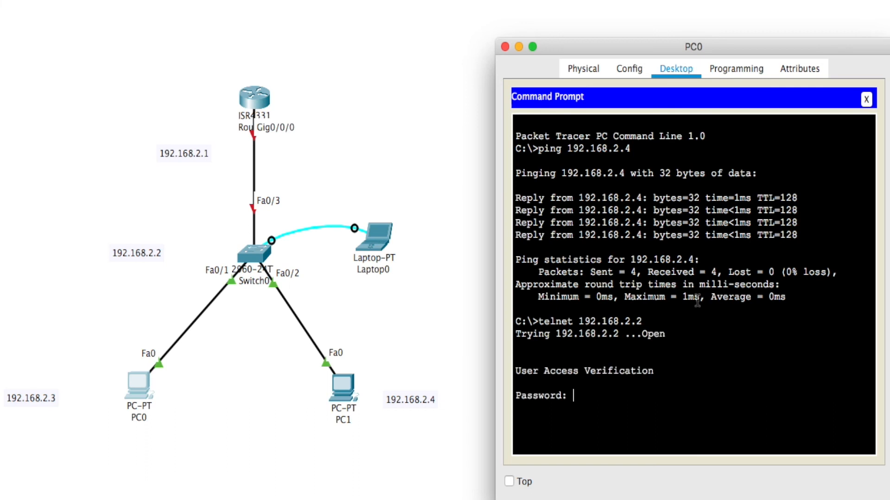
mouse_move(602, 395)
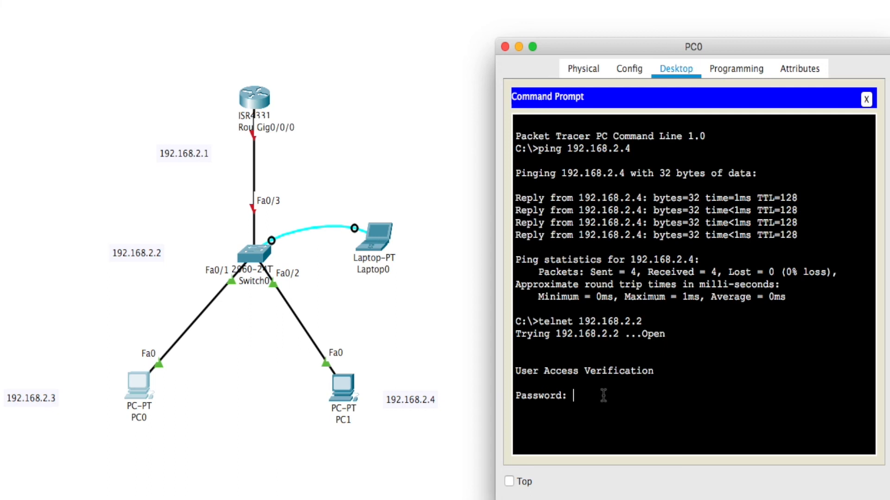
key(enter)
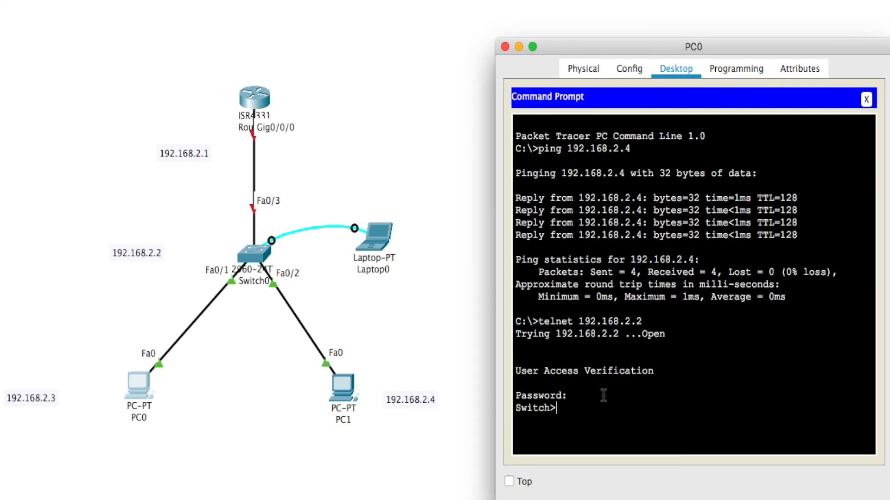
mouse_move(564, 408)
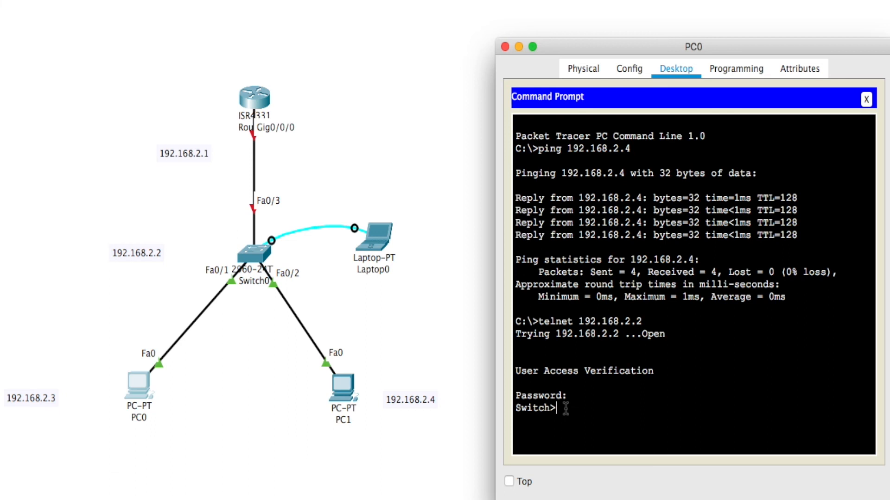
text(enable)
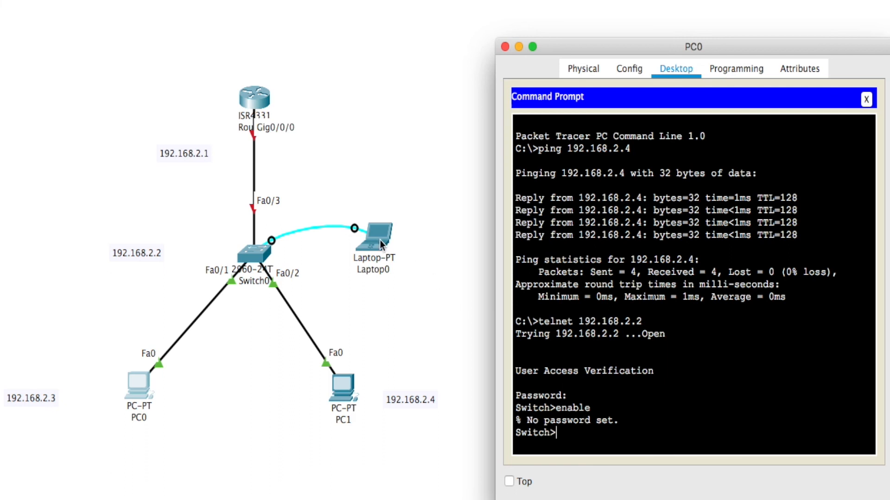
mouse_move(247, 269)
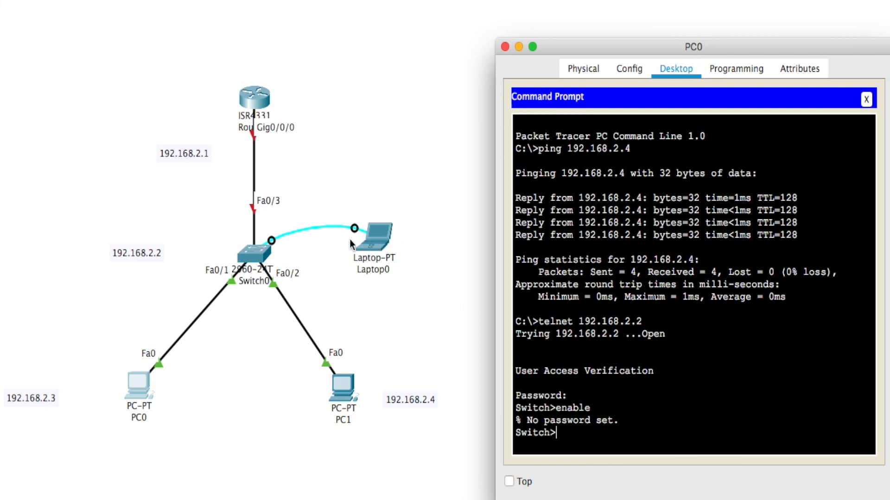
mouse_move(574, 428)
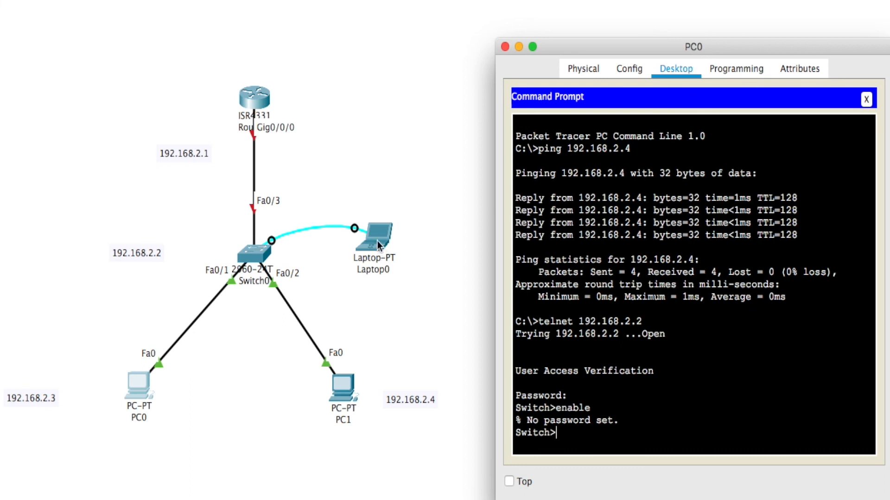
mouse_move(374, 243)
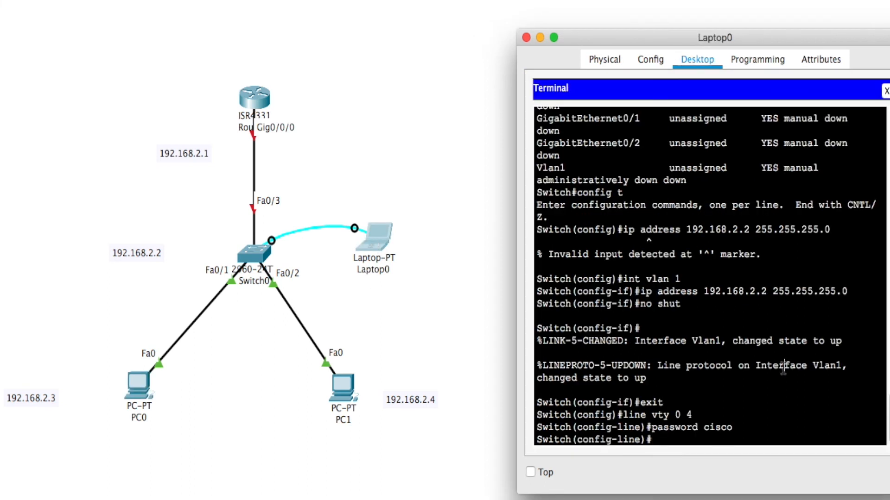
text(exit)
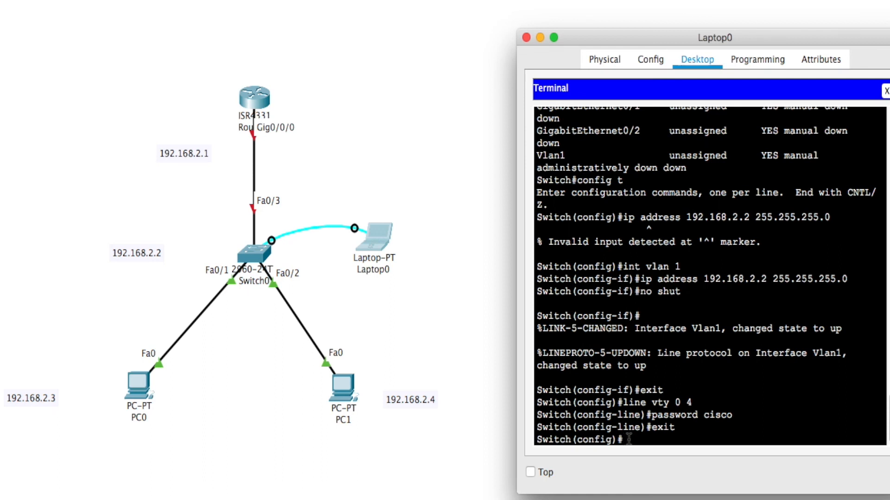
text(p)
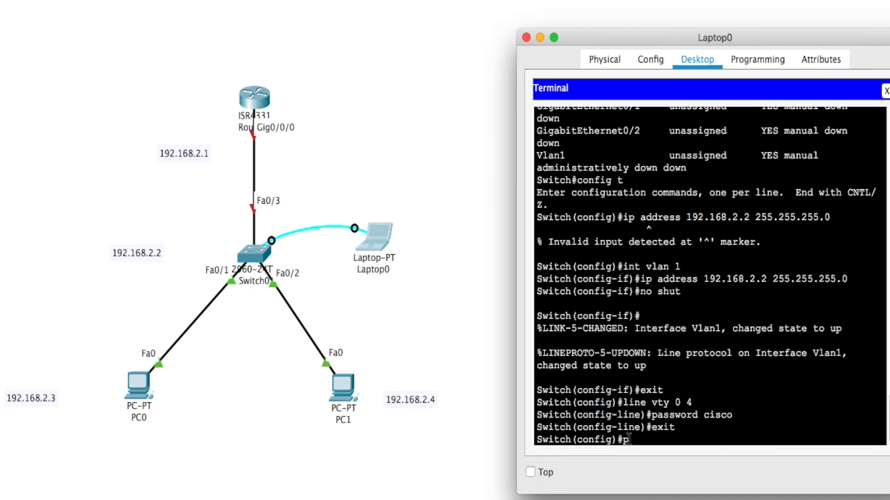
key(BackSpace)
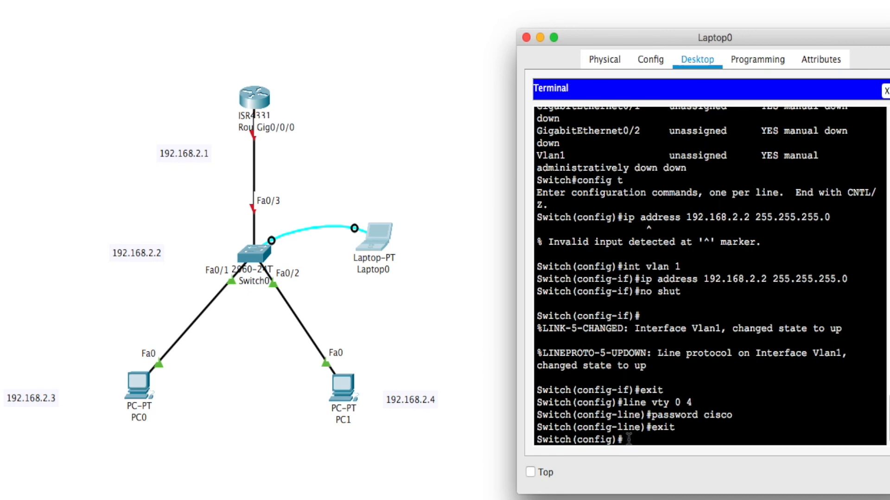
text(enable)
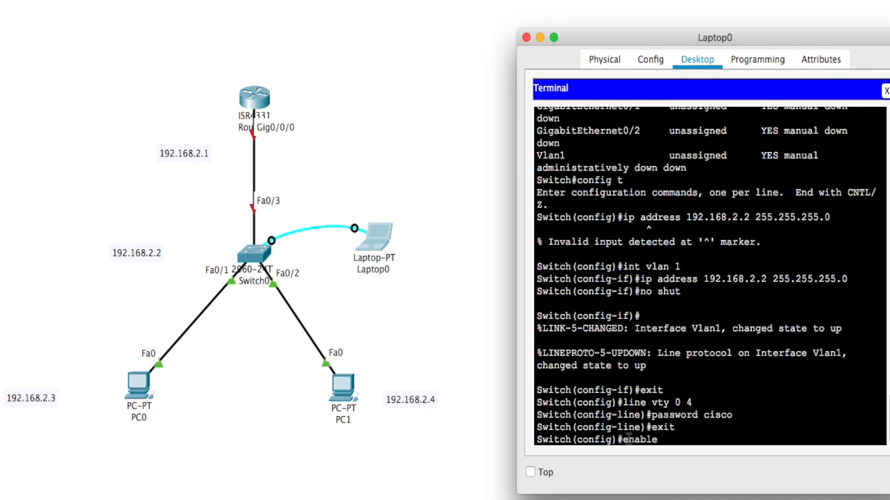
text(password)
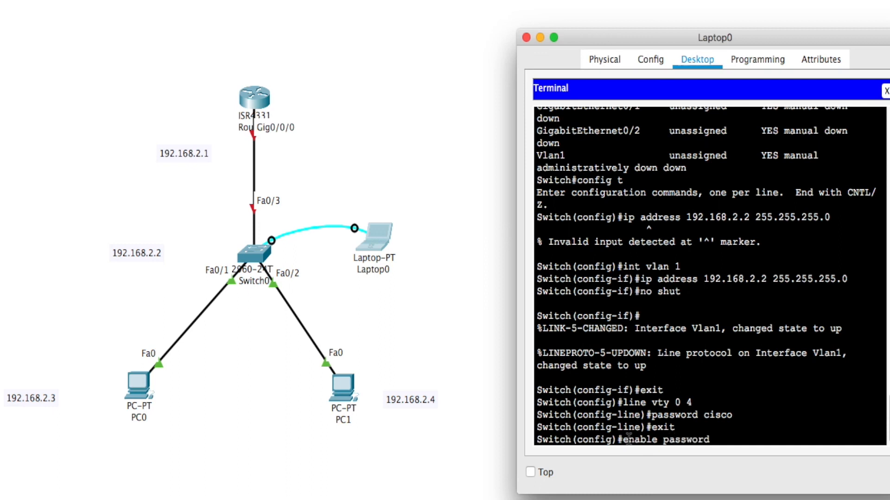
text(c)
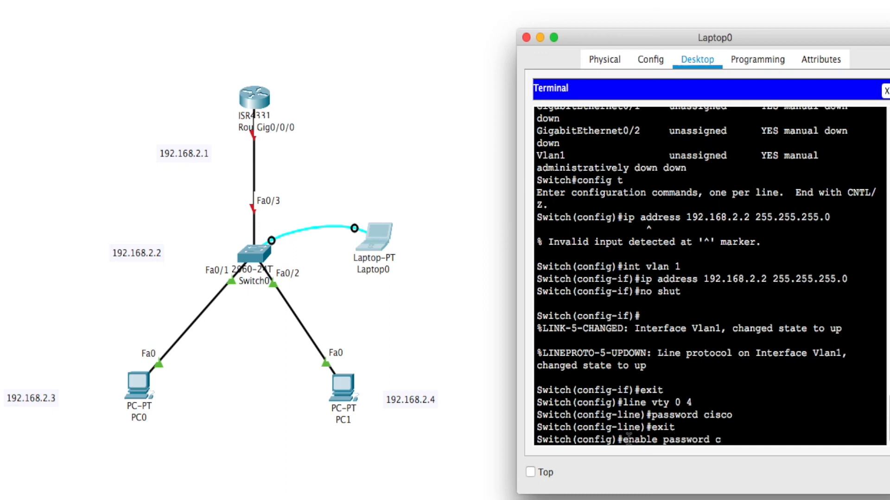
text(isco)
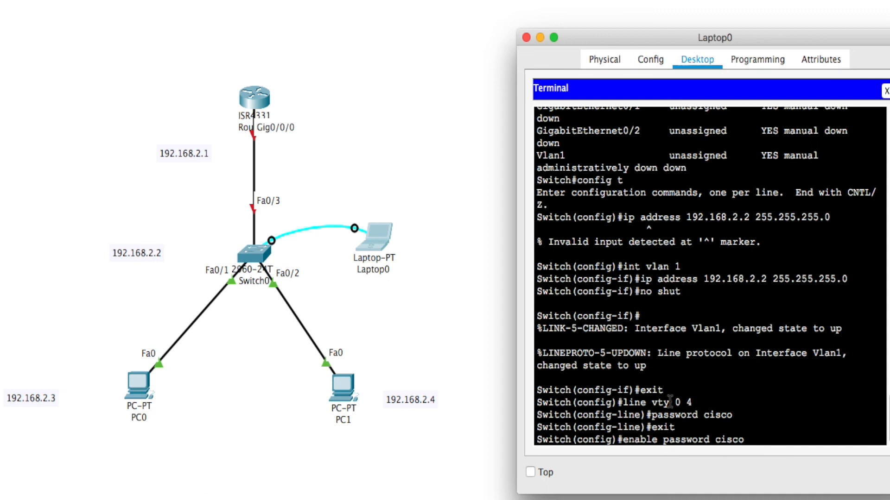
mouse_move(749, 433)
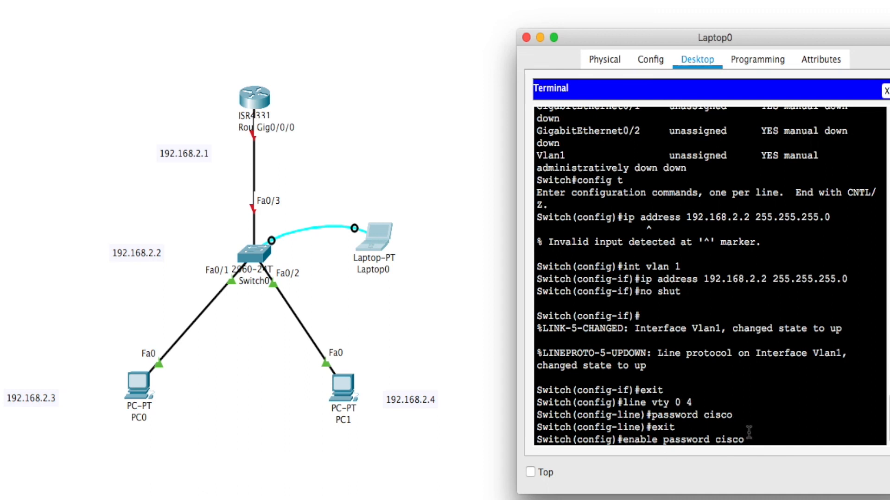
text(1)
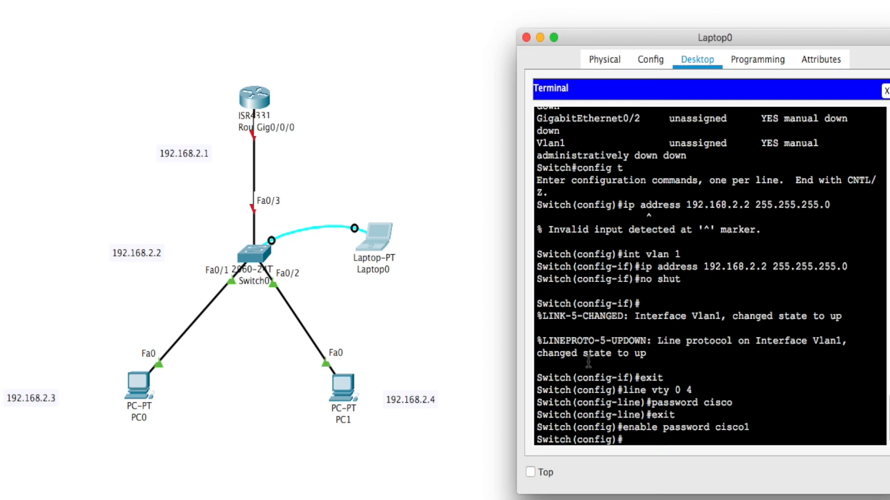
click(139, 392)
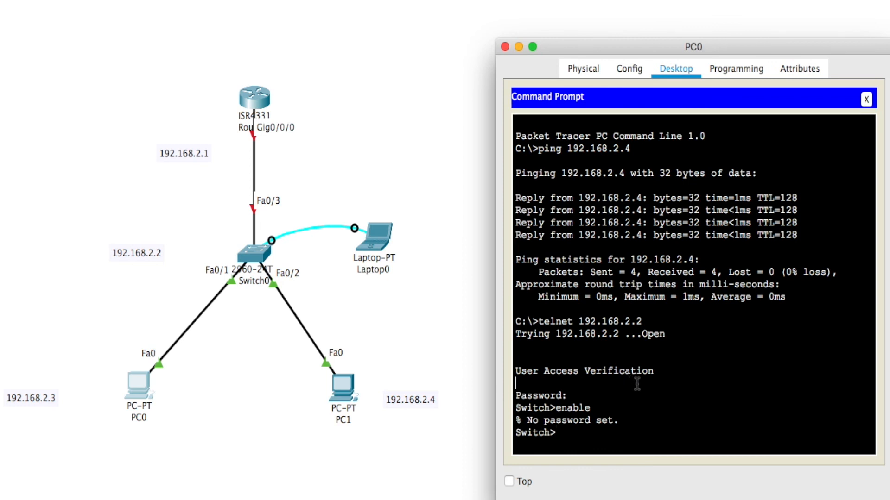
Step: Over telnet, run 'enable' with its password and 'show ip int brief', then type 'config'
text(enable)
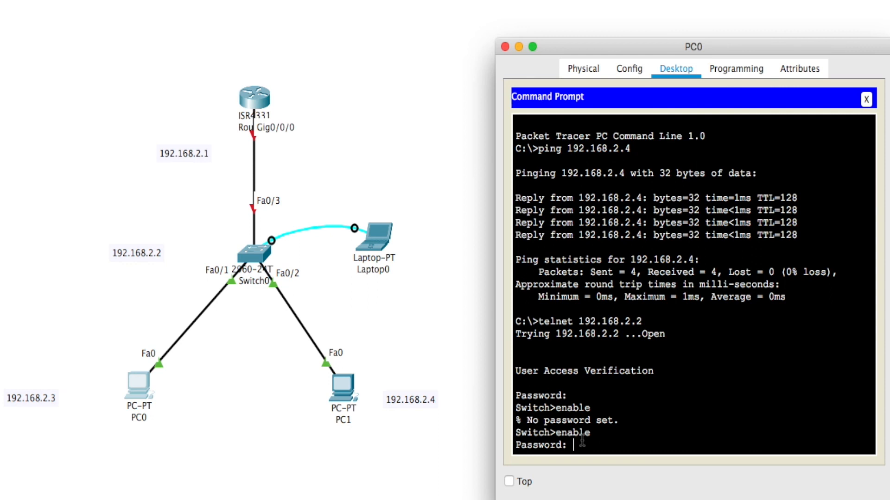
key(Enter)
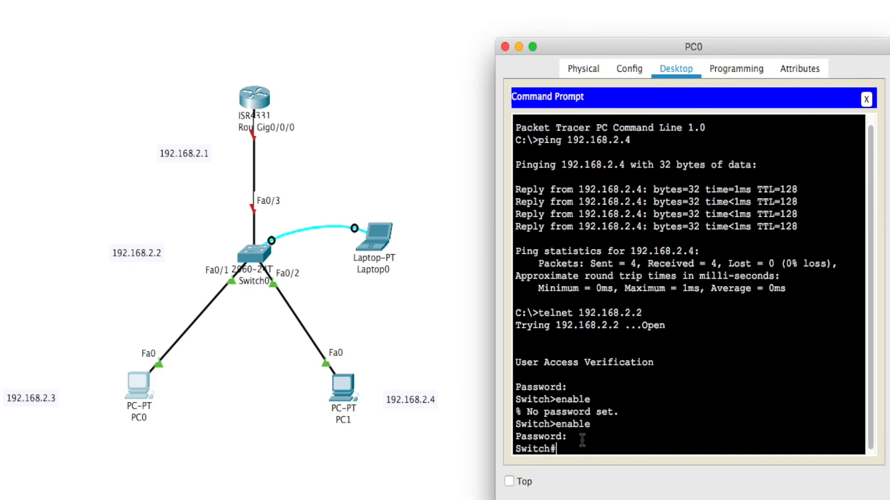
text(sho)
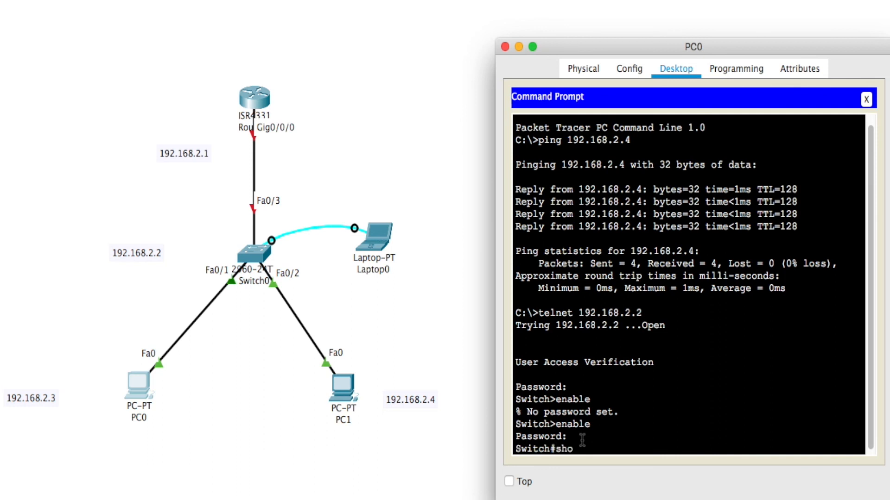
text(ip int b)
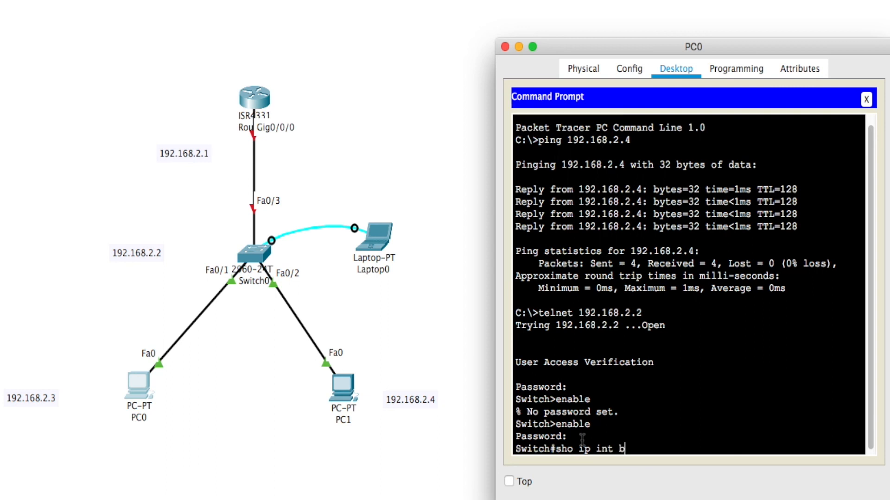
text(rief)
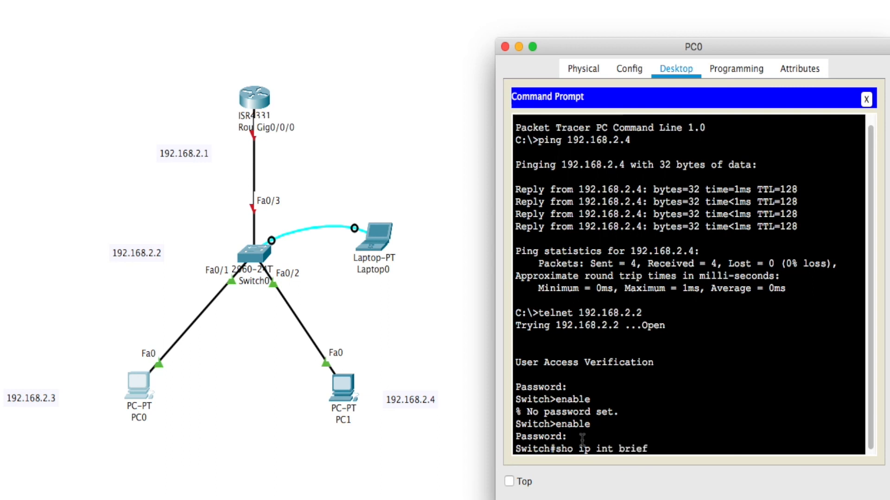
key(enter)
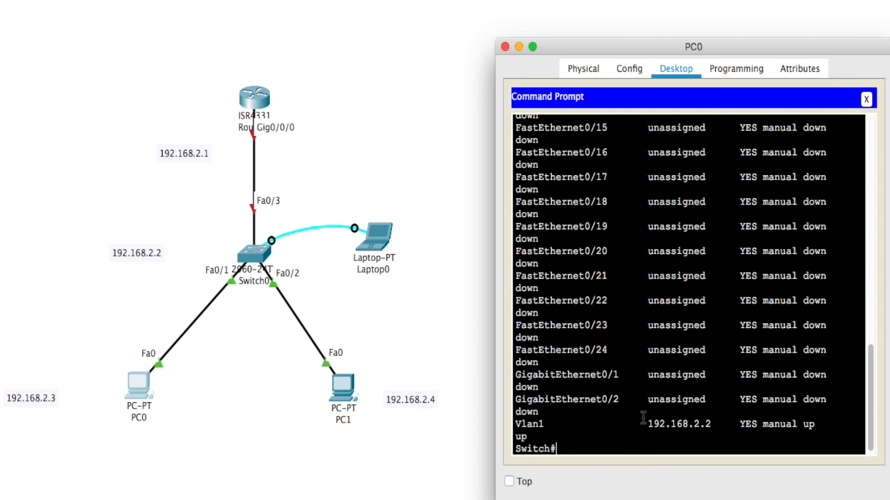
mouse_move(657, 291)
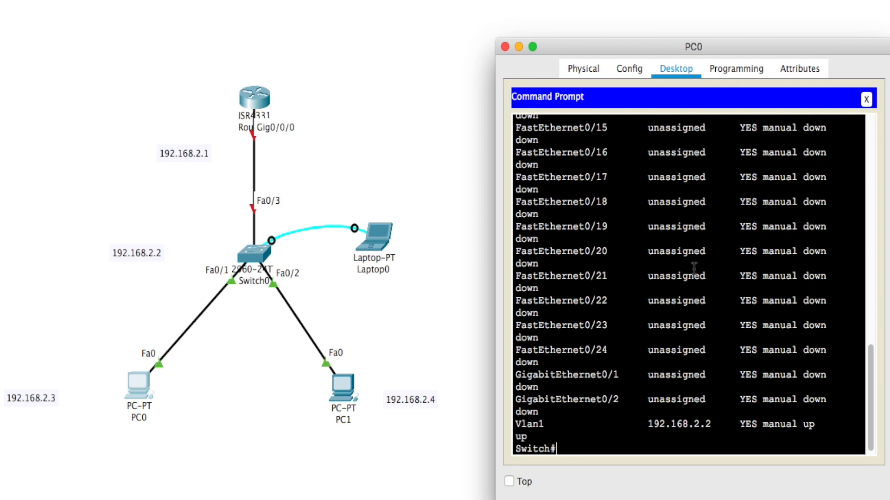
mouse_move(677, 288)
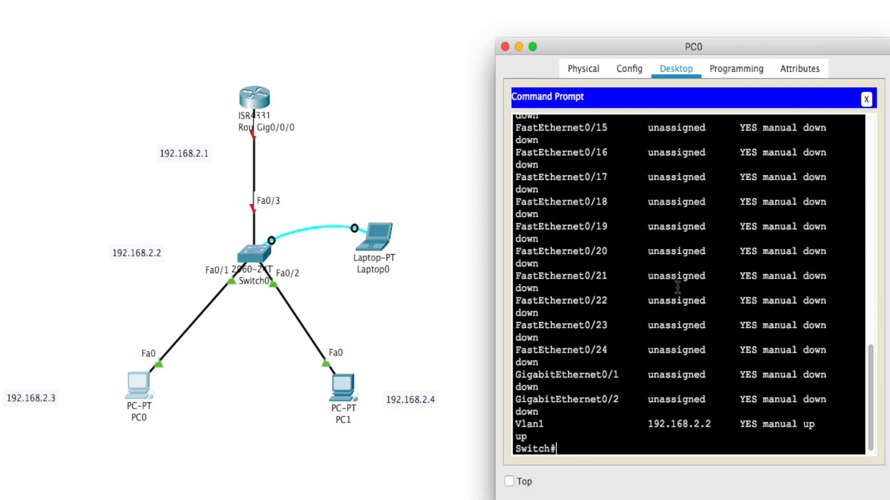
text(config t)
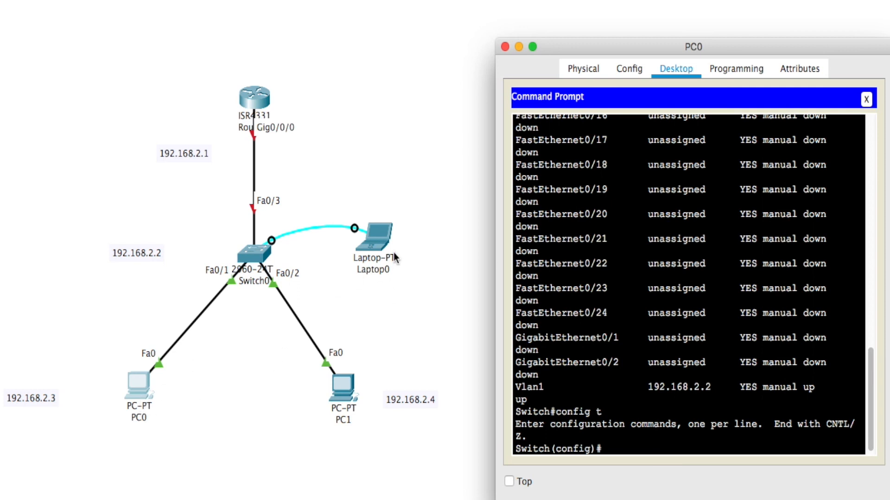
mouse_move(342, 244)
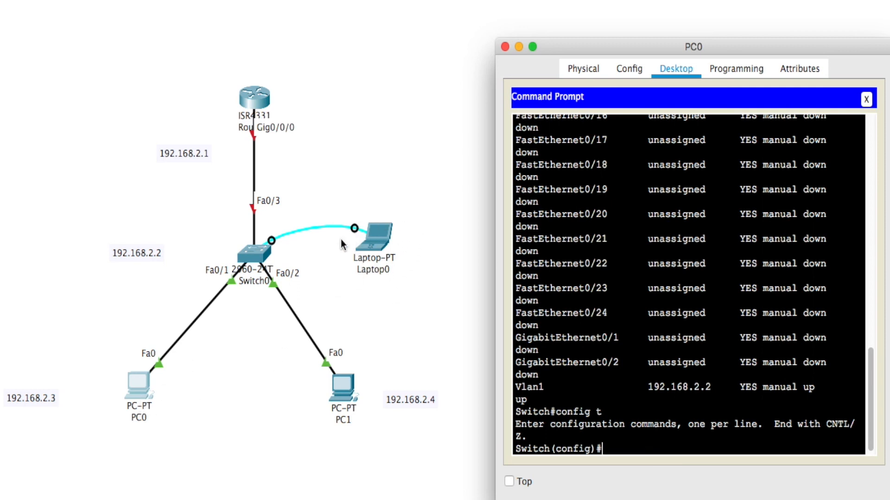
mouse_move(276, 255)
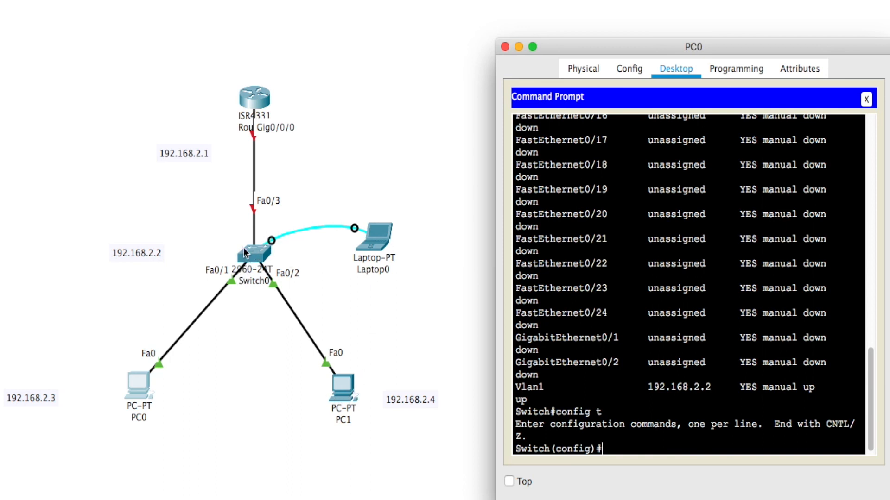
mouse_move(331, 372)
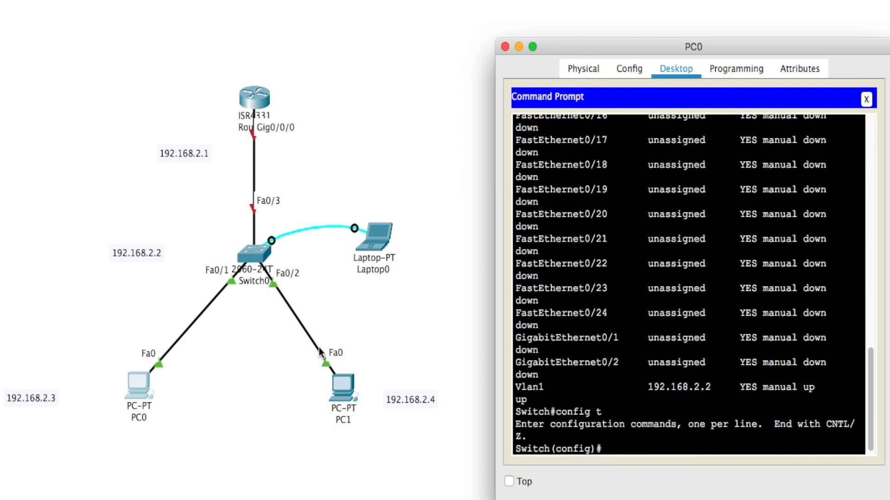
mouse_move(322, 356)
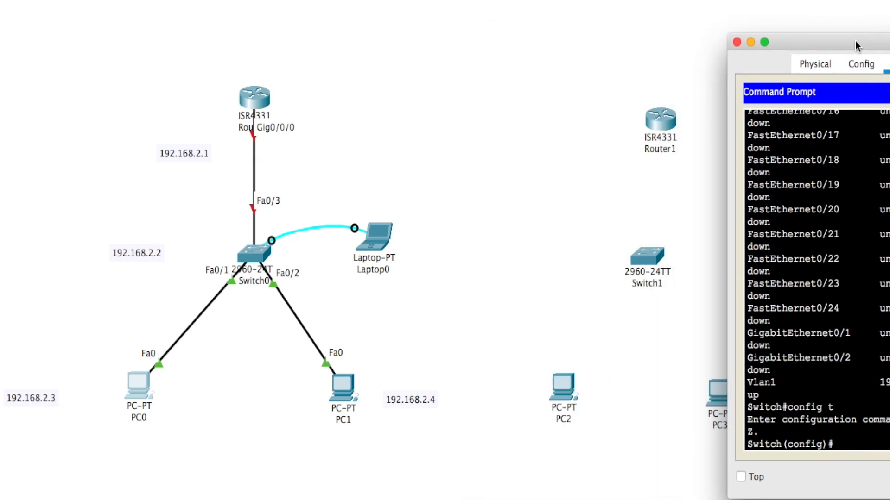
mouse_move(354, 412)
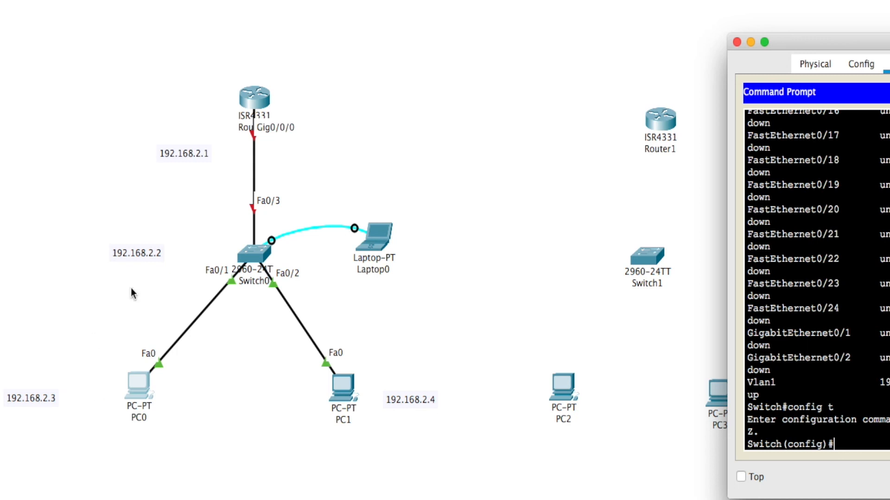
mouse_move(291, 250)
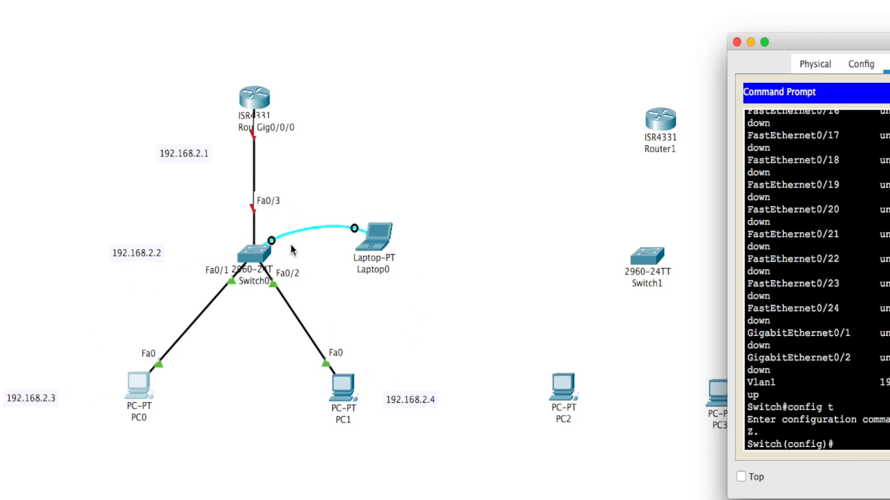
mouse_move(289, 126)
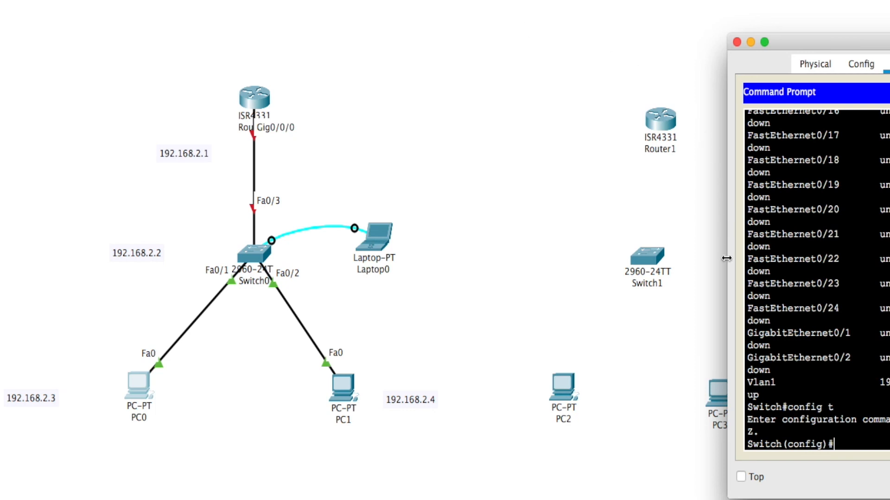
mouse_move(574, 438)
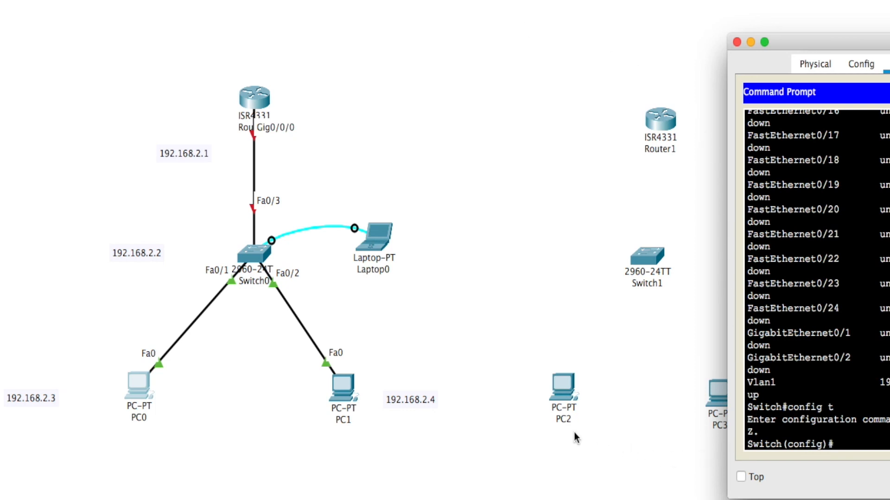